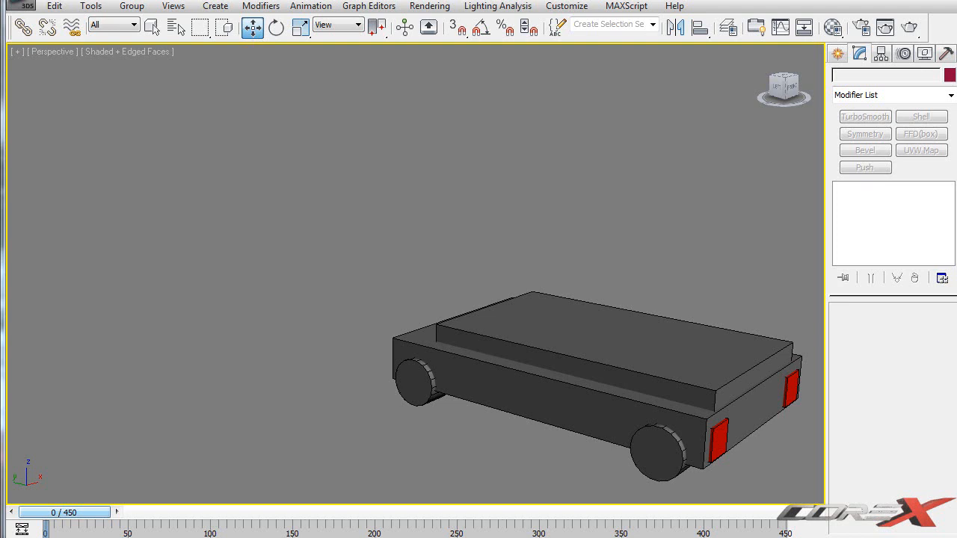
mouse_move(419, 388)
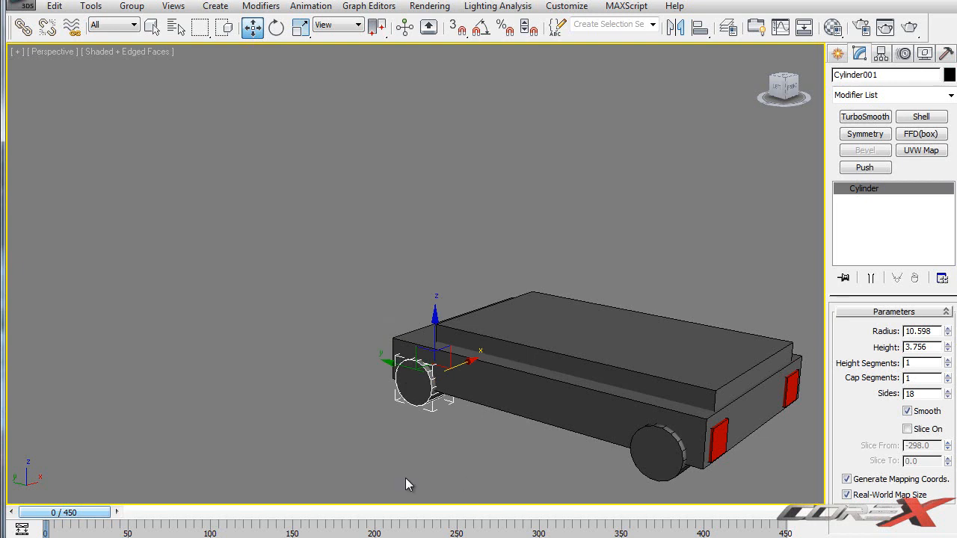
mouse_move(377, 209)
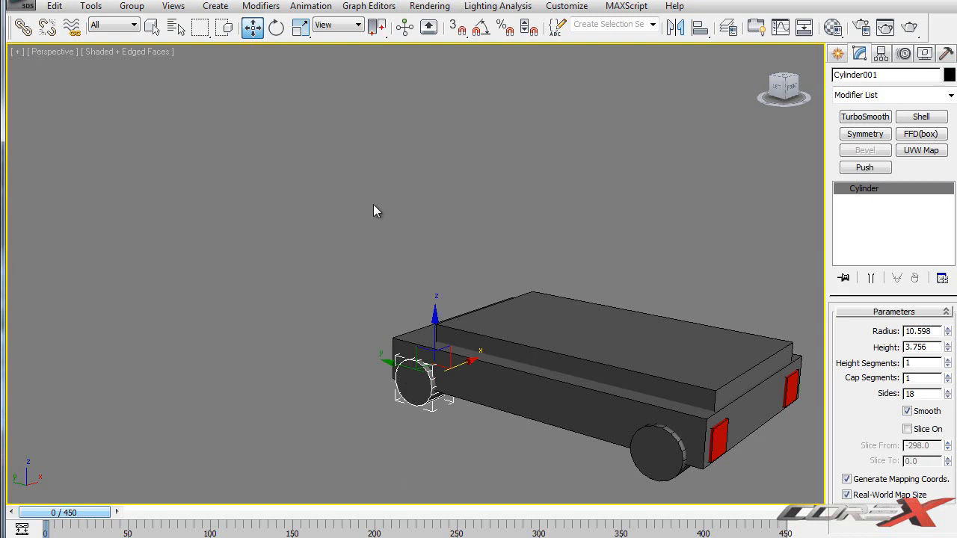
mouse_move(389, 314)
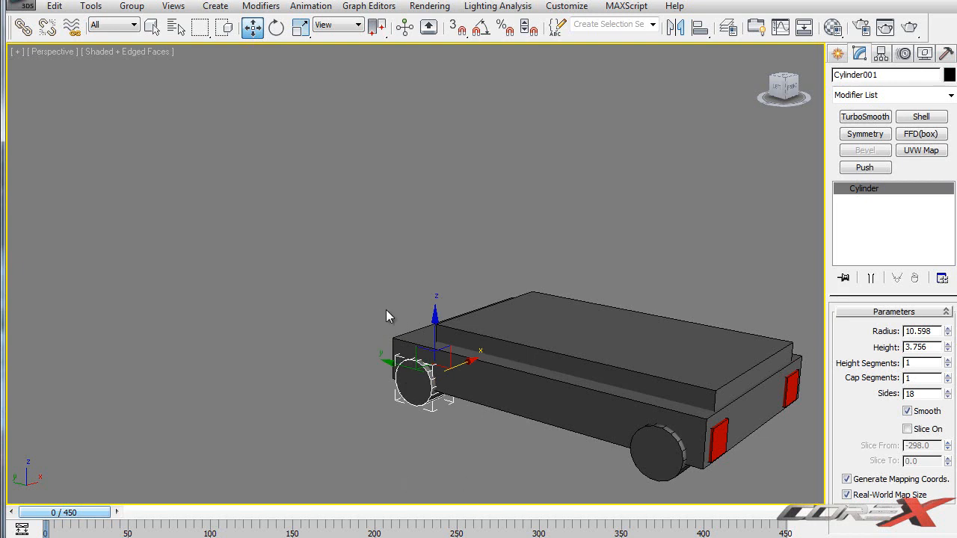
mouse_move(376, 299)
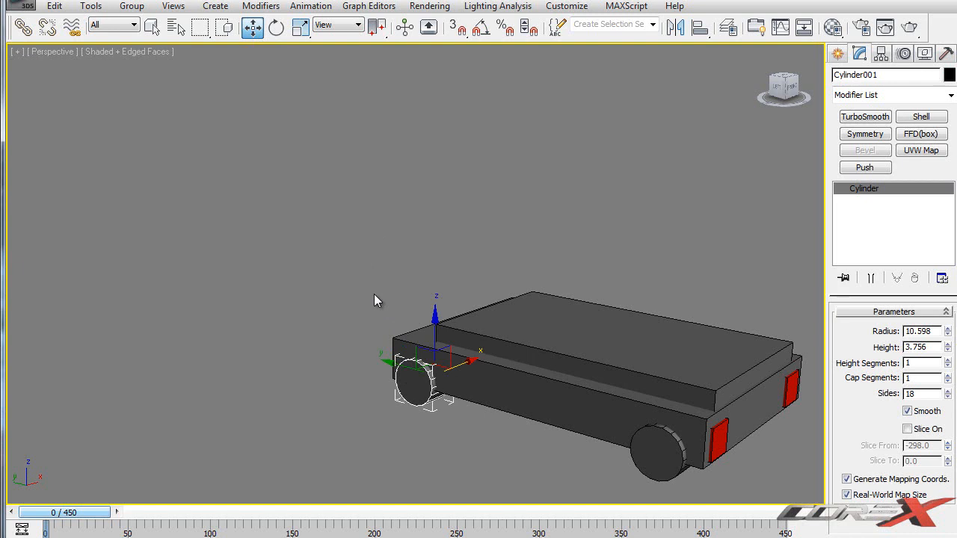
mouse_move(341, 302)
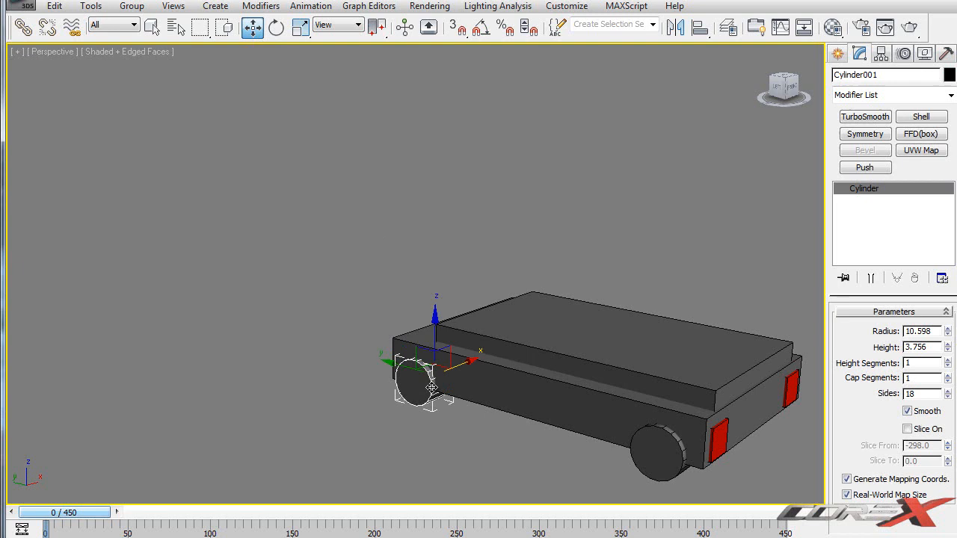
mouse_move(657, 462)
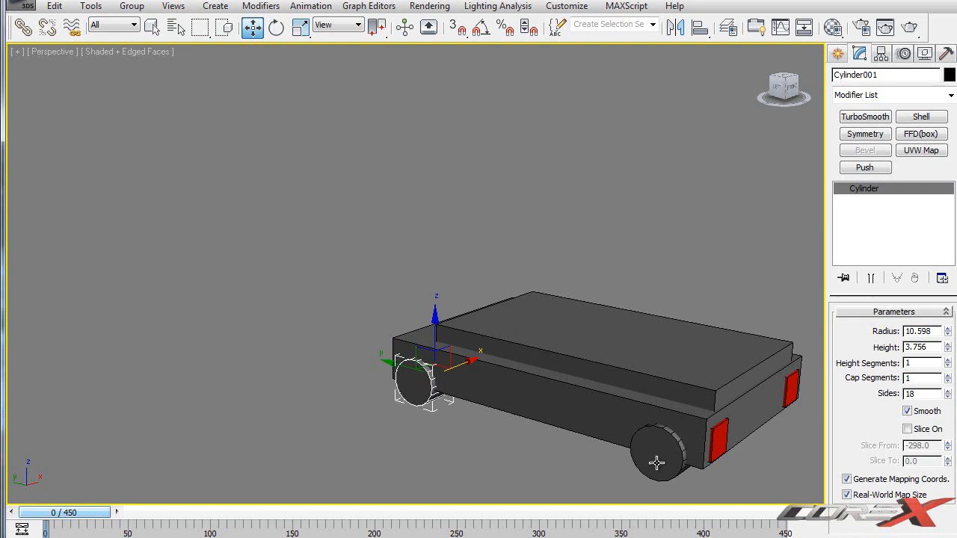
mouse_move(576, 193)
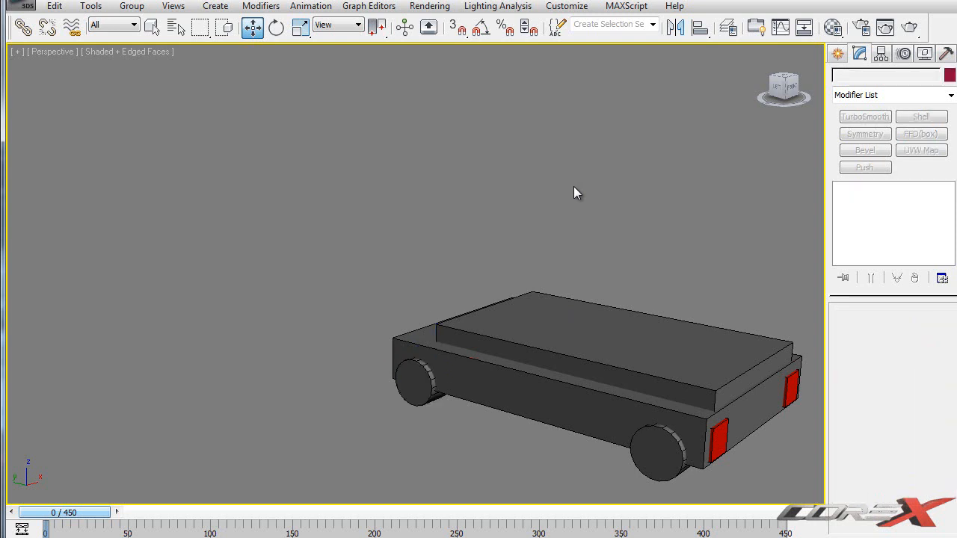
mouse_move(577, 240)
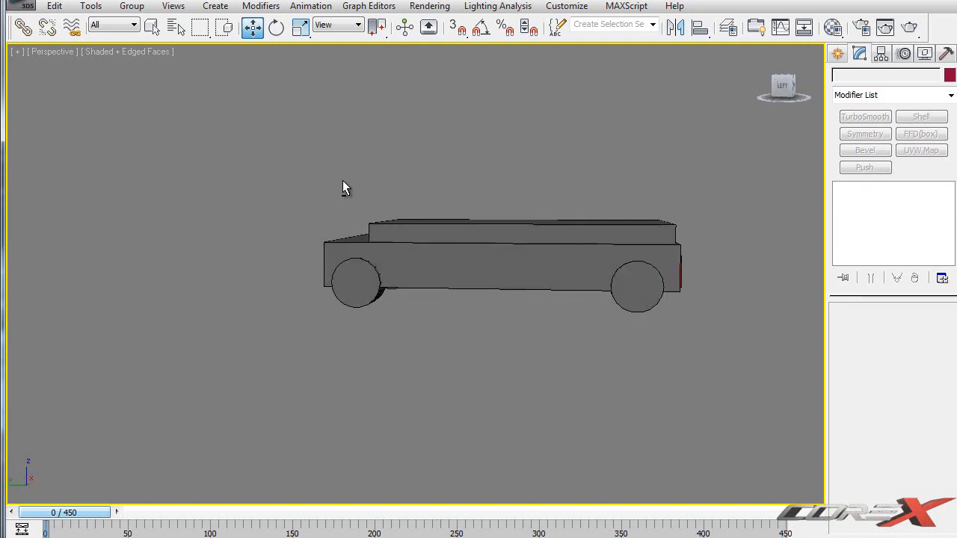
Orbit the view to inspect the rigged car side-on and from underneath.
left_click_drag(343, 187, 542, 191)
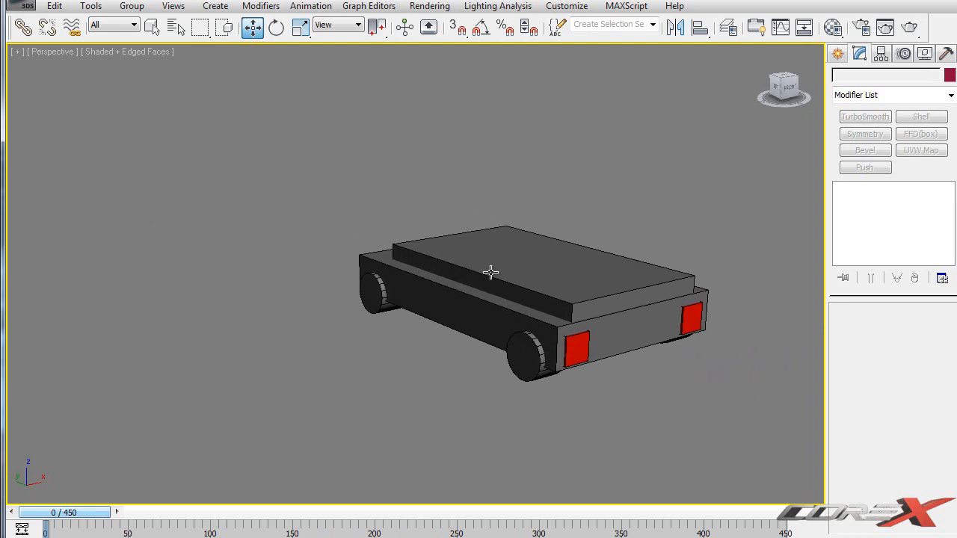
mouse_move(632, 15)
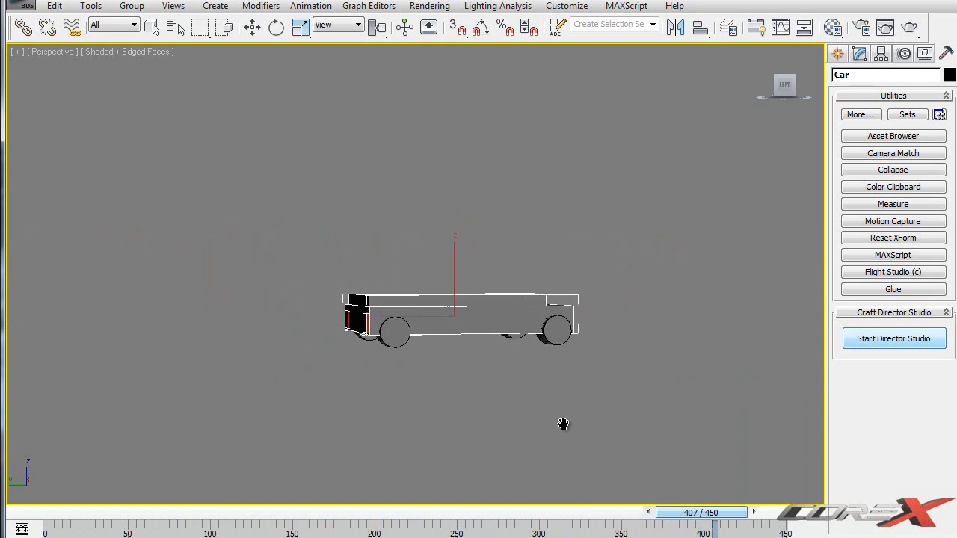
left_click_drag(702, 512, 612, 512)
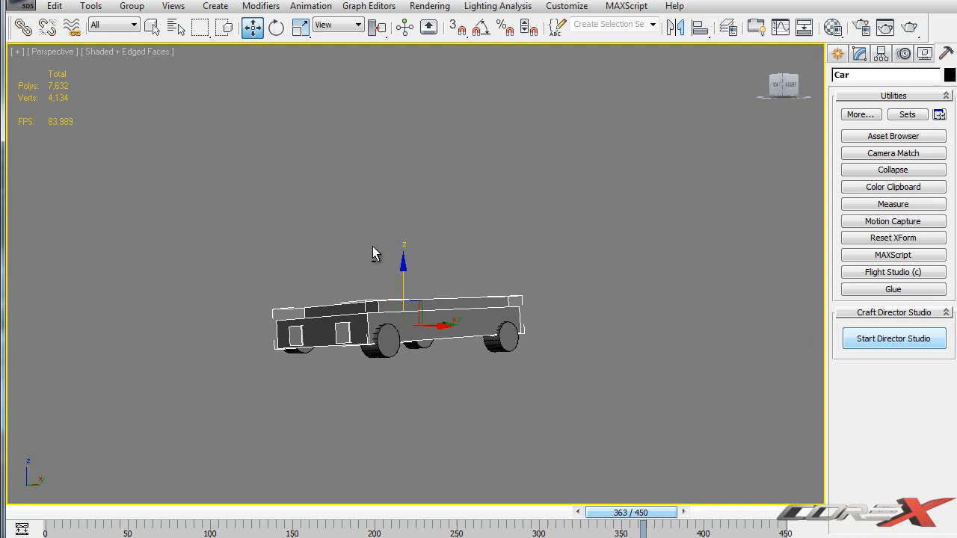
mouse_move(469, 287)
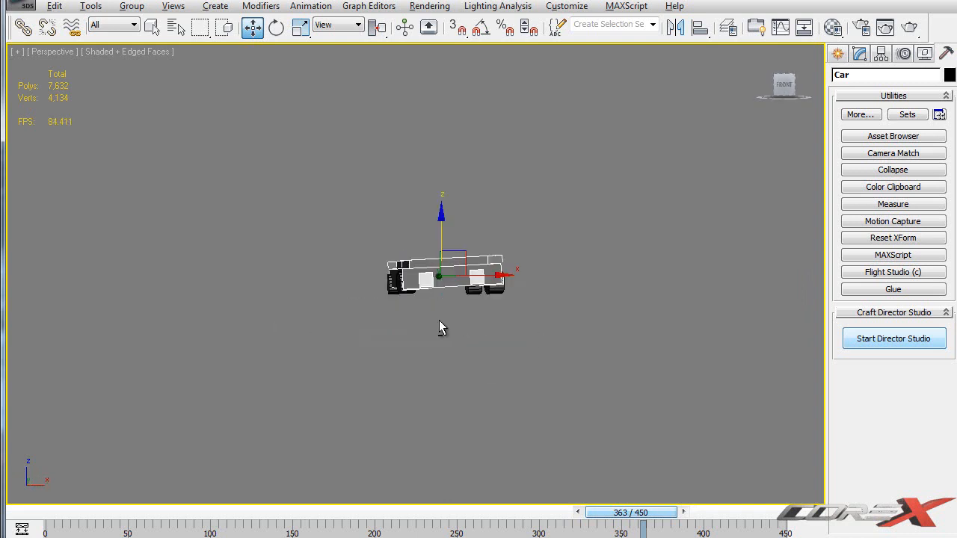
left_click_drag(441, 326, 542, 302)
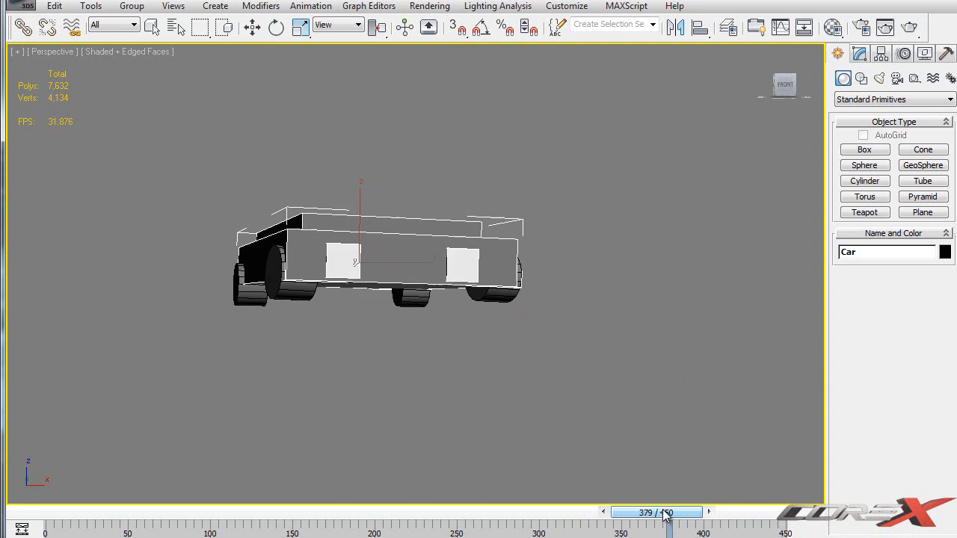
Scrub back and forth along the timeline to review the car's recorded drive.
left_click_drag(659, 512, 705, 511)
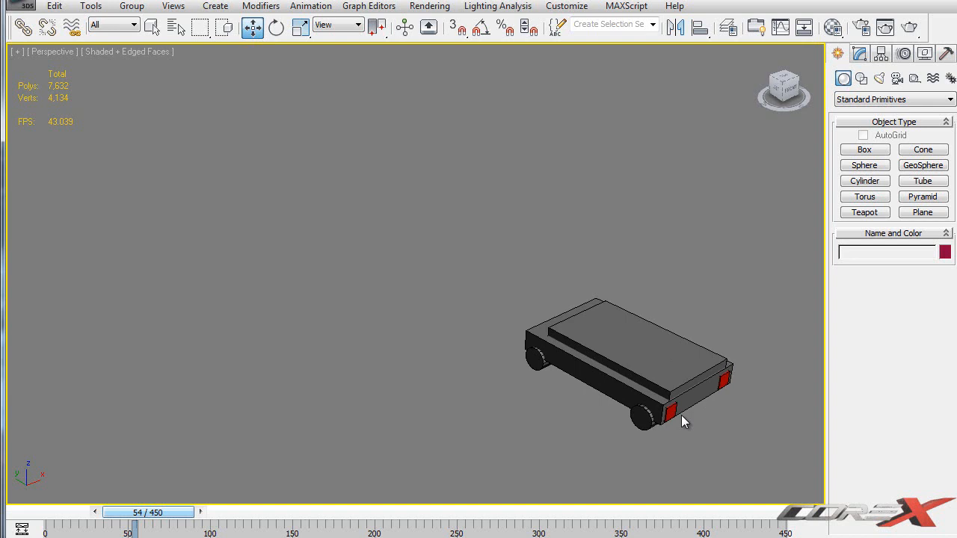
mouse_move(601, 226)
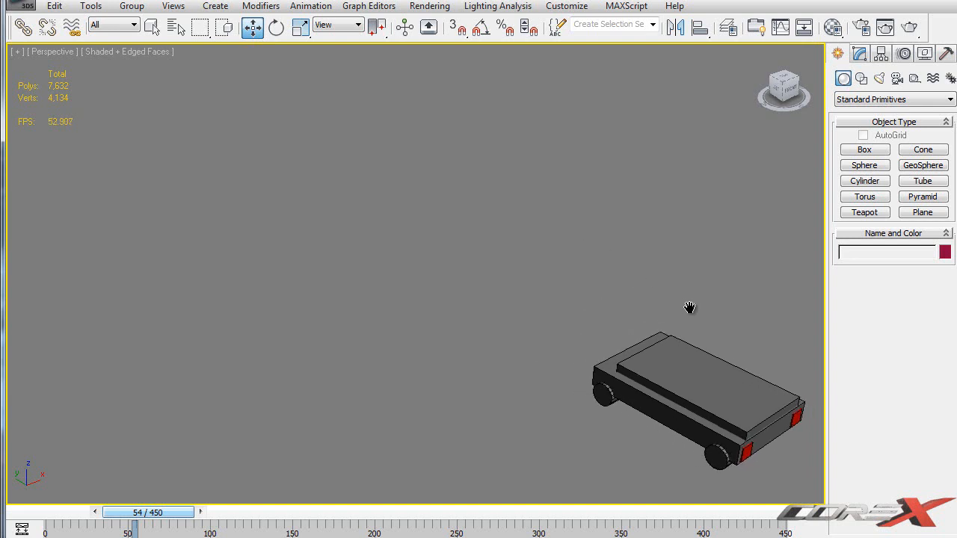
left_click_drag(144, 512, 157, 512)
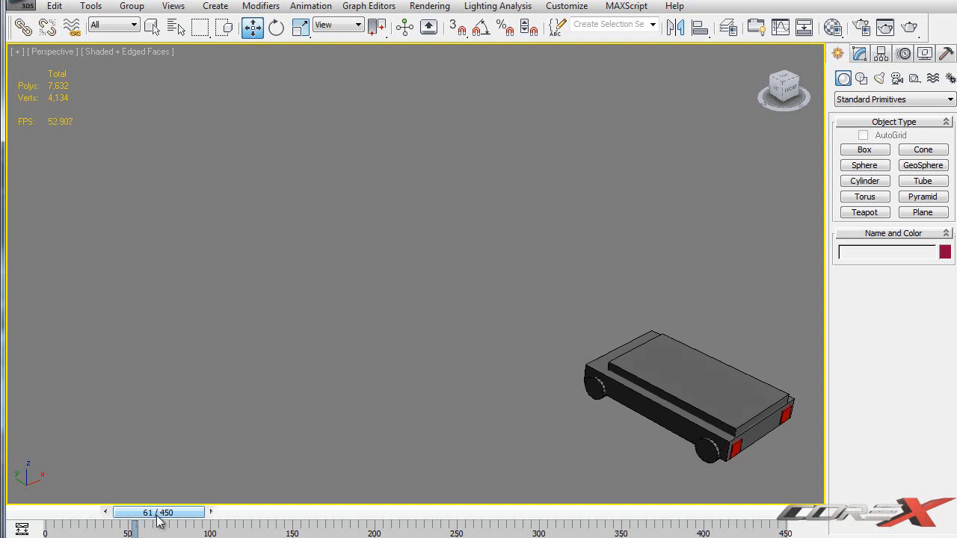
left_click_drag(159, 512, 395, 512)
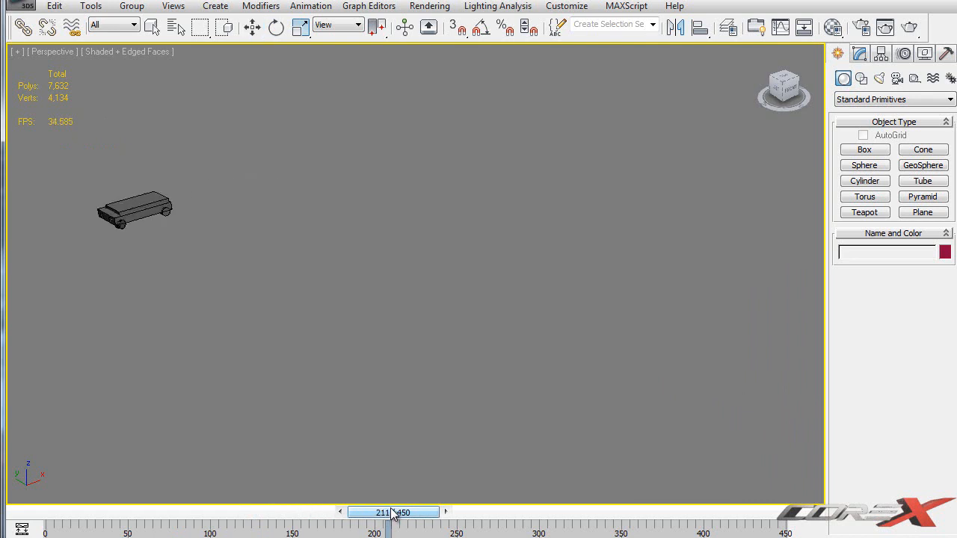
left_click_drag(392, 512, 640, 511)
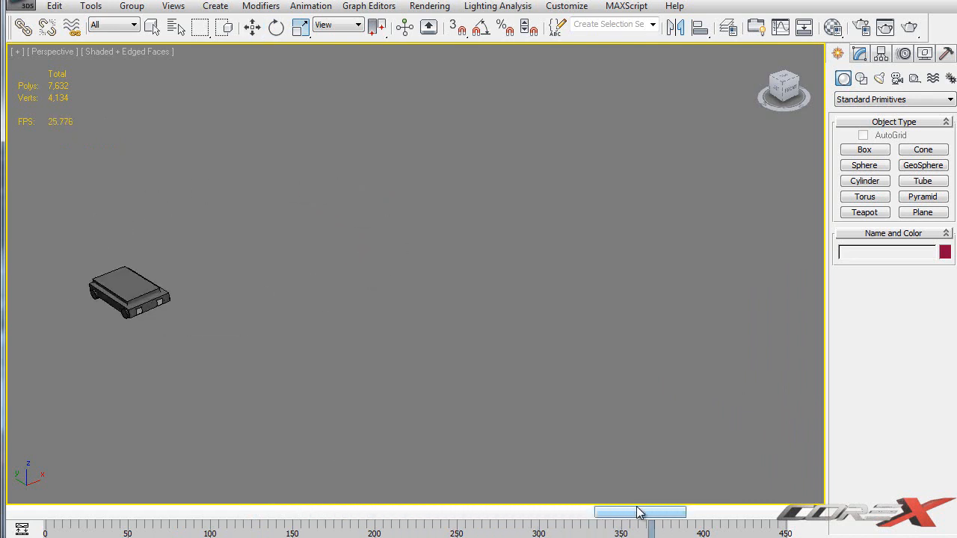
left_click_drag(640, 511, 351, 512)
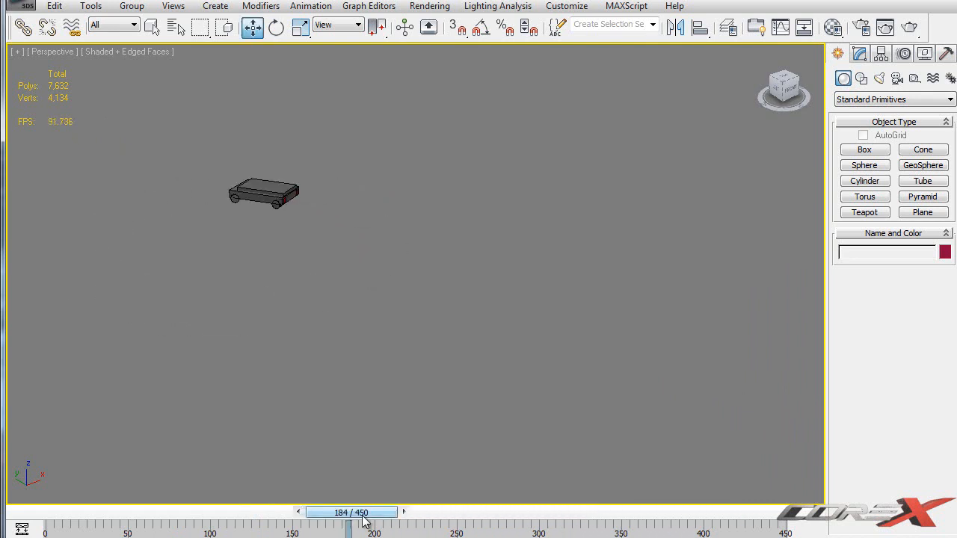
left_click_drag(350, 527, 134, 526)
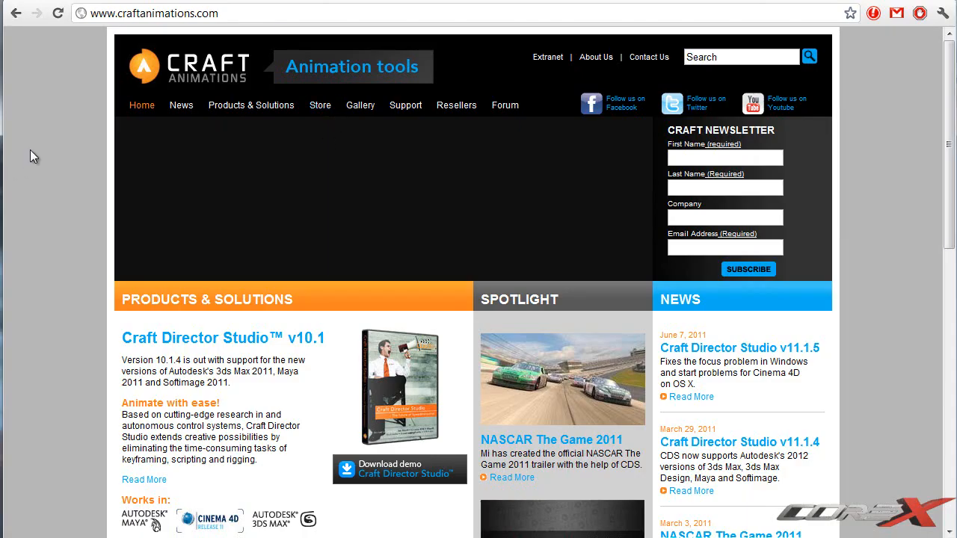
mouse_move(755, 434)
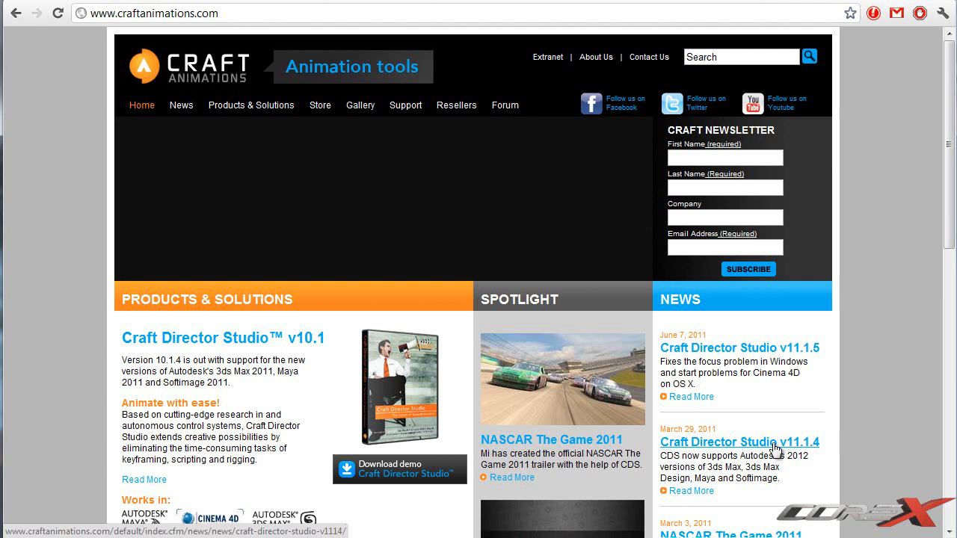
mouse_move(856, 437)
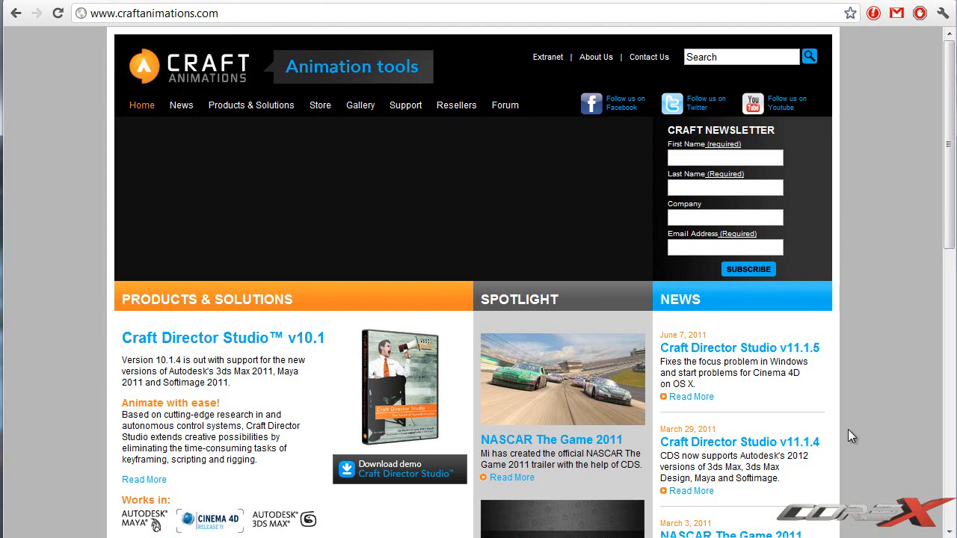
mouse_move(813, 455)
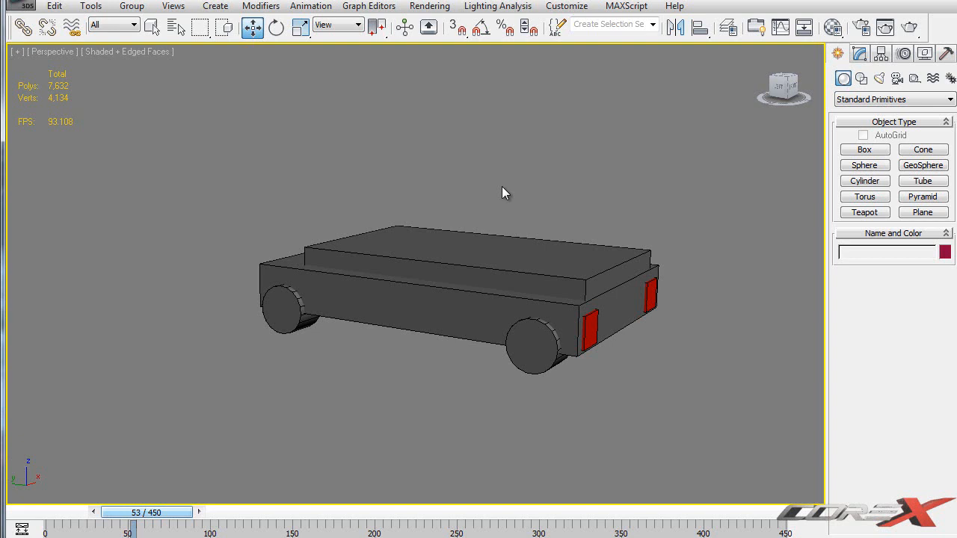
mouse_move(457, 137)
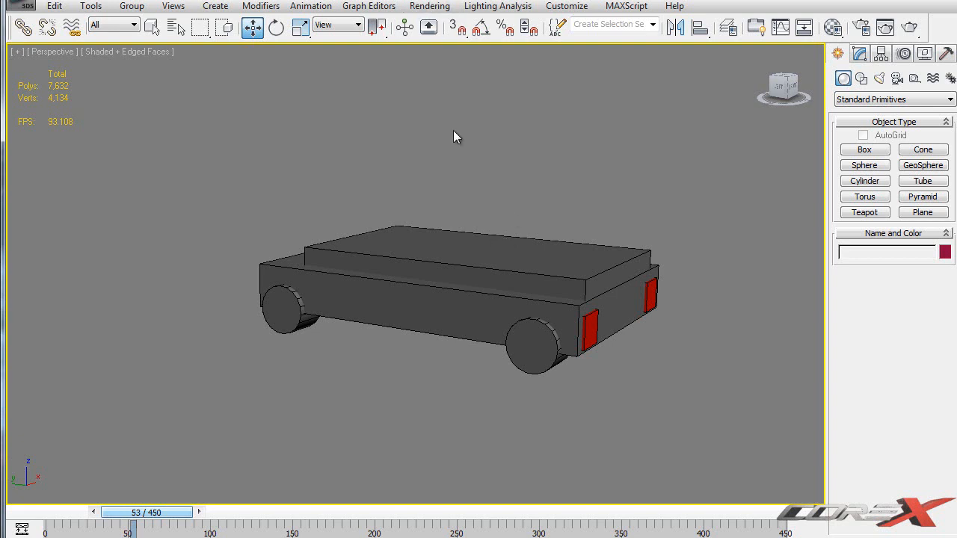
mouse_move(574, 257)
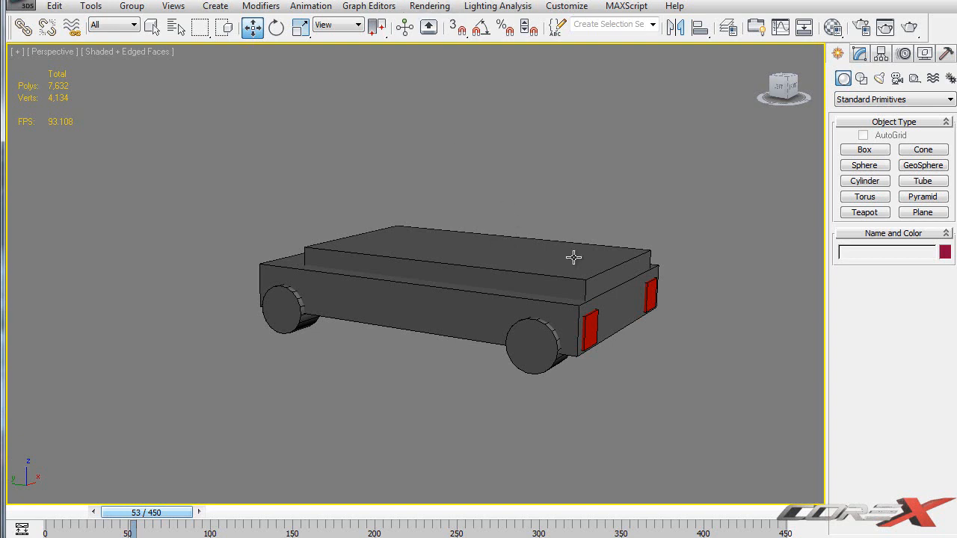
mouse_move(469, 137)
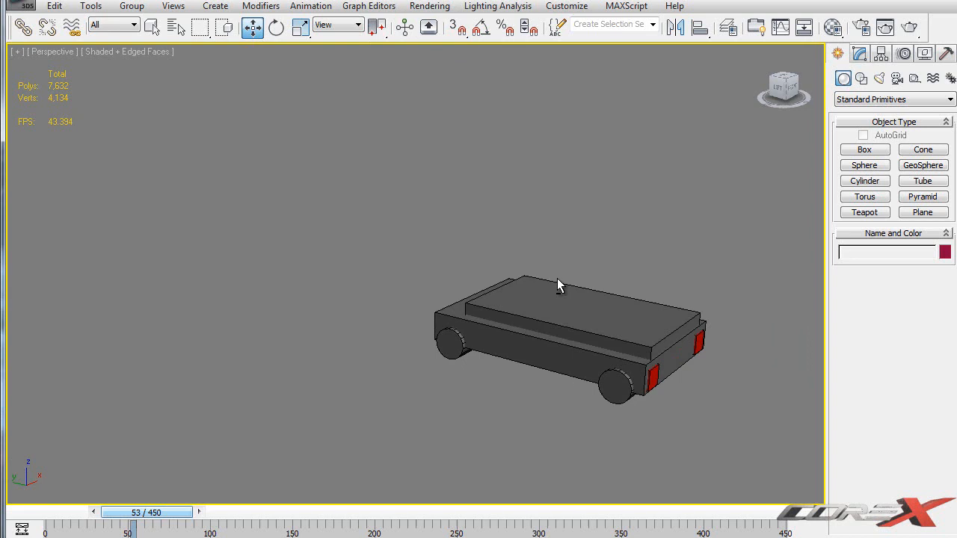
left_click_drag(561, 284, 663, 344)
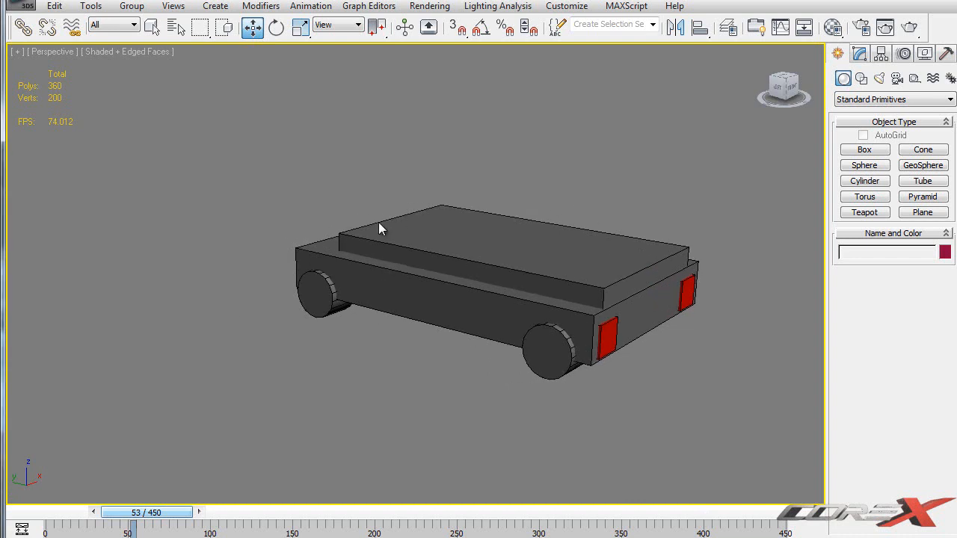
mouse_move(620, 213)
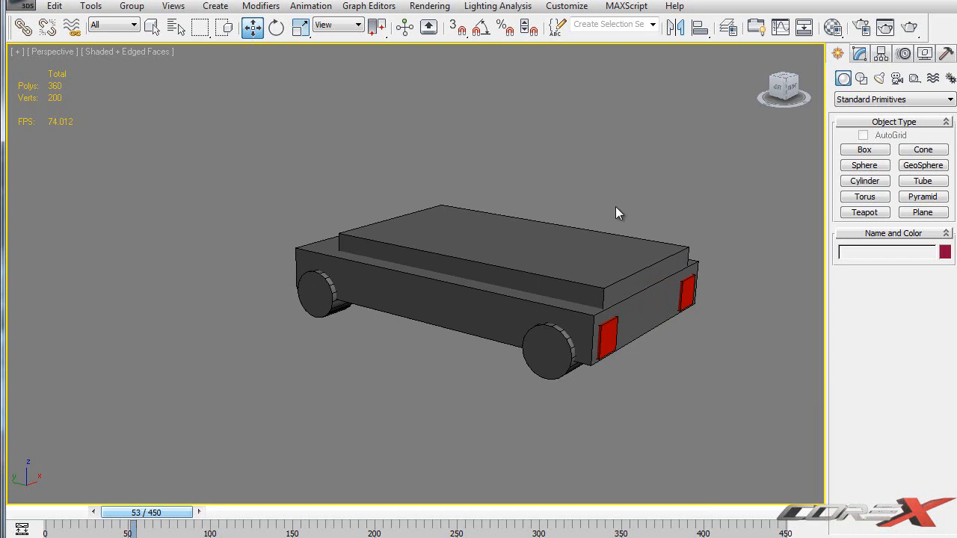
mouse_move(616, 263)
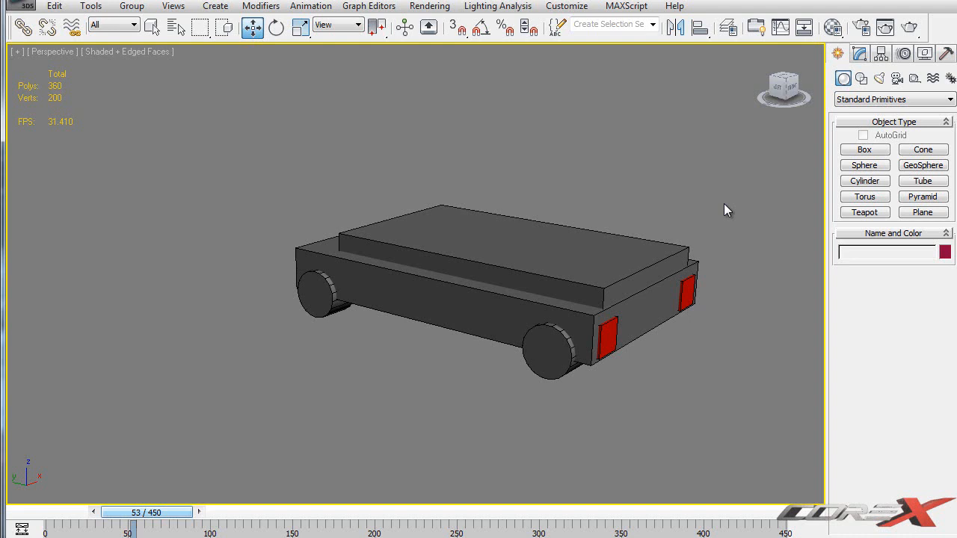
left_click_drag(725, 209, 718, 236)
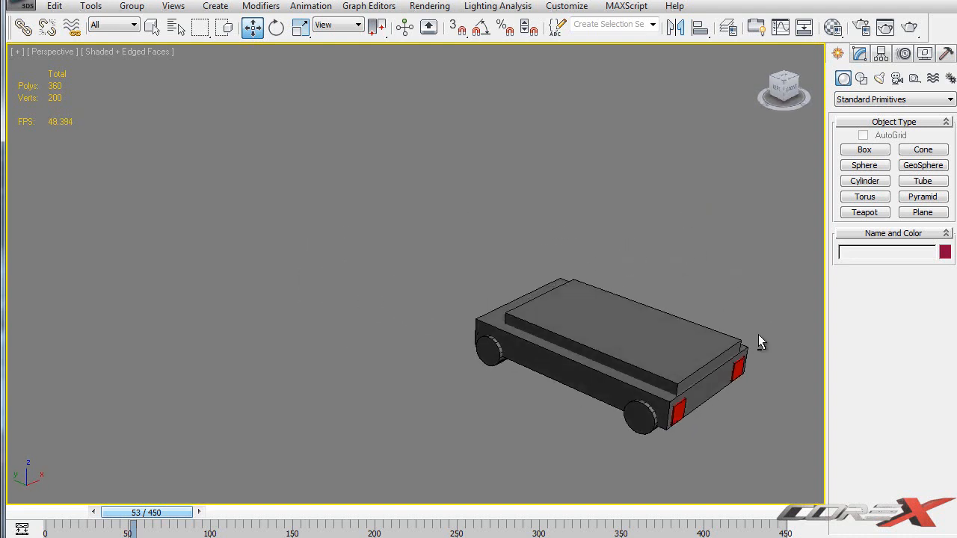
left_click_drag(760, 340, 544, 284)
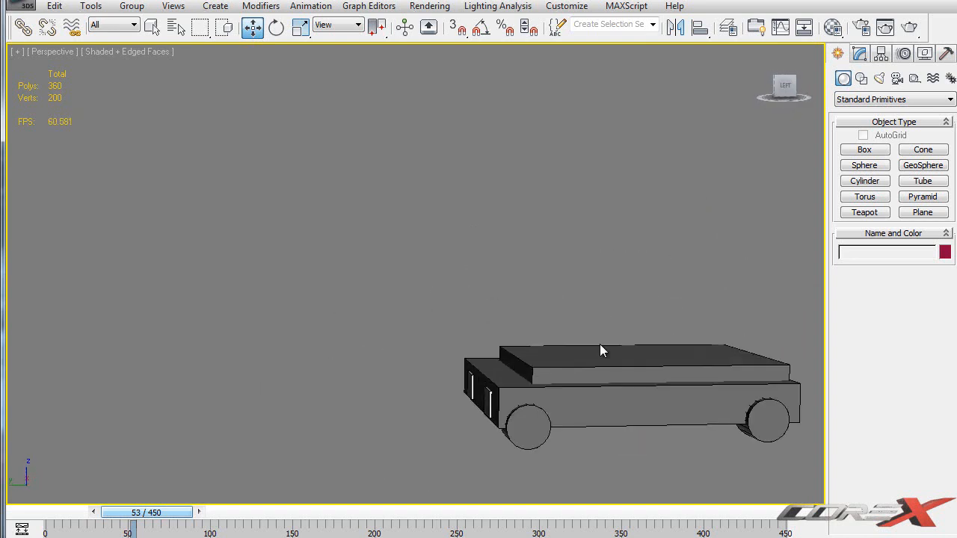
left_click_drag(604, 350, 394, 287)
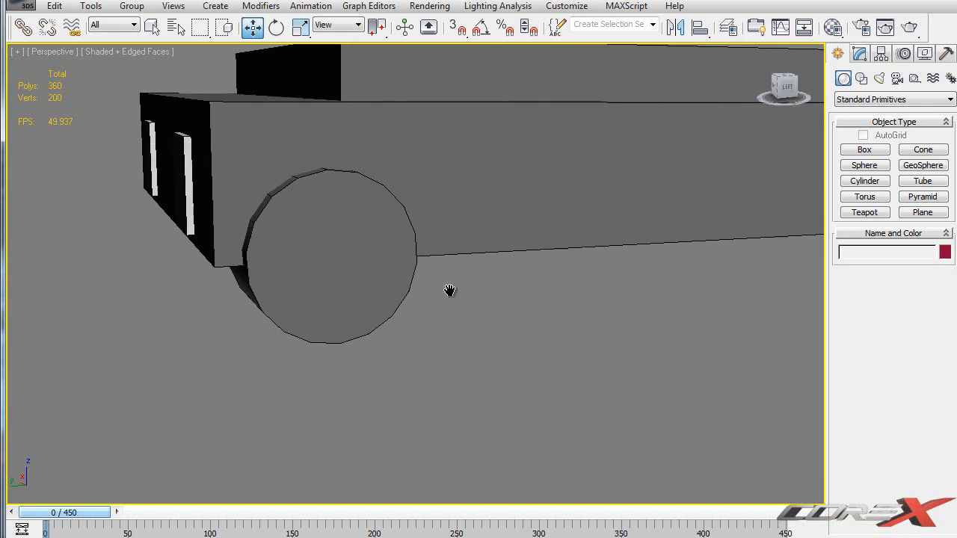
left_click_drag(449, 290, 452, 251)
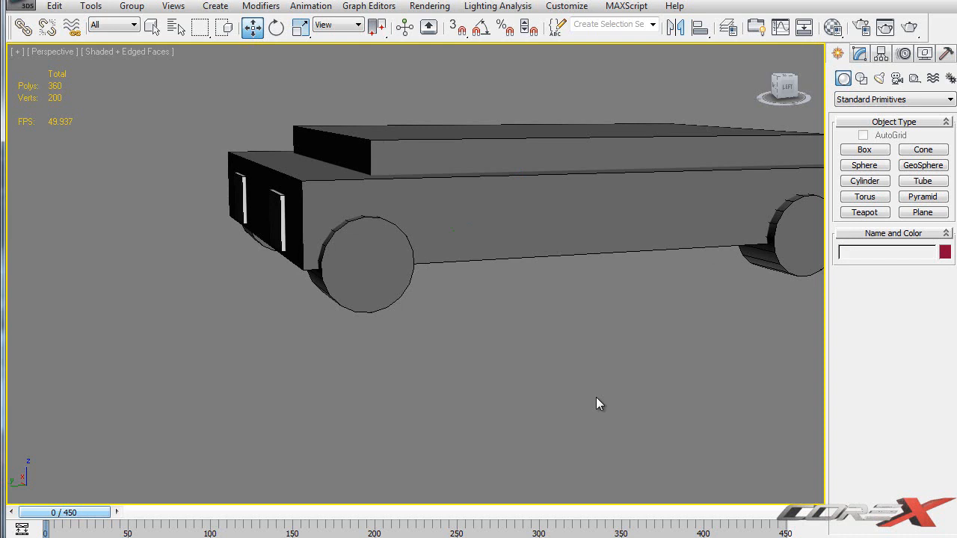
Group the selected front wheel cylinder as a new group named Wheel_1.
left_click(362, 262)
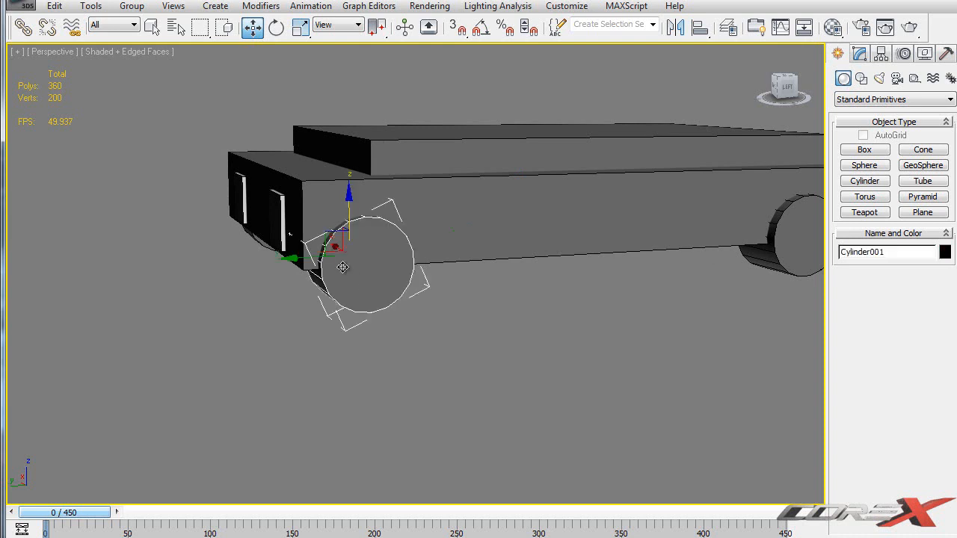
mouse_move(422, 275)
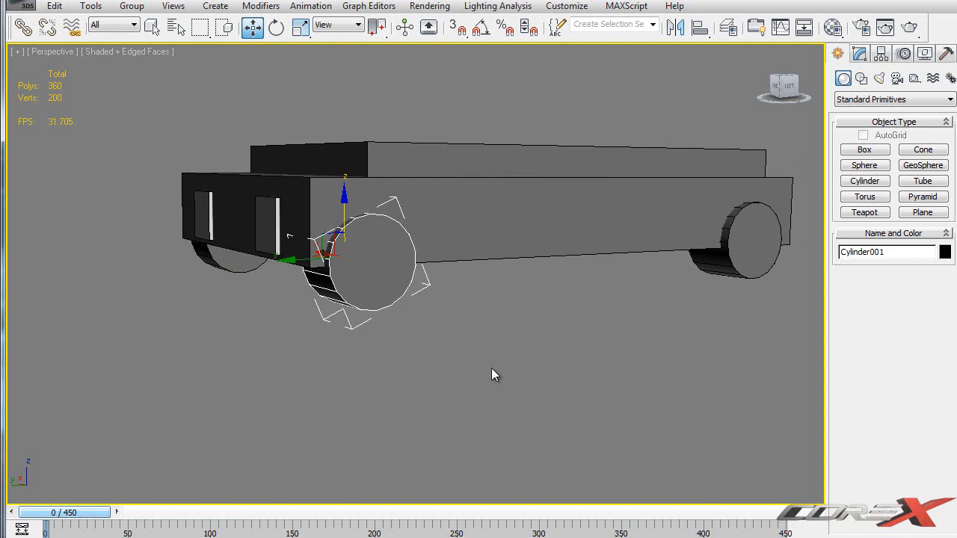
left_click(131, 6)
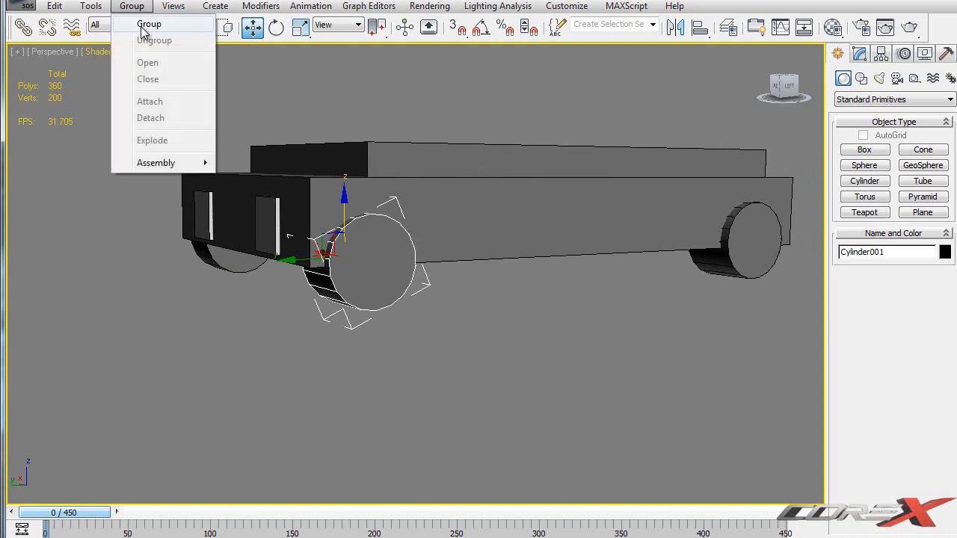
left_click(150, 23)
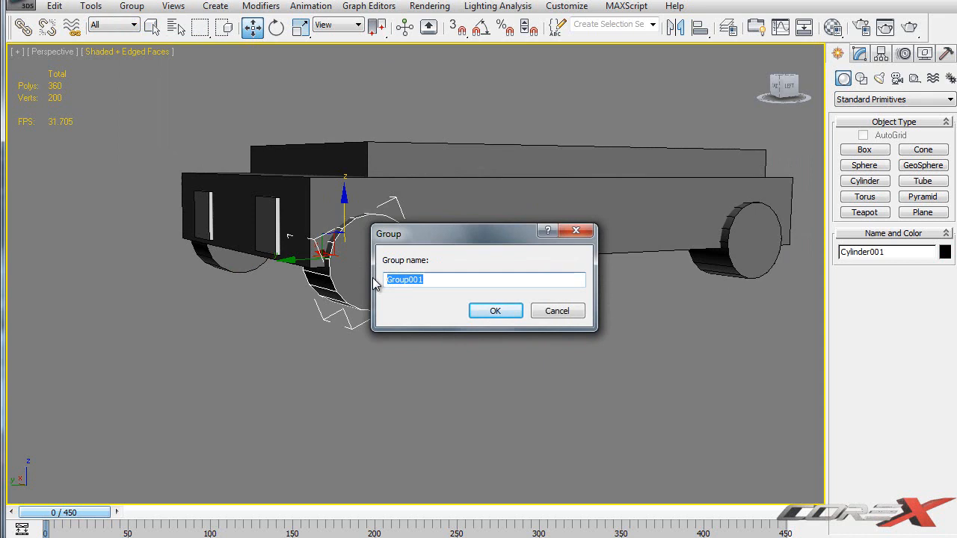
type("W")
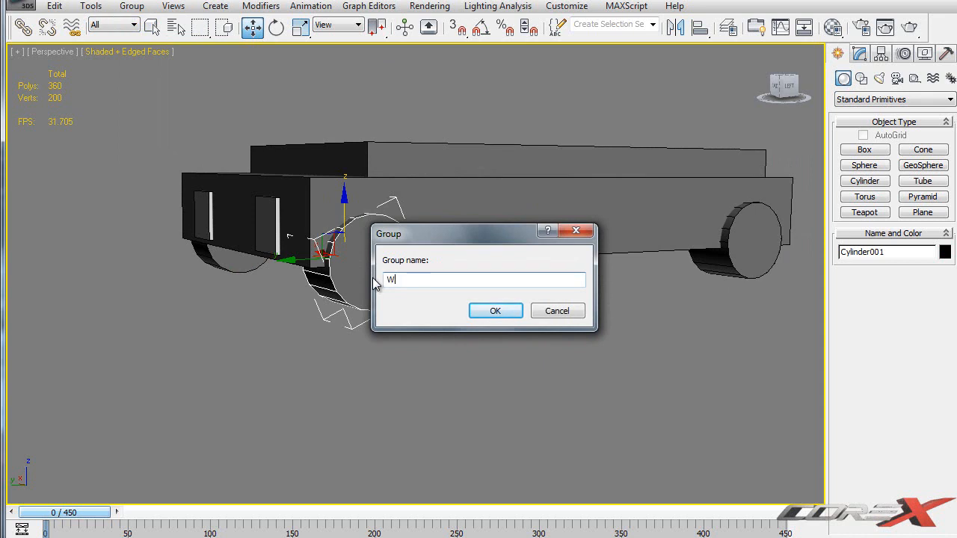
type("heel_1")
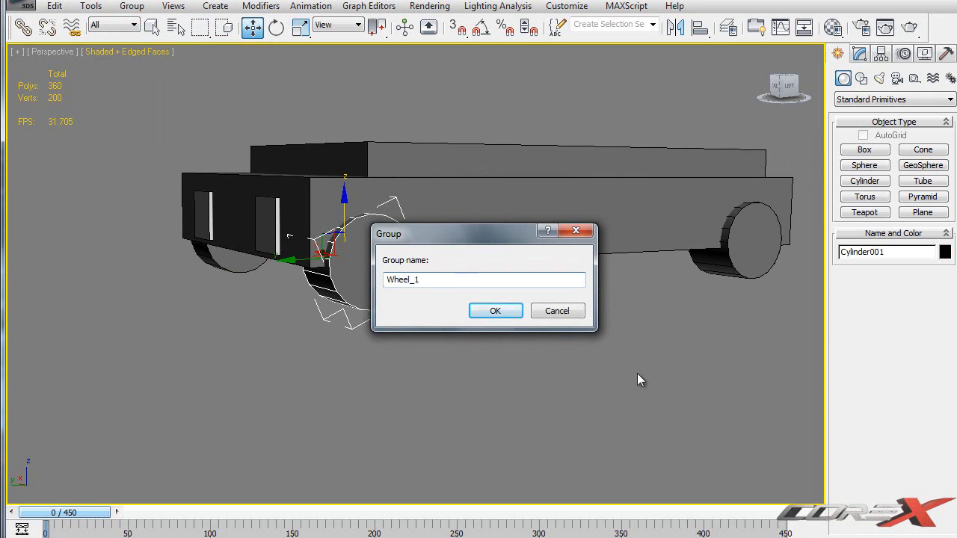
left_click(495, 310)
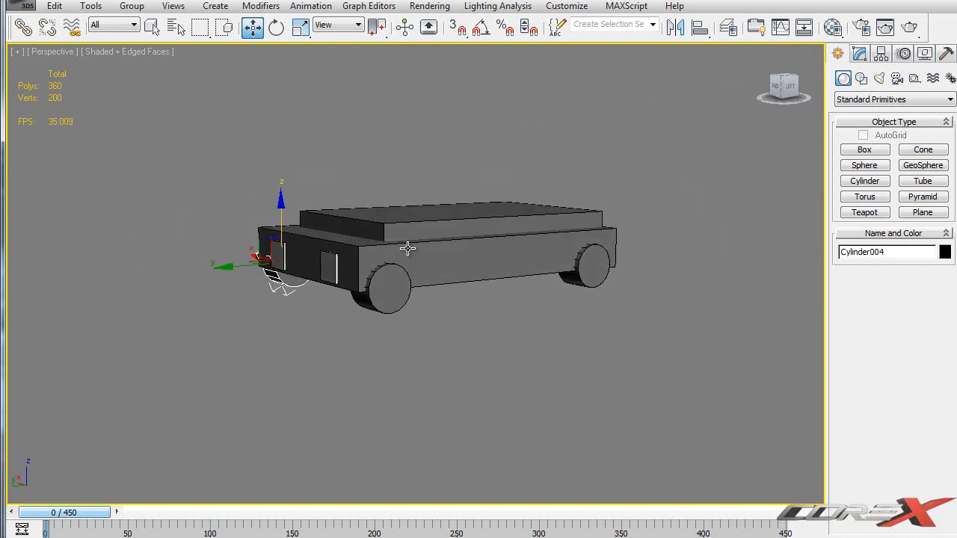
mouse_move(514, 168)
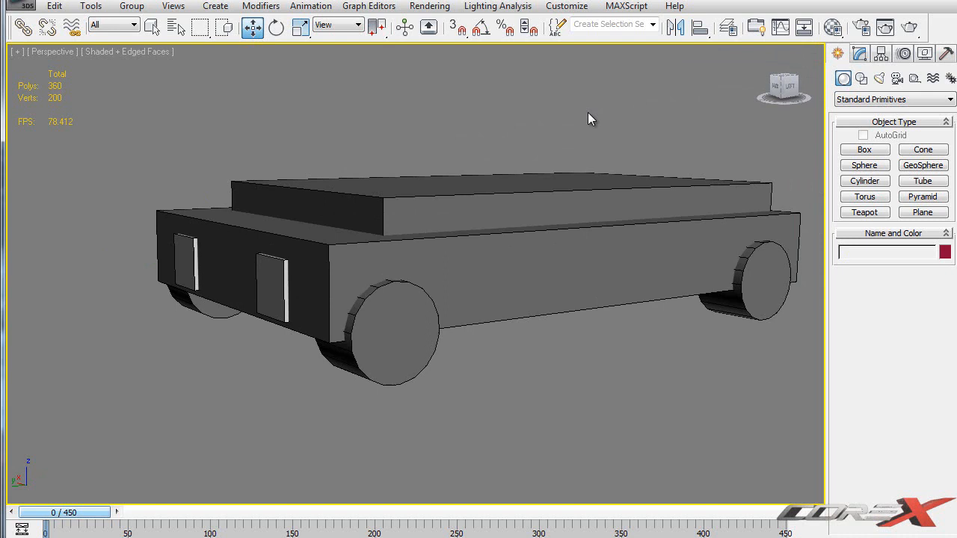
mouse_move(389, 331)
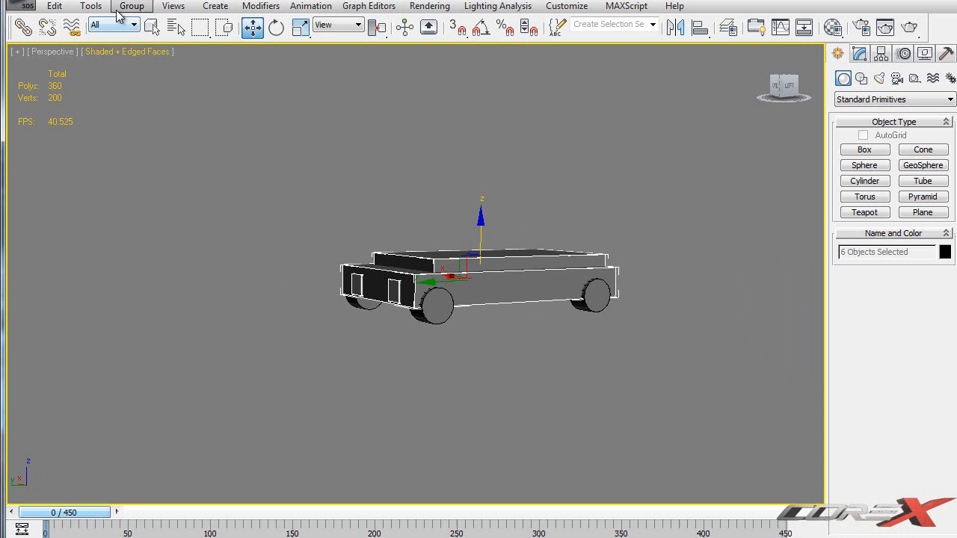
left_click(132, 17)
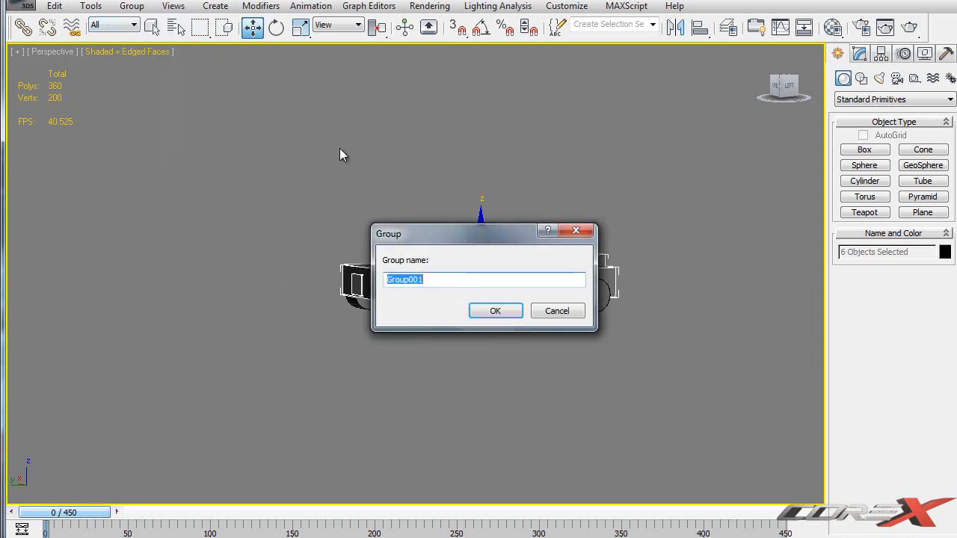
left_click(495, 310)
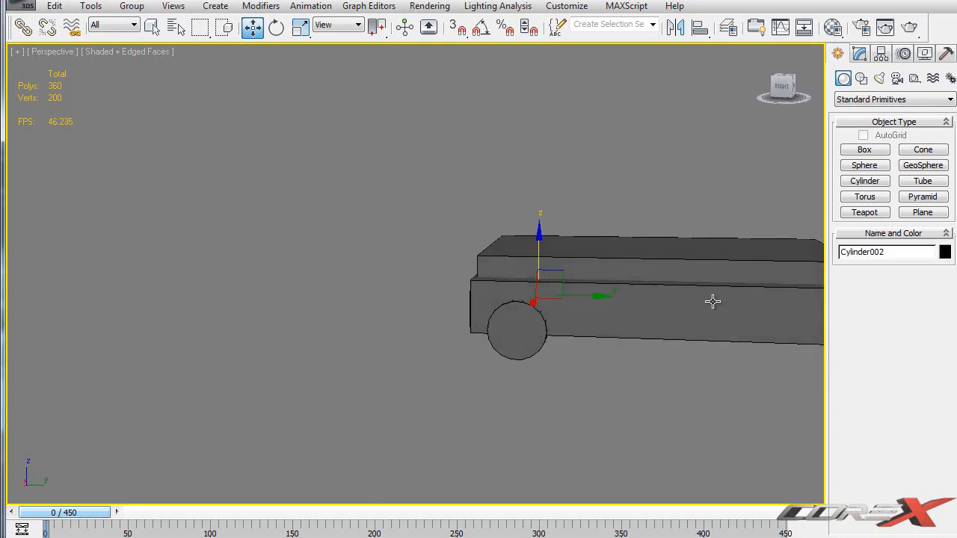
left_click_drag(711, 302, 646, 310)
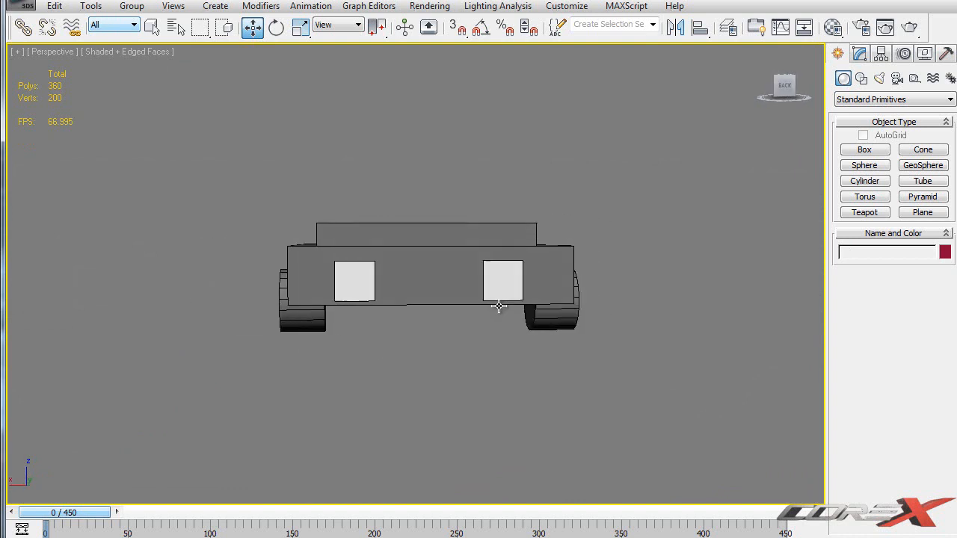
left_click_drag(499, 305, 287, 317)
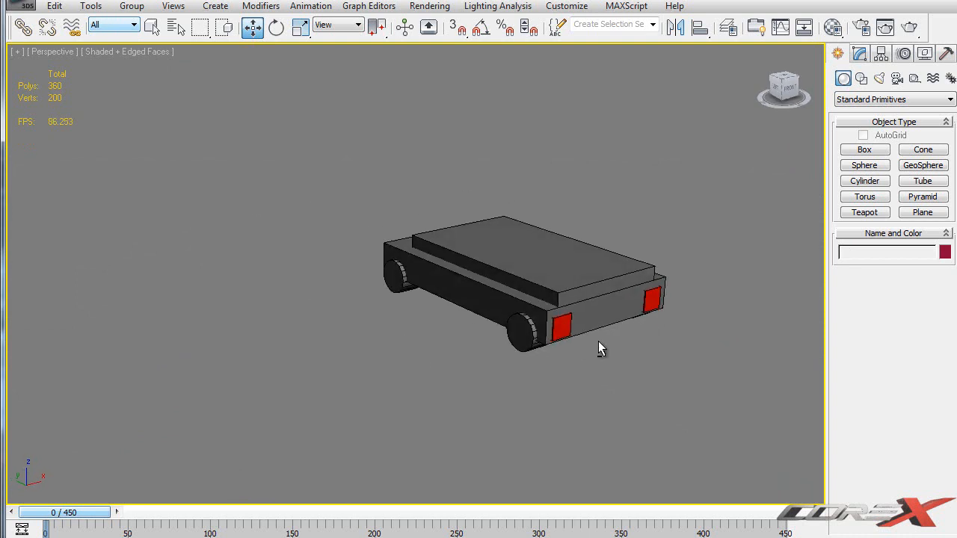
left_click_drag(601, 347, 681, 431)
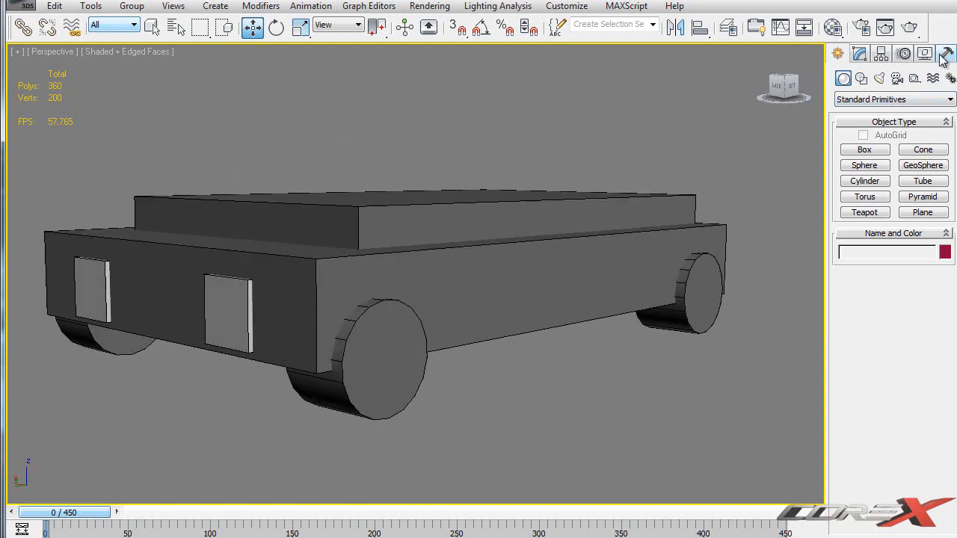
Add Craft Director Studio Util to the Utilities button set via Configure Button Sets.
left_click(945, 54)
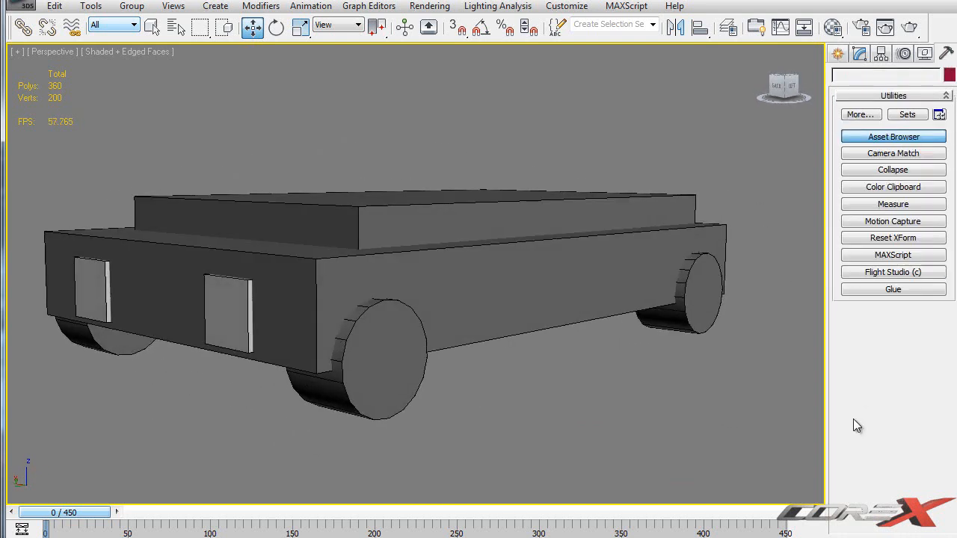
mouse_move(939, 114)
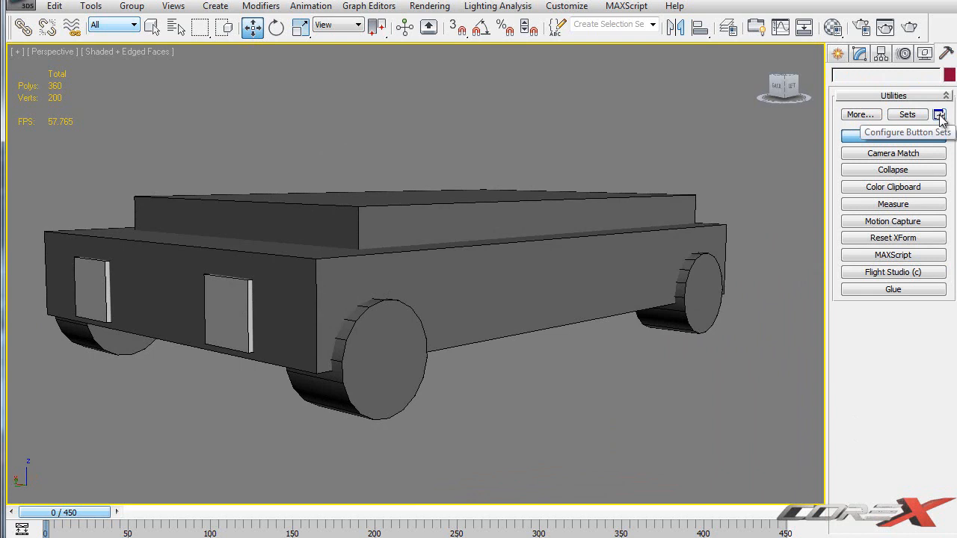
left_click(939, 114)
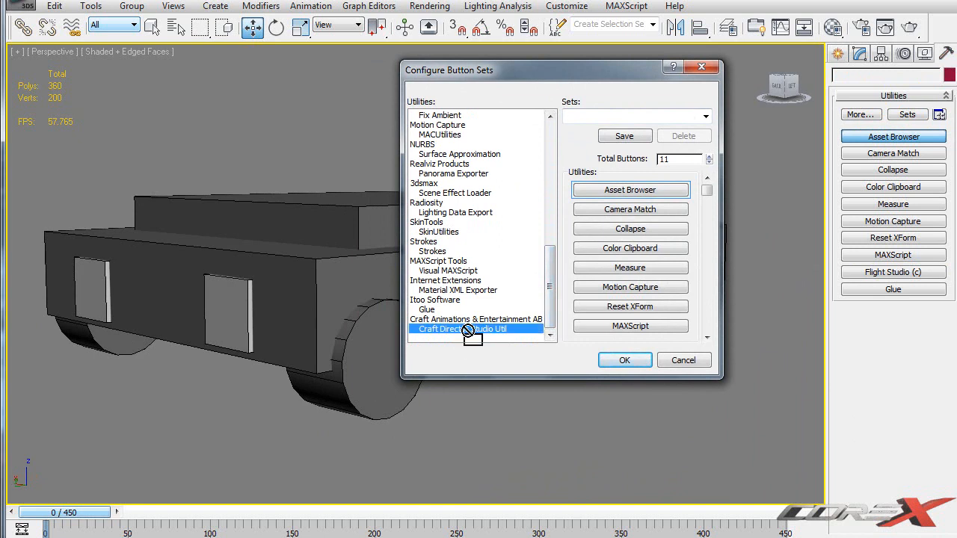
left_click(706, 228)
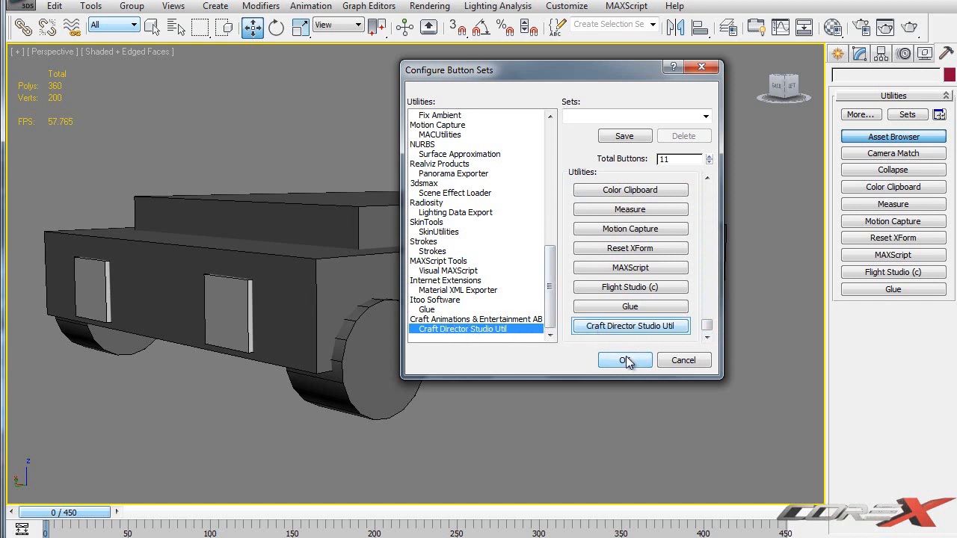
left_click(625, 359)
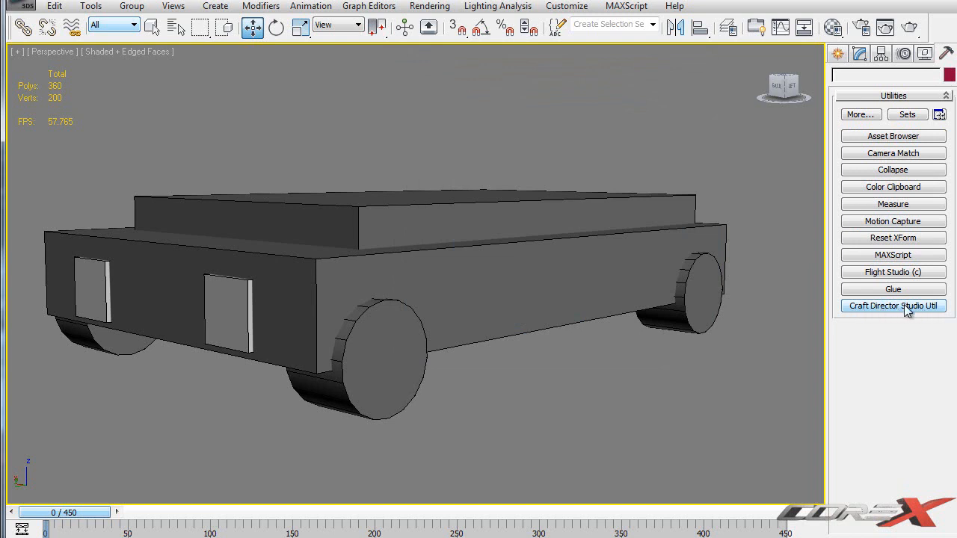
mouse_move(922, 314)
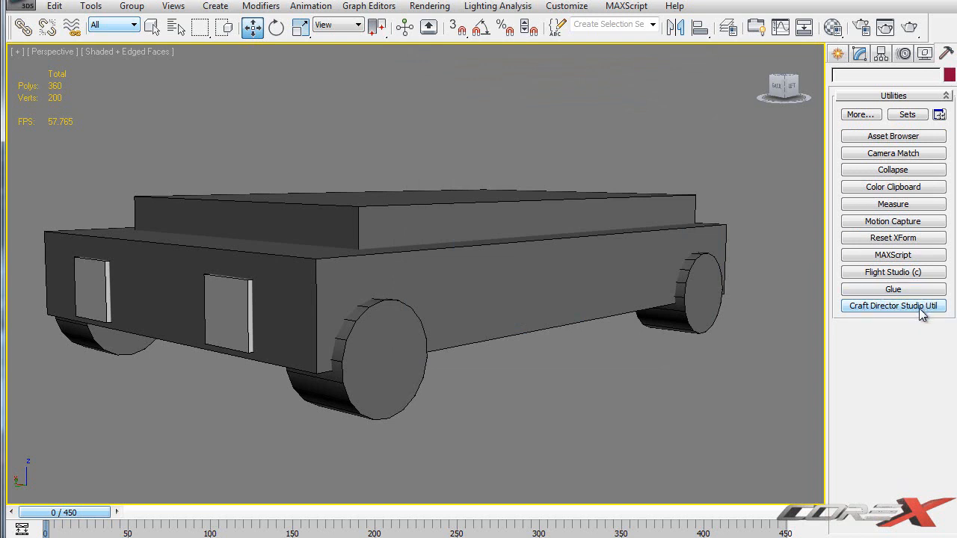
Start Craft Director Studio from its utility and create a 4WheelerExt vehicle rig.
left_click(893, 305)
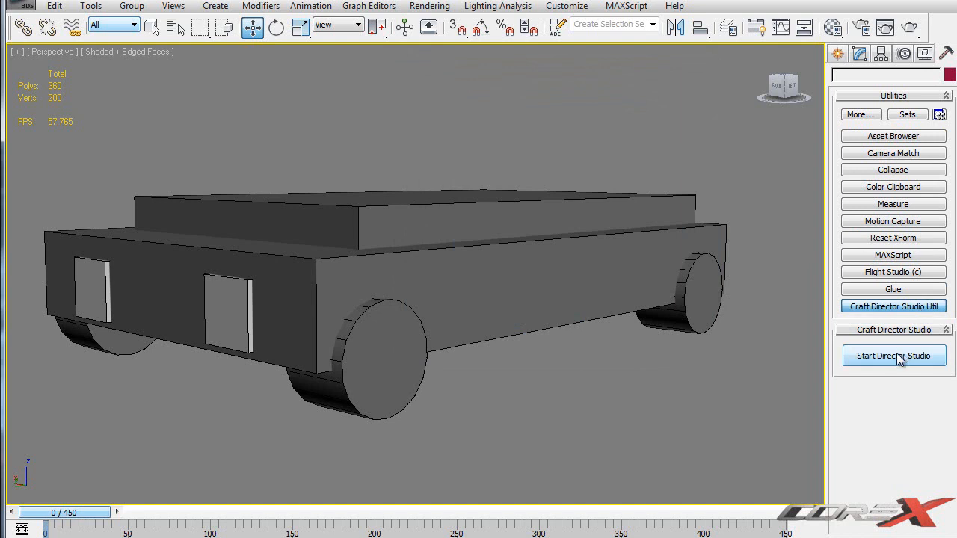
left_click(895, 356)
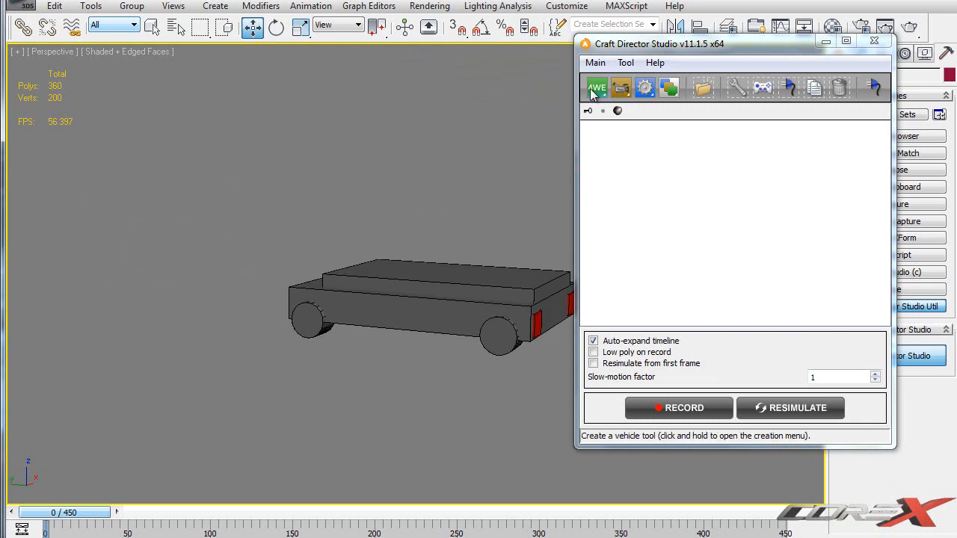
left_click(597, 87)
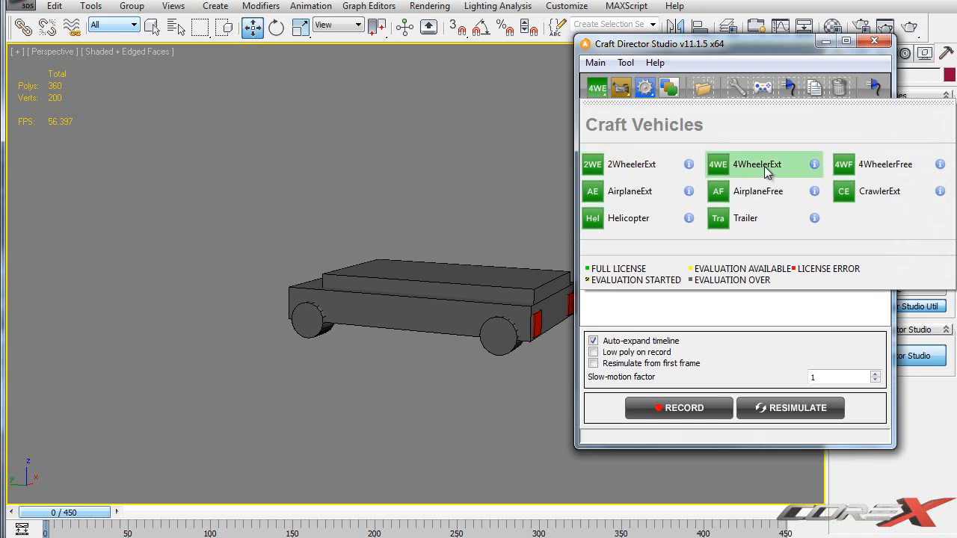
left_click(757, 163)
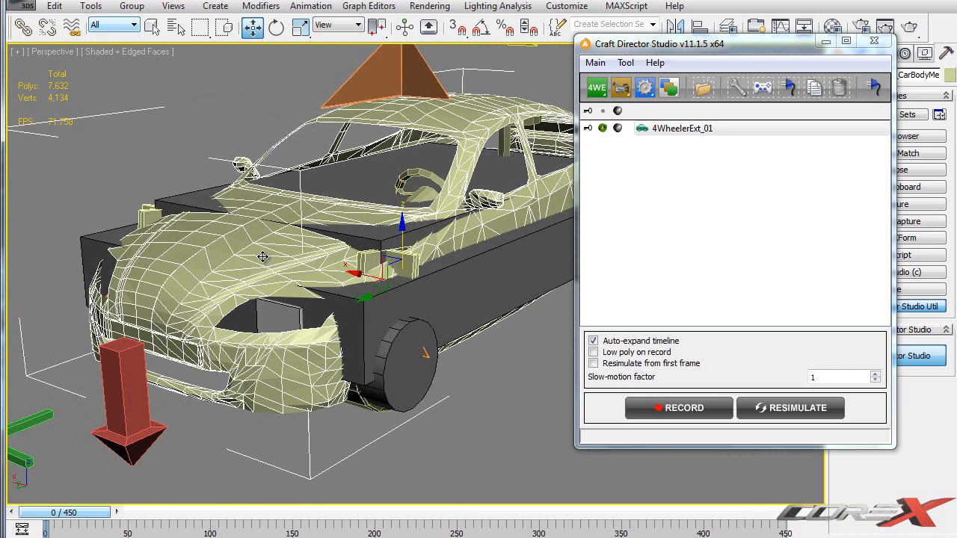
mouse_move(389, 230)
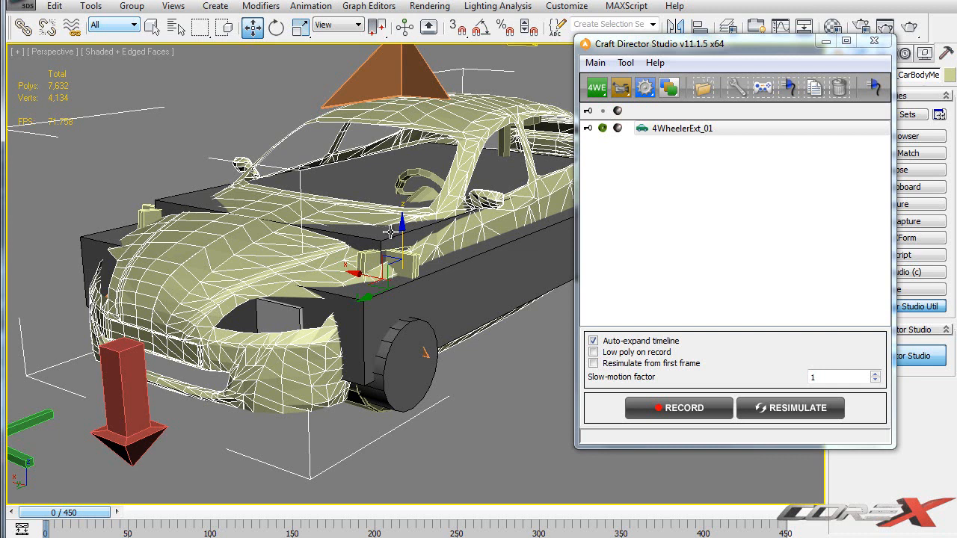
mouse_move(317, 251)
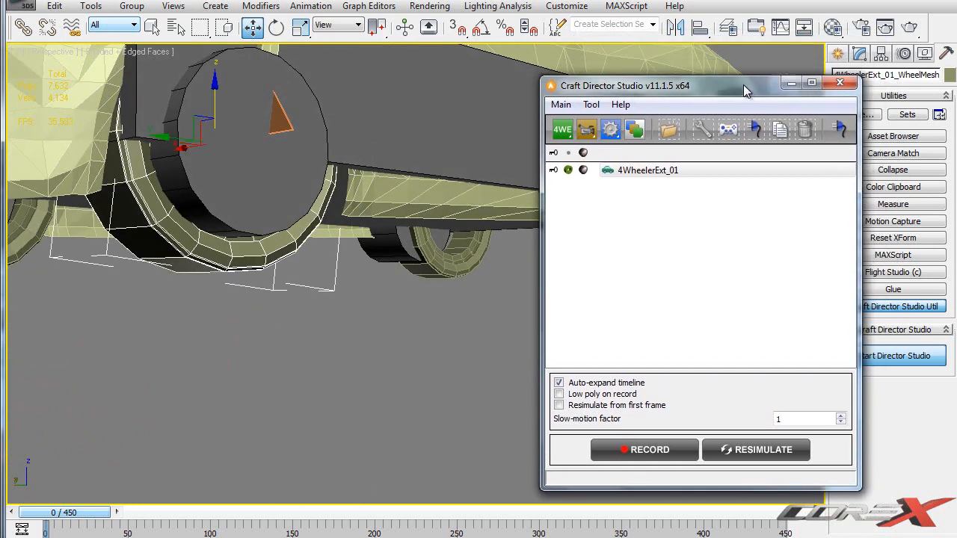
Align Cylinder001 to 4WheelerExt_01_WheelMesh, Center/Center on X, Y and Z.
left_click(839, 83)
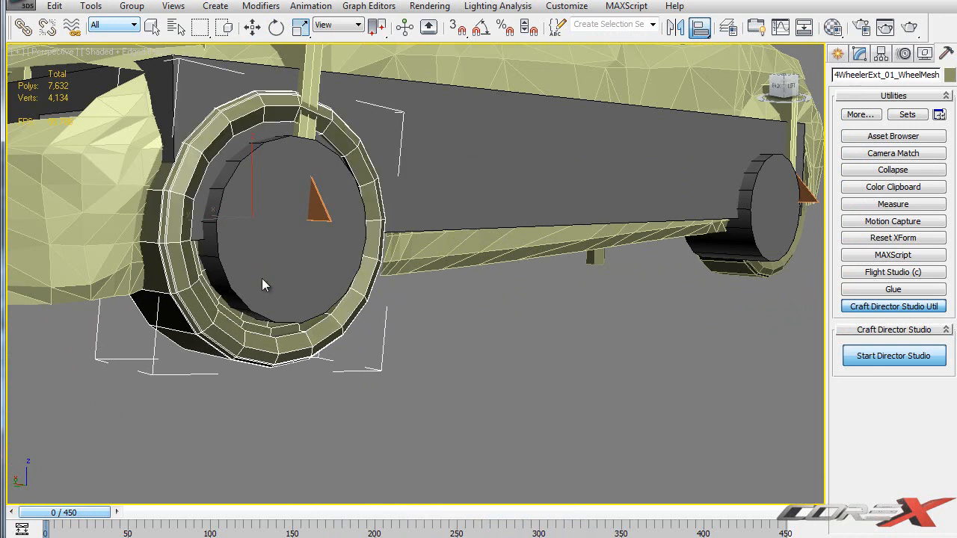
left_click(251, 27)
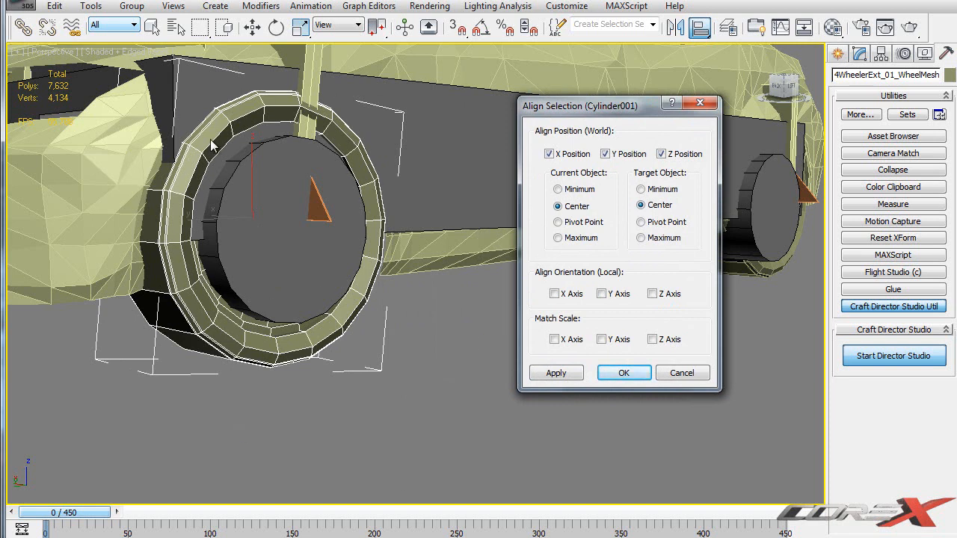
mouse_move(273, 256)
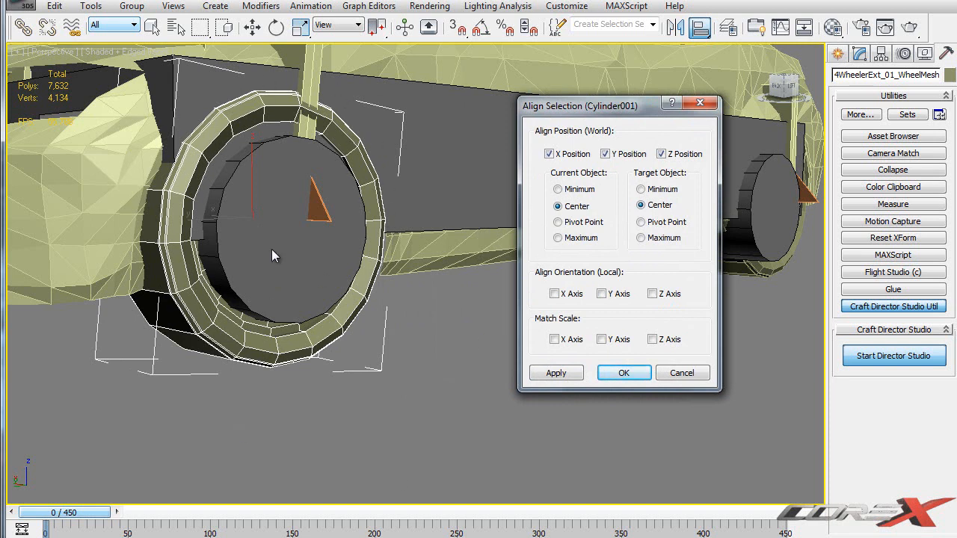
mouse_move(500, 216)
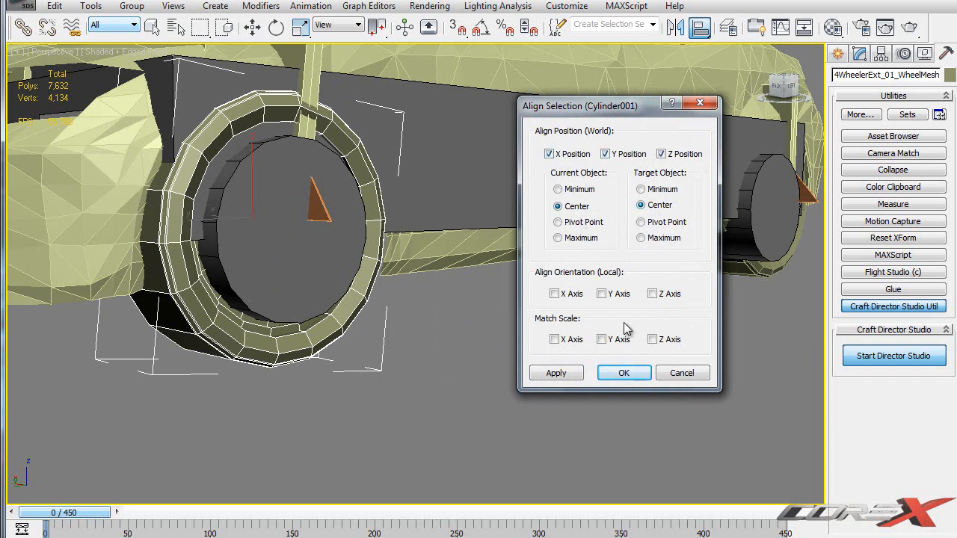
left_click(623, 372)
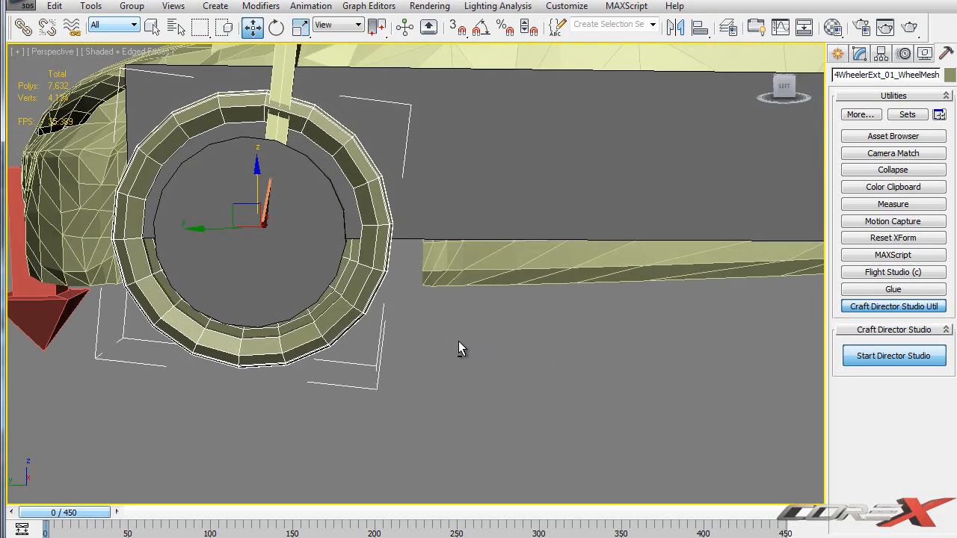
left_click_drag(460, 347, 323, 200)
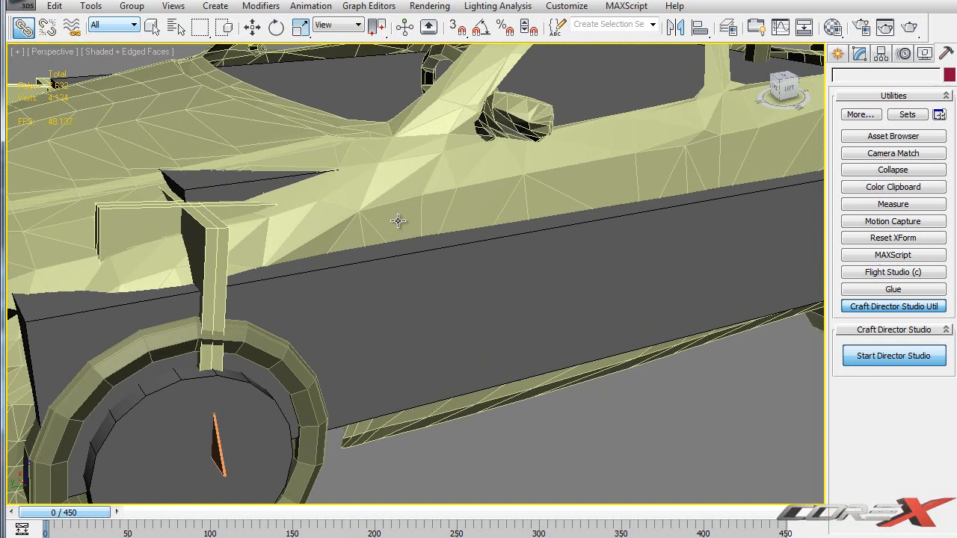
mouse_move(308, 335)
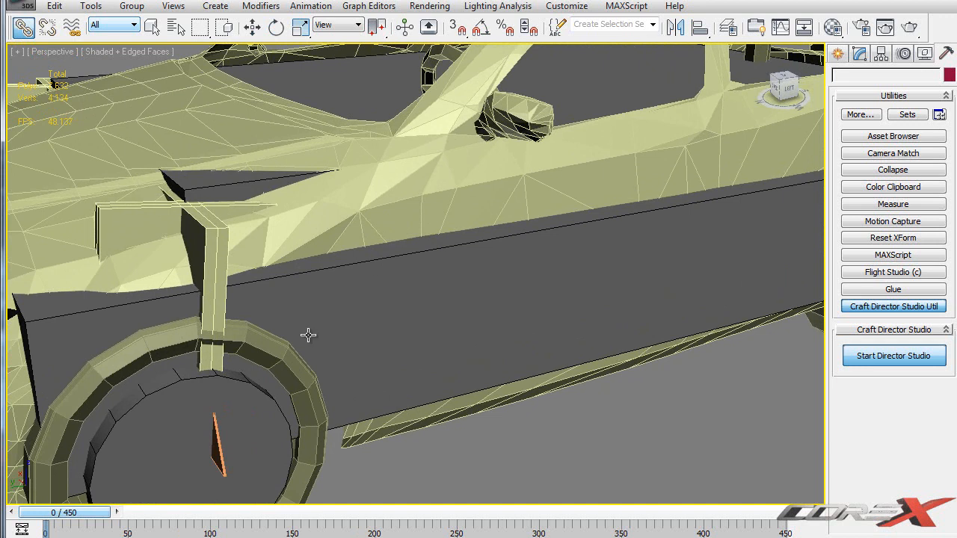
mouse_move(293, 327)
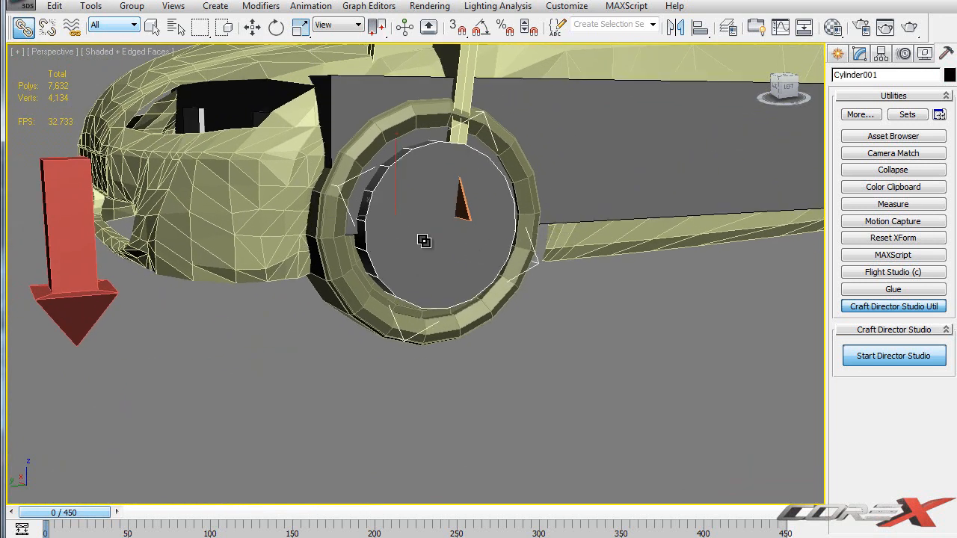
Adjust the view to frame the whole box car with its 4WheelerExt rig.
left_click_drag(425, 239, 475, 323)
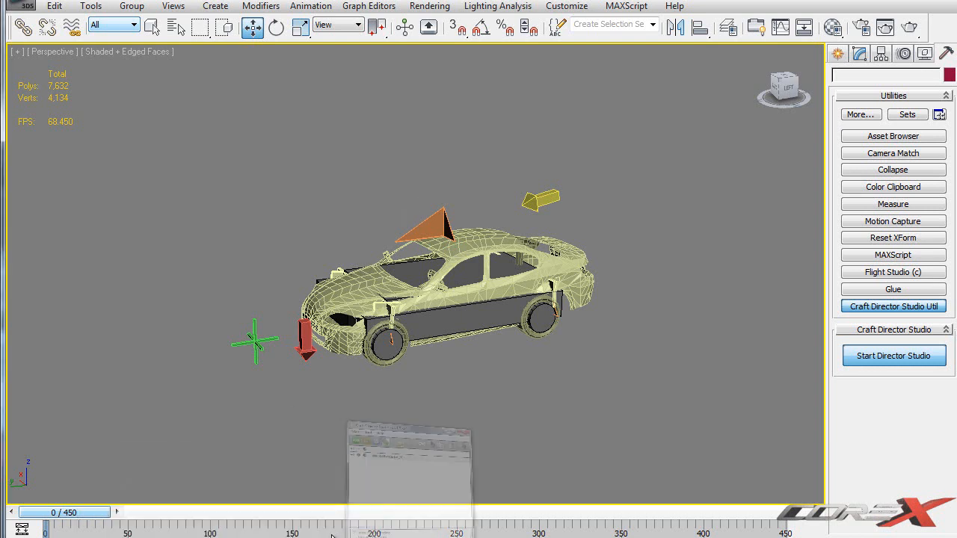
Restart Director Studio, review 4WheelerExt_01's General Modes configuration, then close it.
left_click(894, 356)
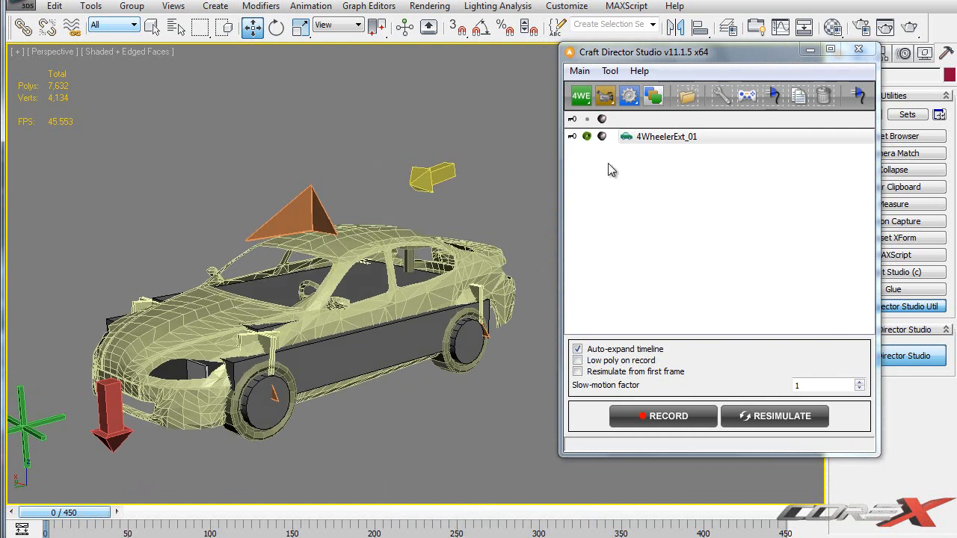
left_click(665, 136)
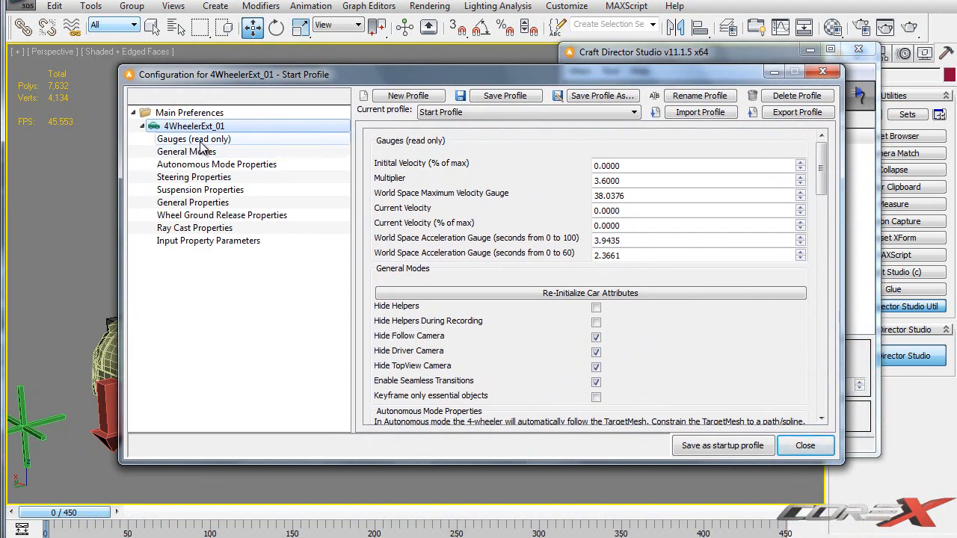
mouse_move(212, 143)
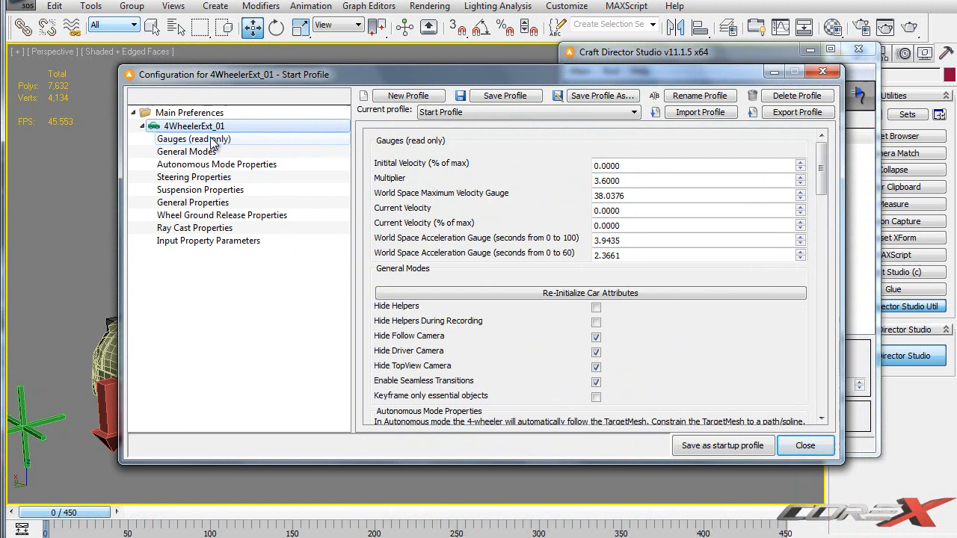
left_click(186, 151)
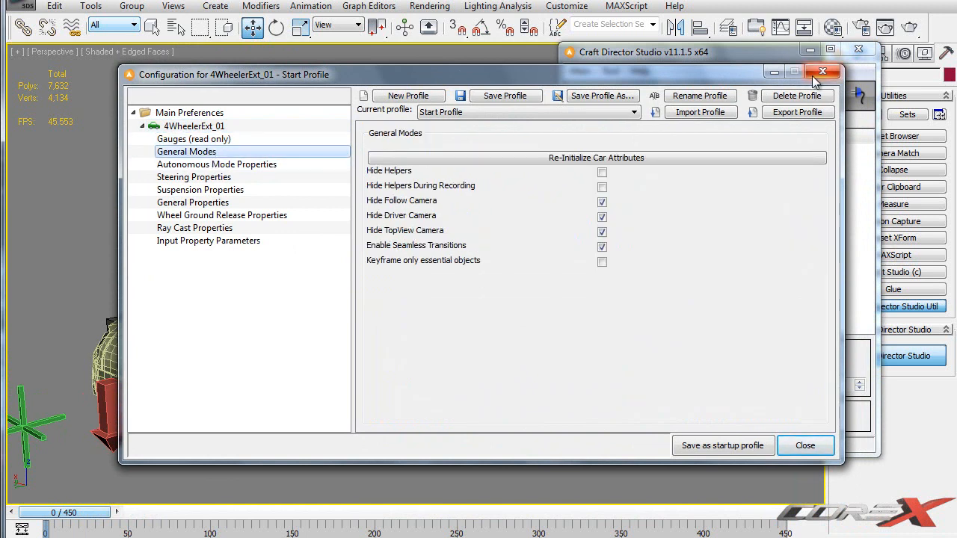
left_click(805, 445)
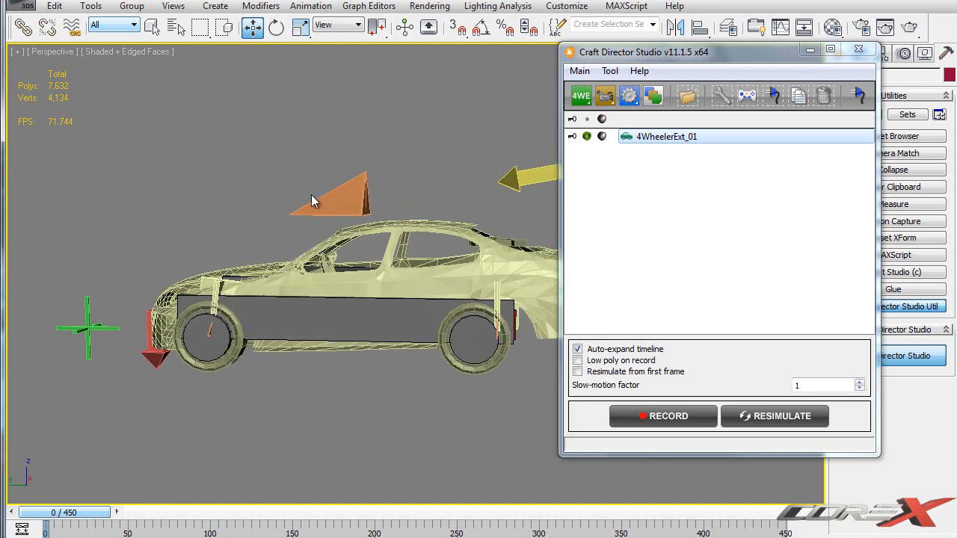
mouse_move(312, 180)
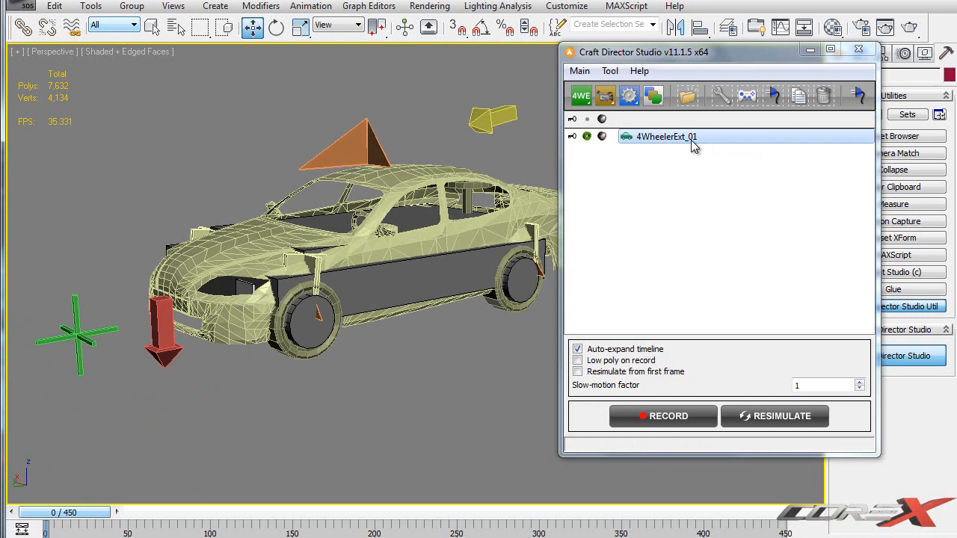
mouse_move(747, 96)
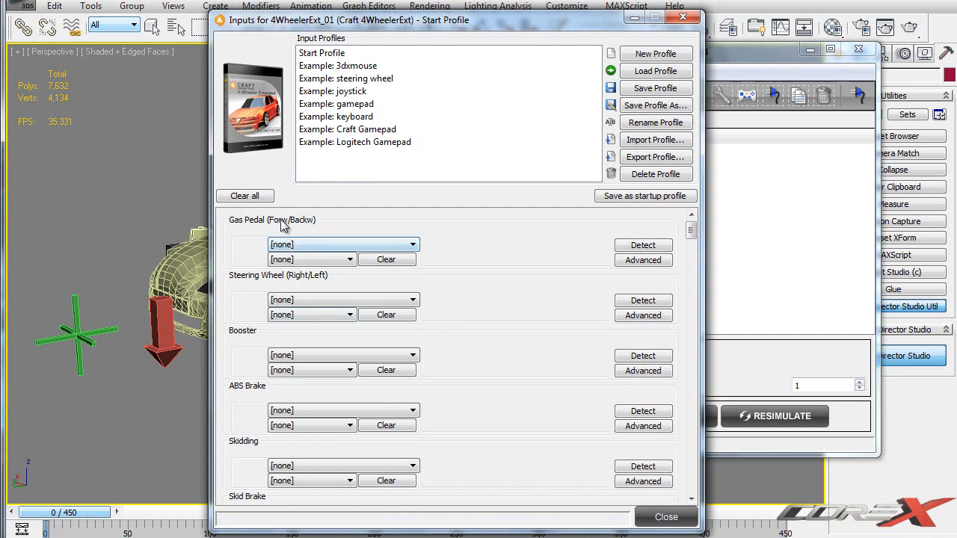
mouse_move(248, 356)
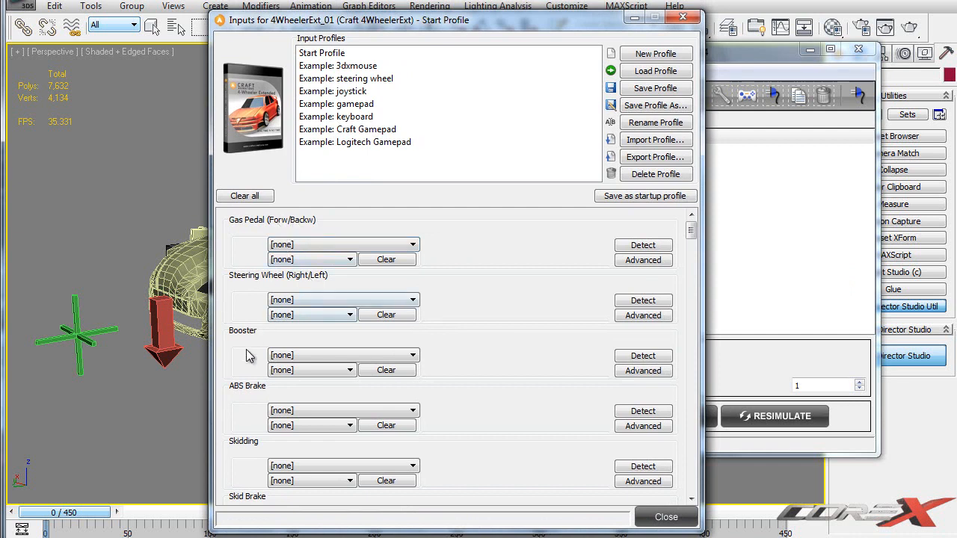
Scroll the Craft Inputs list and expand the Gas Pedal input device choices.
scroll("down", 3)
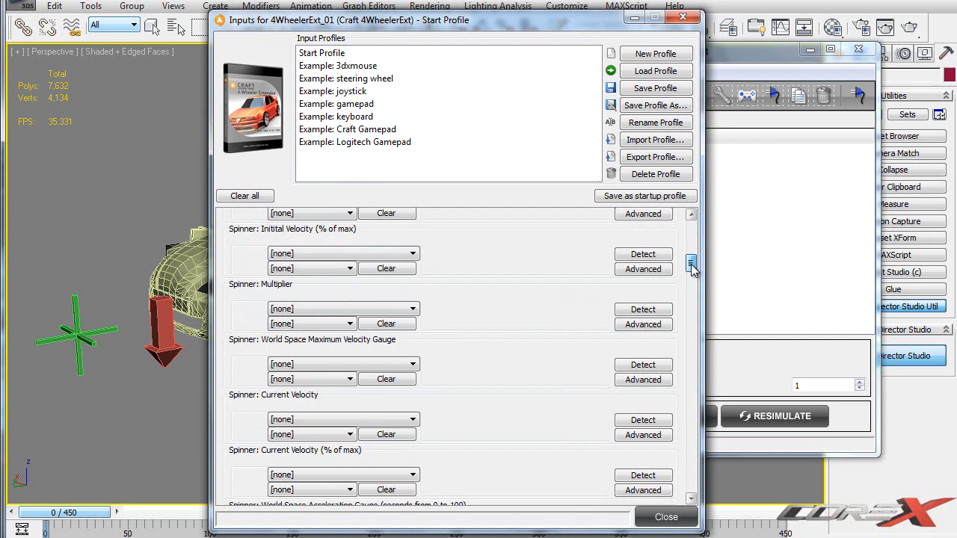
scroll("down", 3)
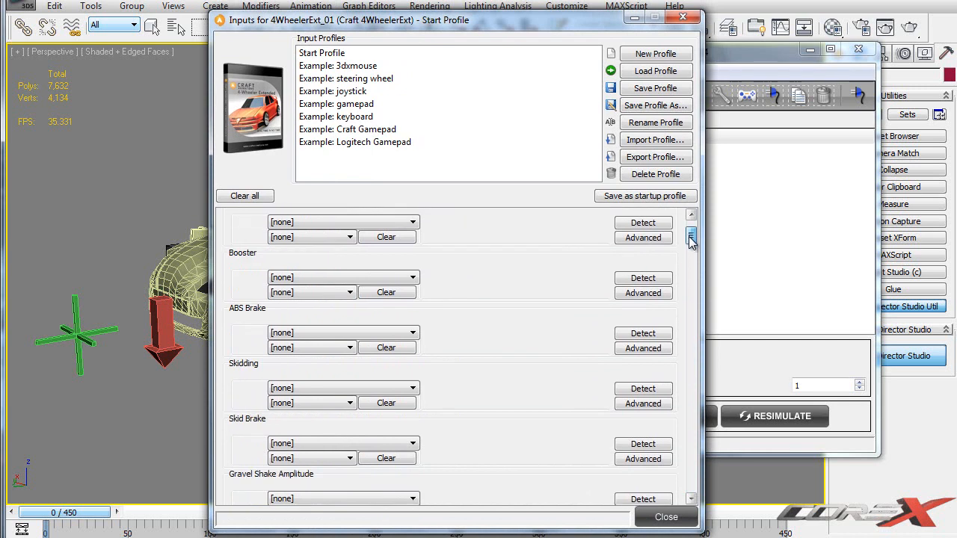
scroll("down", 3)
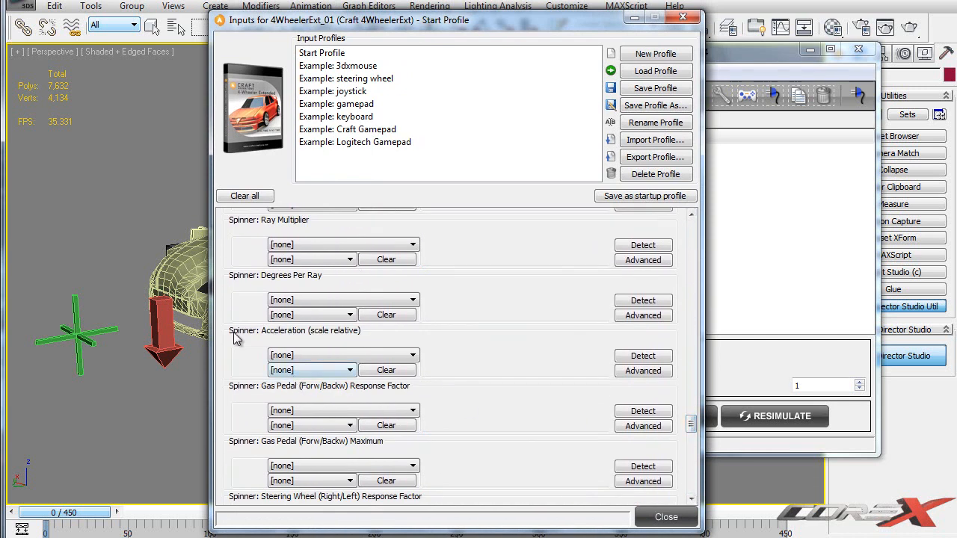
left_click_drag(691, 217, 691, 446)
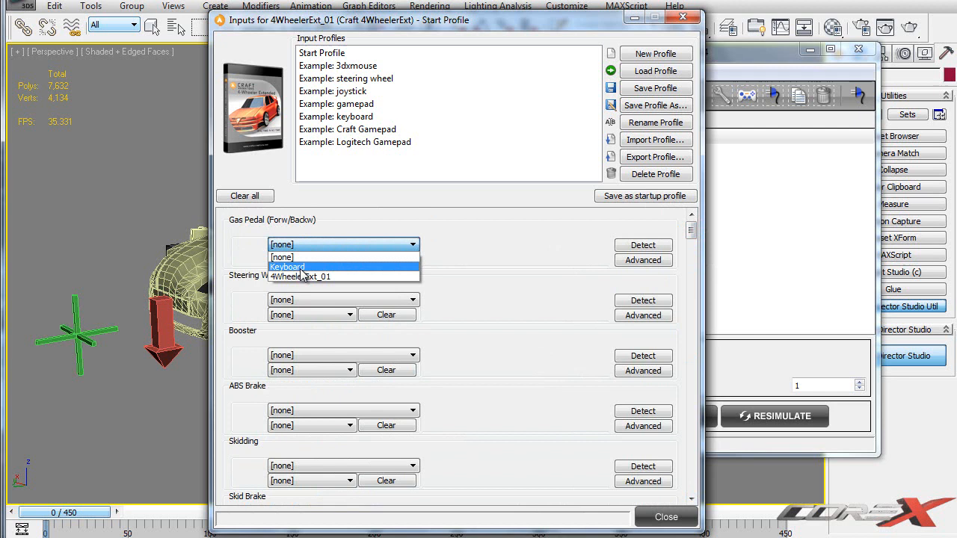
Assign the Gas Pedal to the Keyboard with Up_Arrow/Down_Arrow for forward and reverse.
left_click(287, 266)
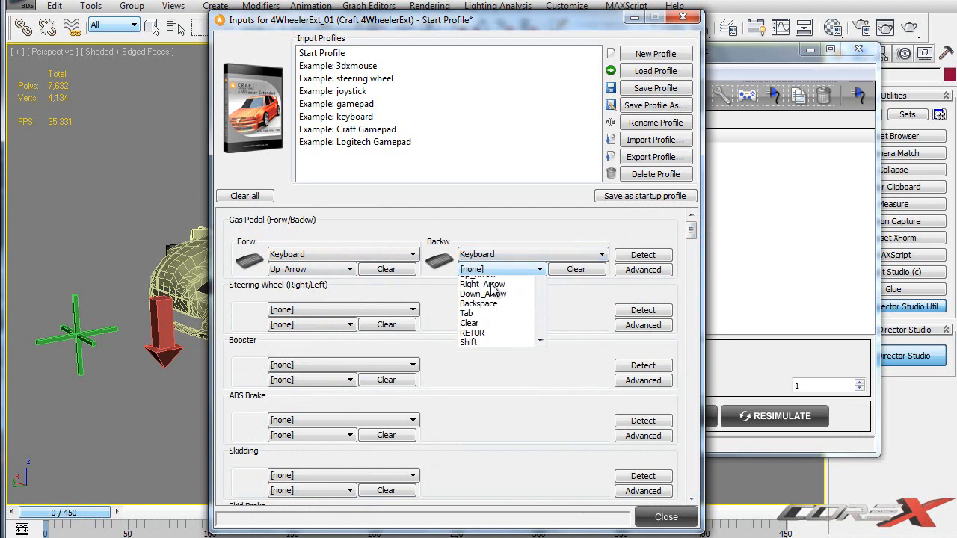
left_click(484, 293)
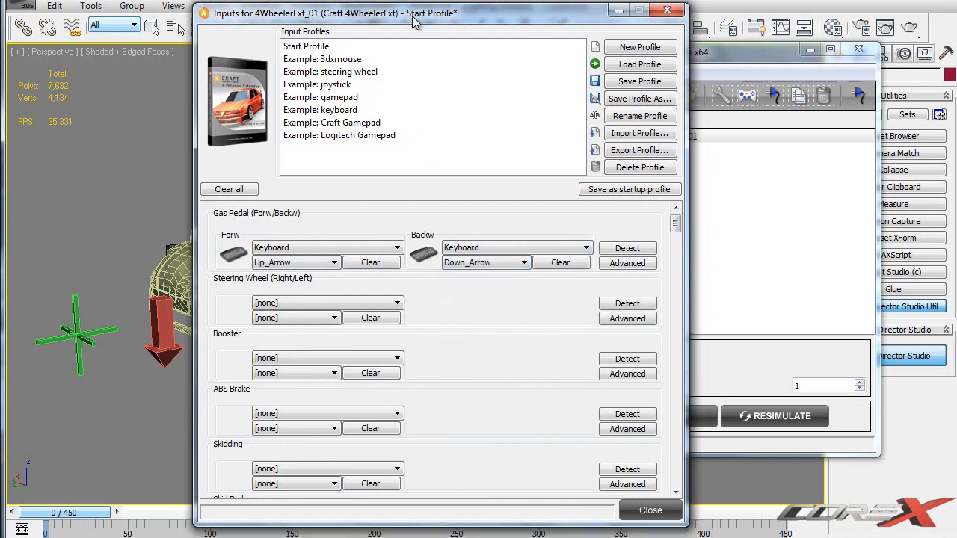
Load the Example: keyboard input profile for all the rig's driving controls.
left_click(320, 111)
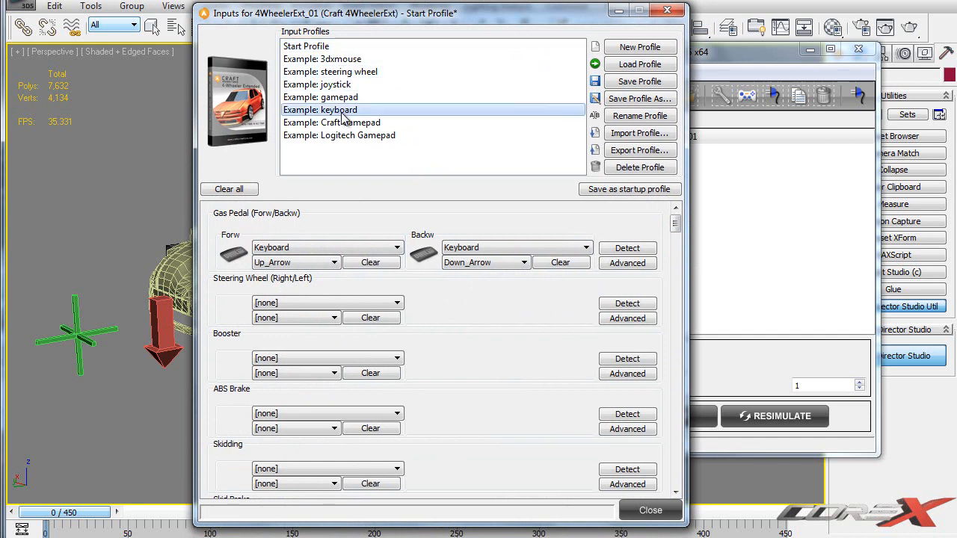
left_click(323, 59)
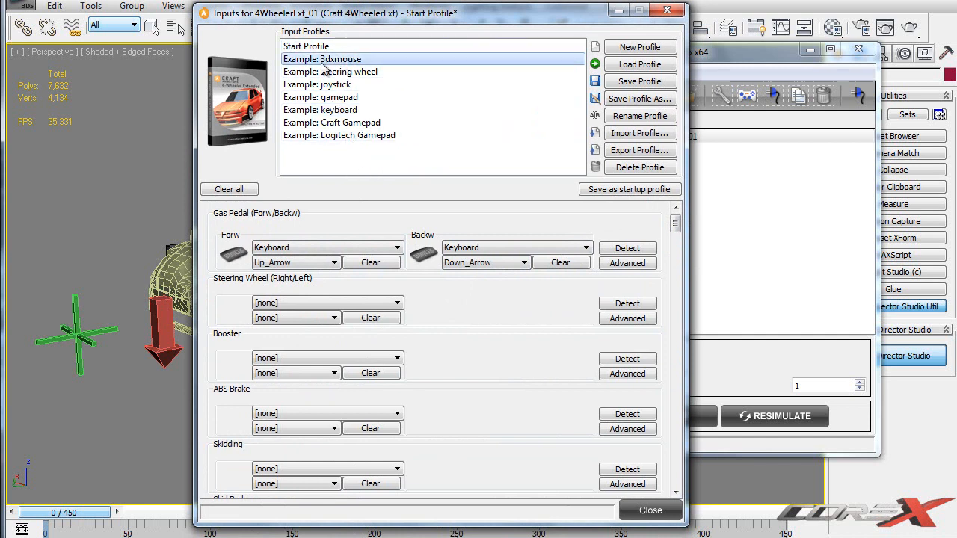
left_click(320, 111)
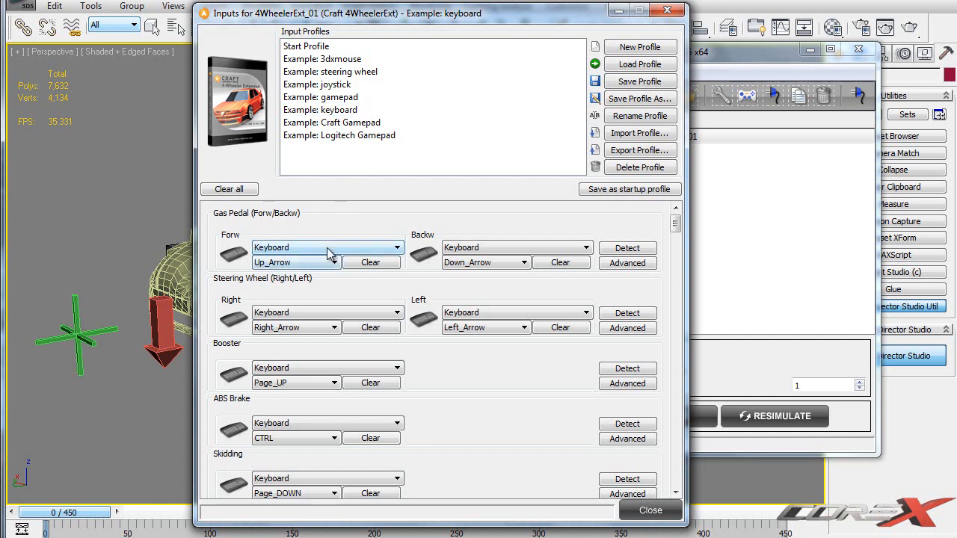
mouse_move(272, 323)
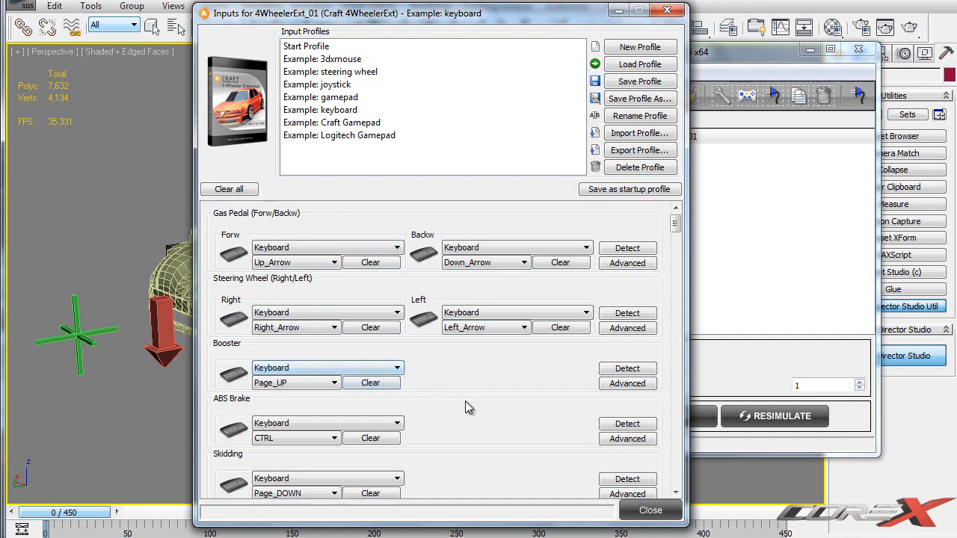
scroll("down", 3)
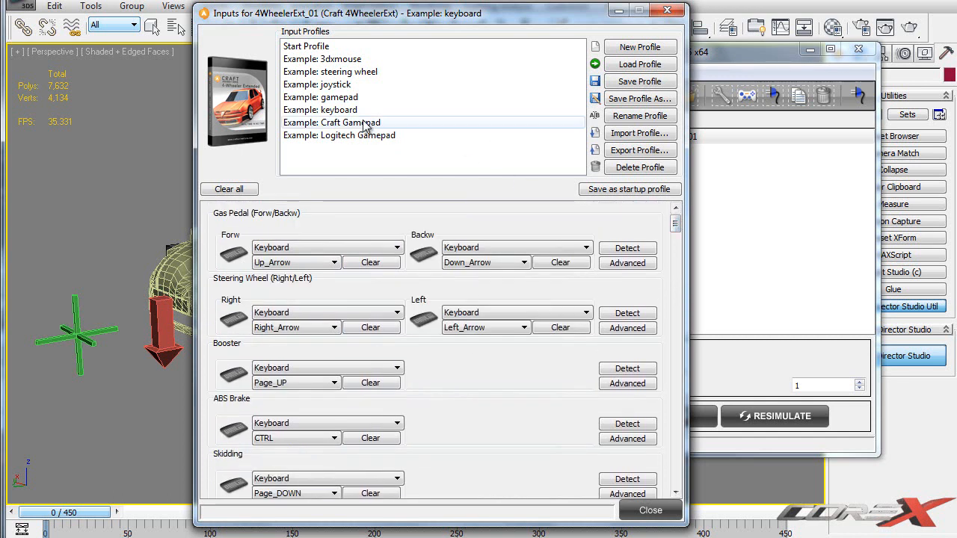
left_click(320, 110)
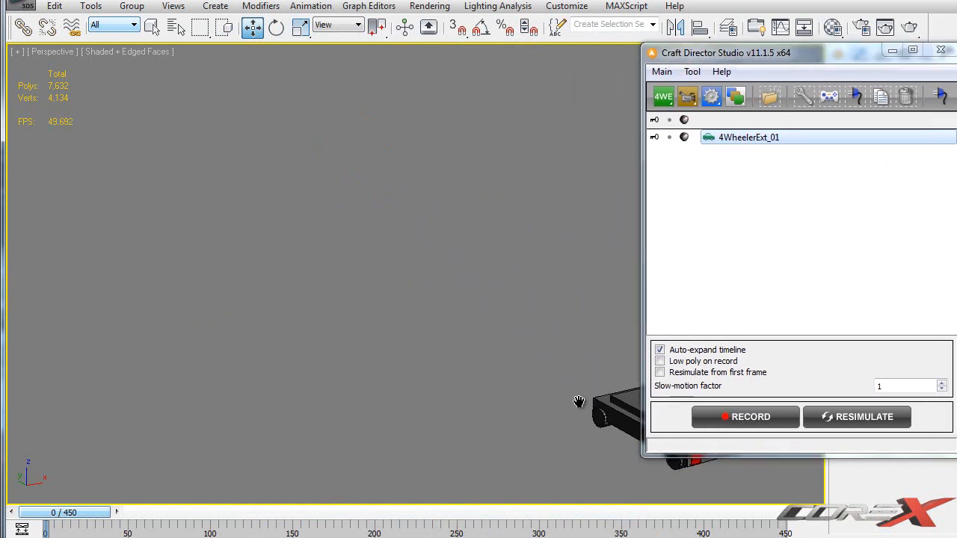
mouse_move(745, 416)
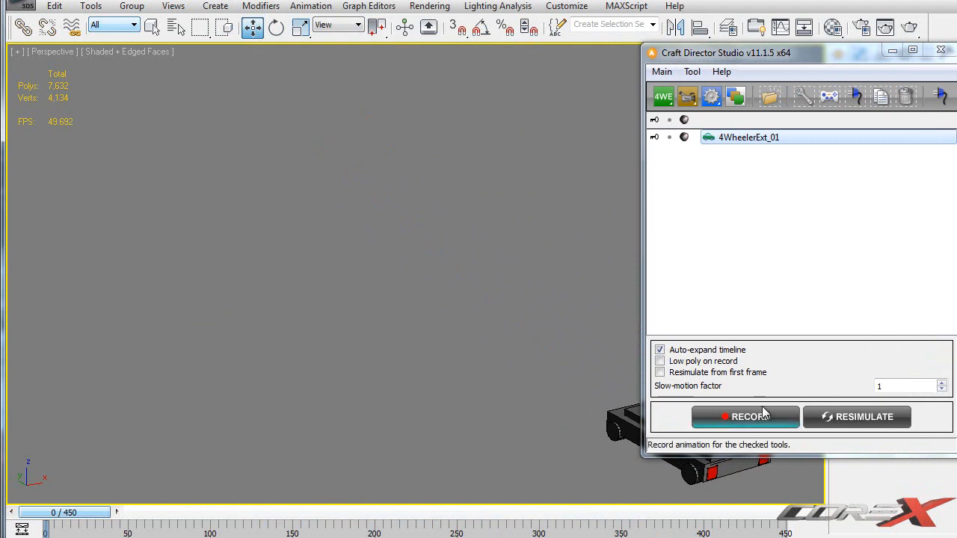
Record a keyboard-steered driving take with RECORD, then stop it.
left_click(745, 416)
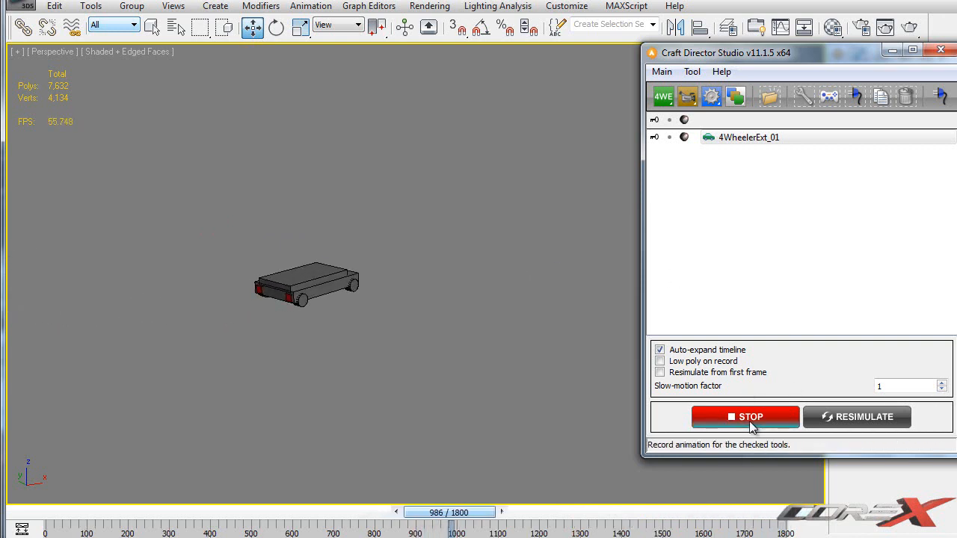
left_click(745, 416)
type("1000")
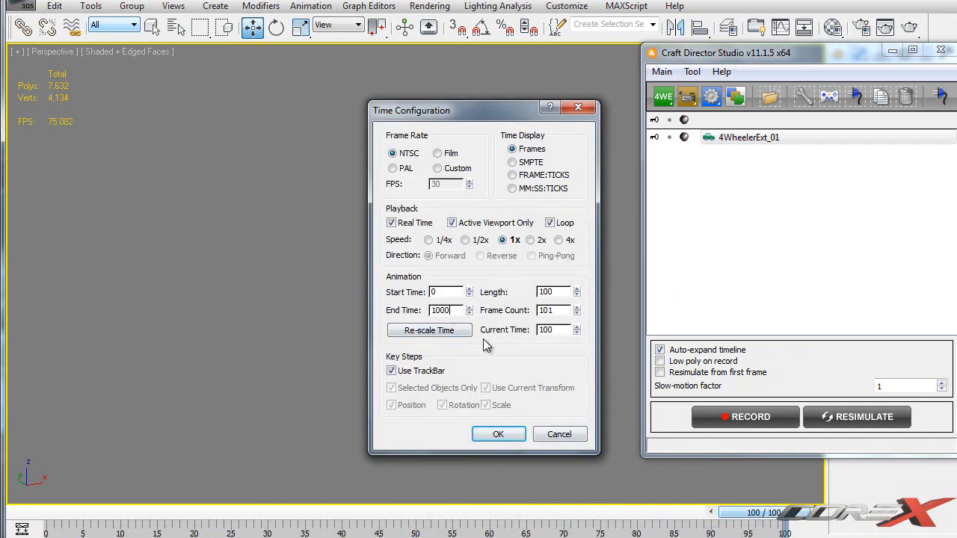
Confirm the 1000-frame range and scrub forward through the recorded drive.
left_click(498, 434)
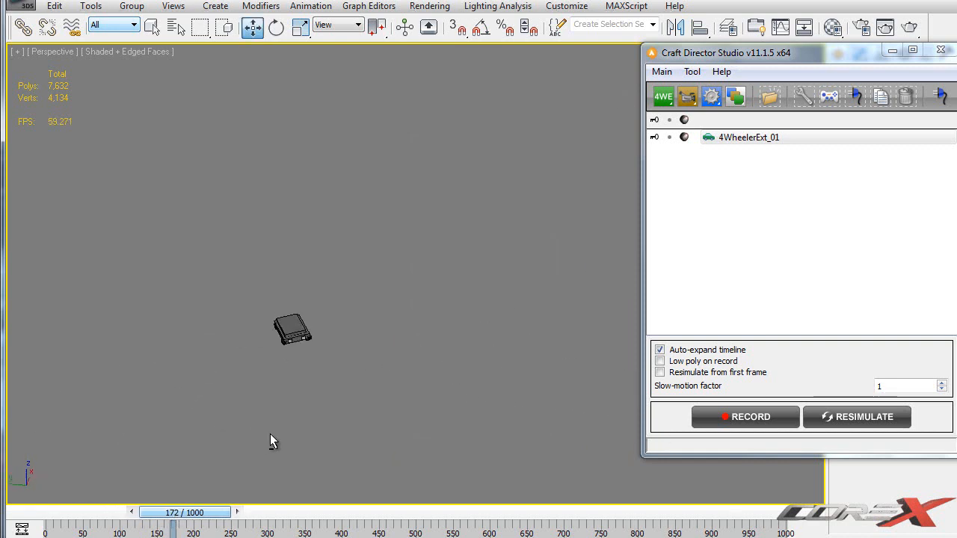
left_click_drag(185, 512, 322, 511)
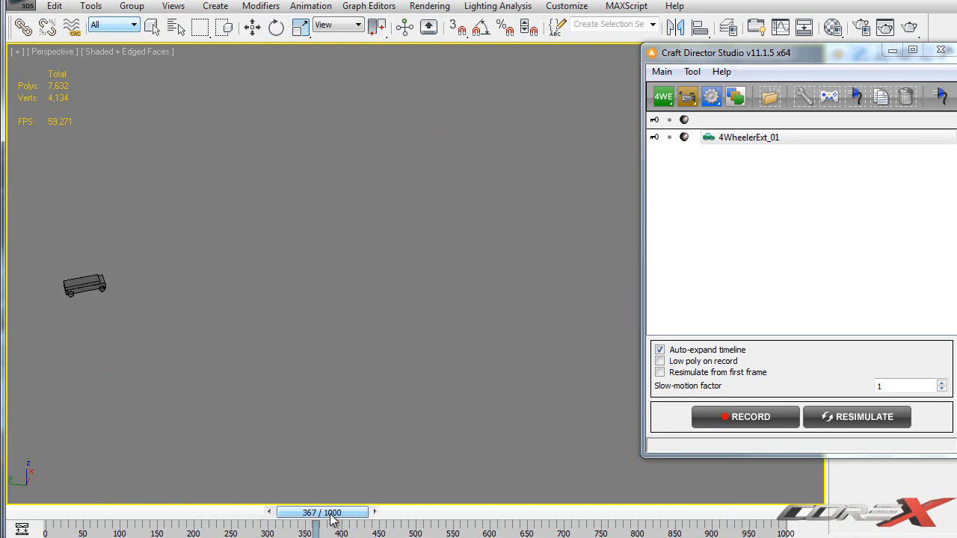
left_click_drag(323, 512, 700, 512)
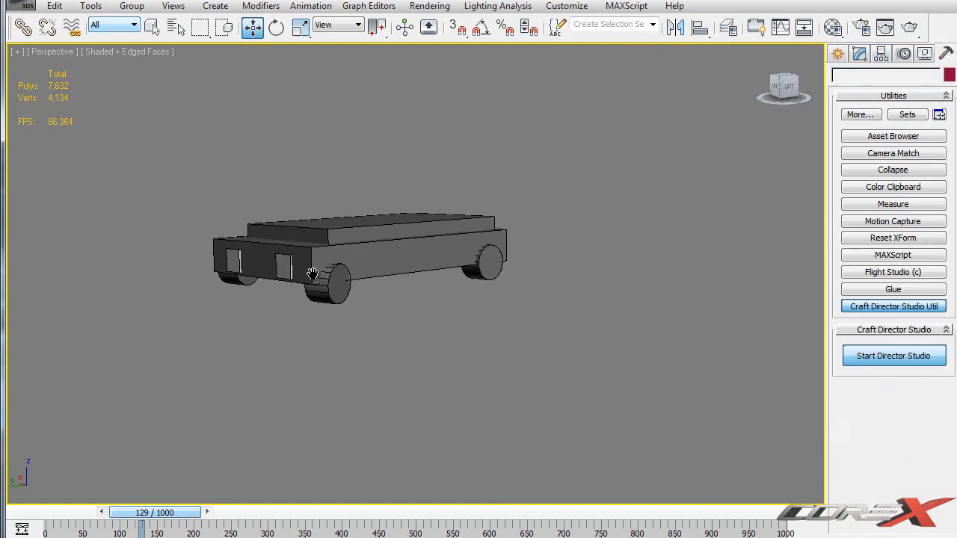
Inspect the box car up close, selecting a wheel and turning its Slice On back off.
left_click_drag(311, 273, 396, 302)
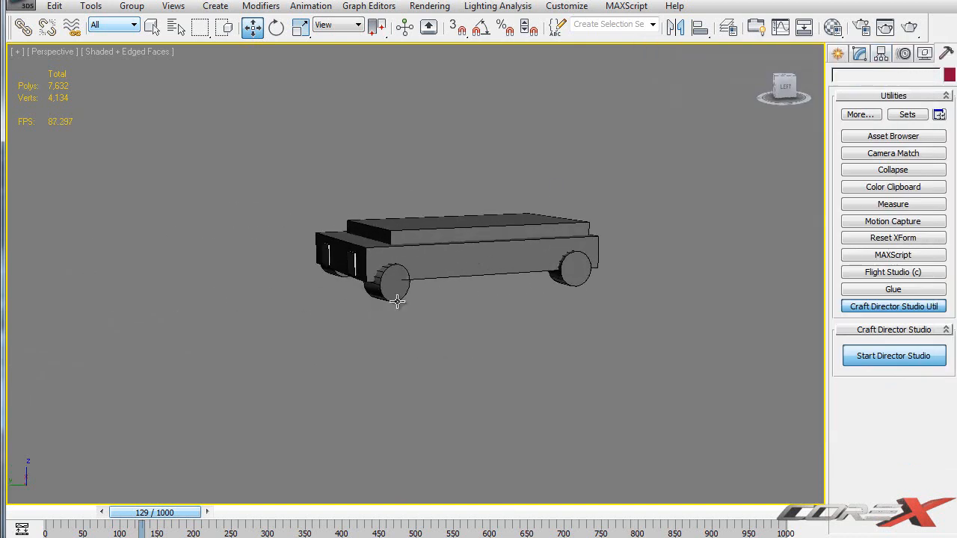
left_click(389, 284)
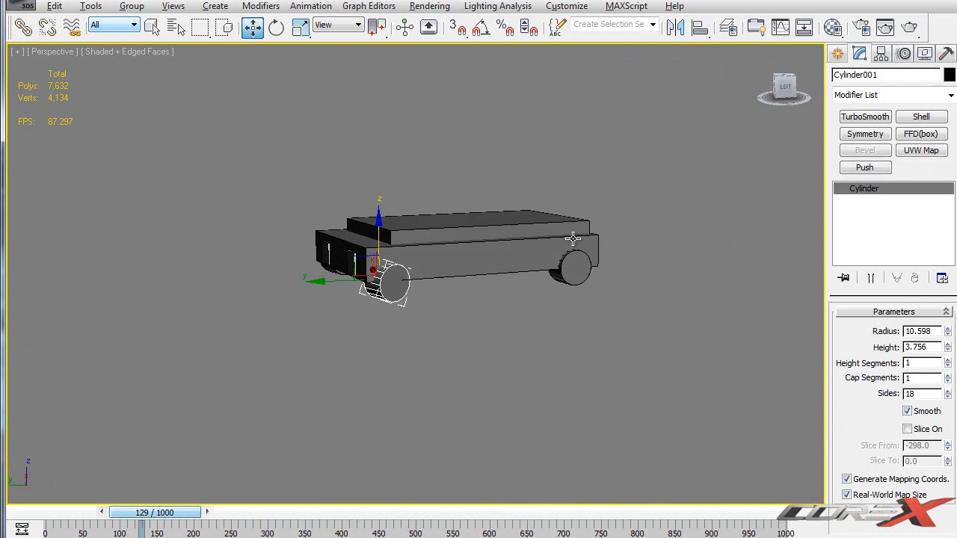
left_click_drag(571, 239, 613, 284)
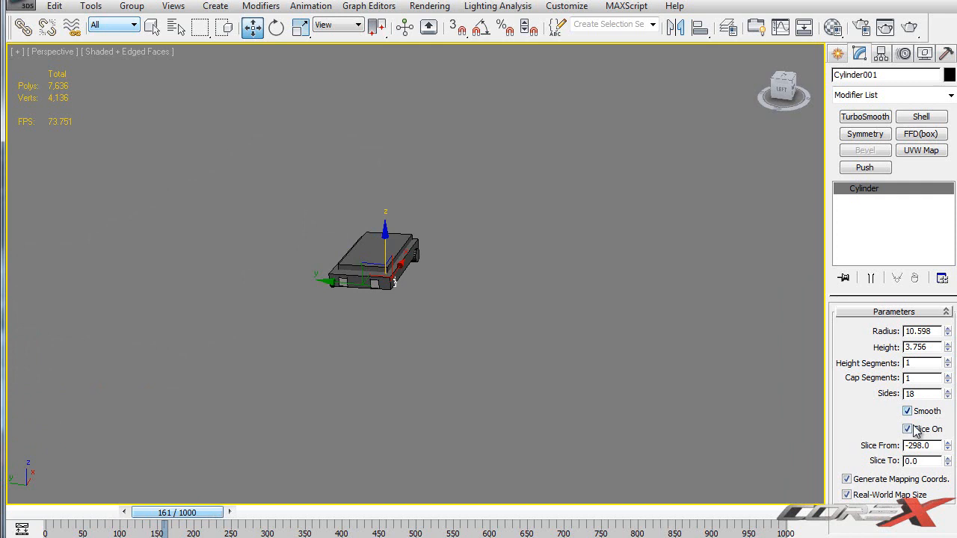
left_click(907, 427)
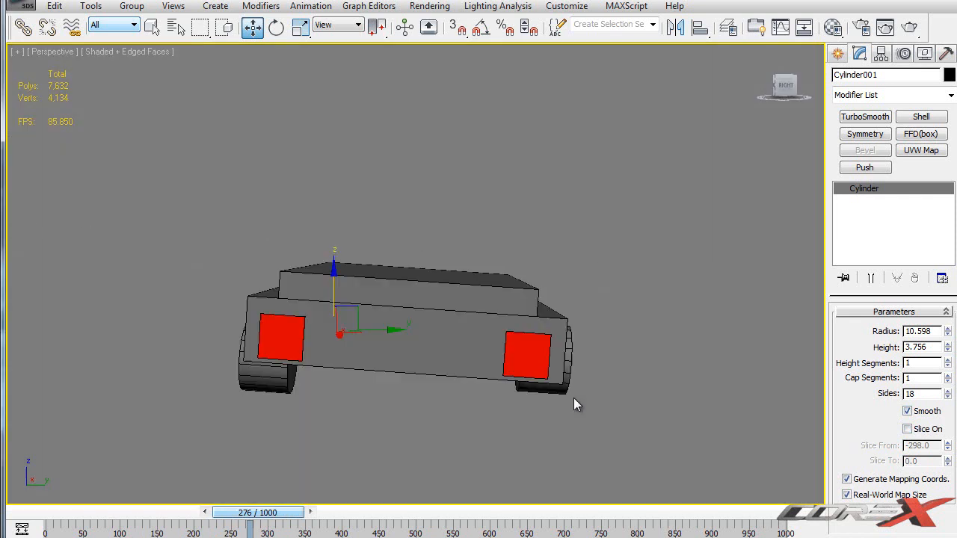
left_click_drag(576, 404, 581, 382)
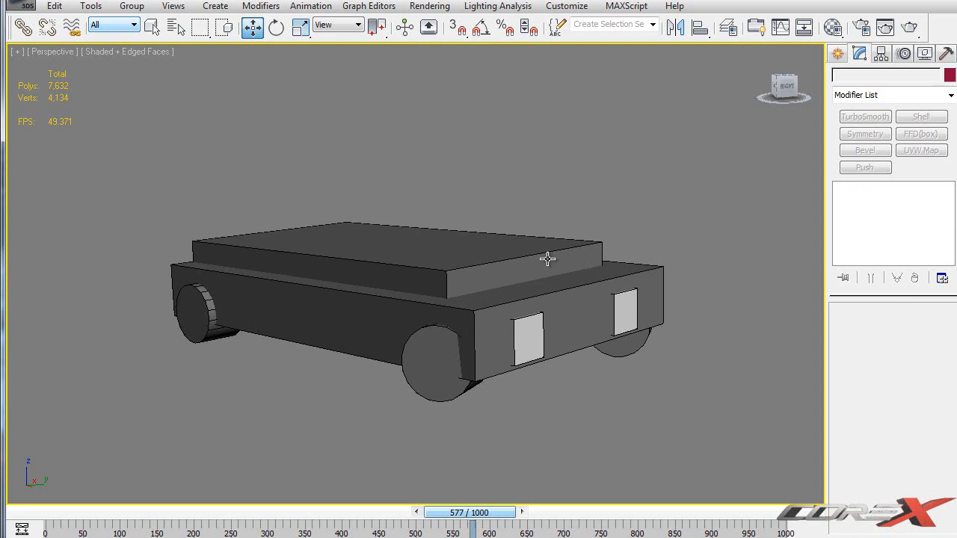
scroll("down", 3)
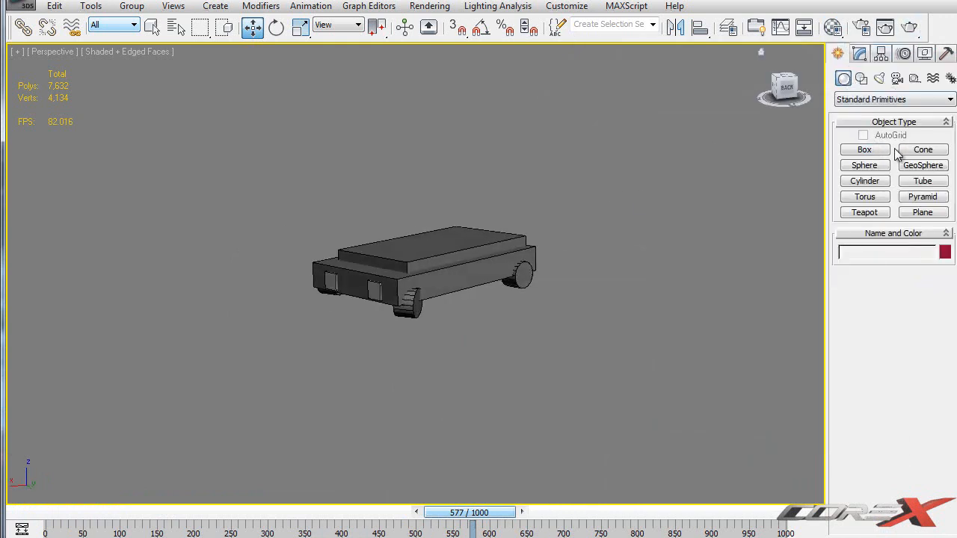
Create ground Plane001 under the car with 20 by 20 segments and go to Modify.
left_click(923, 212)
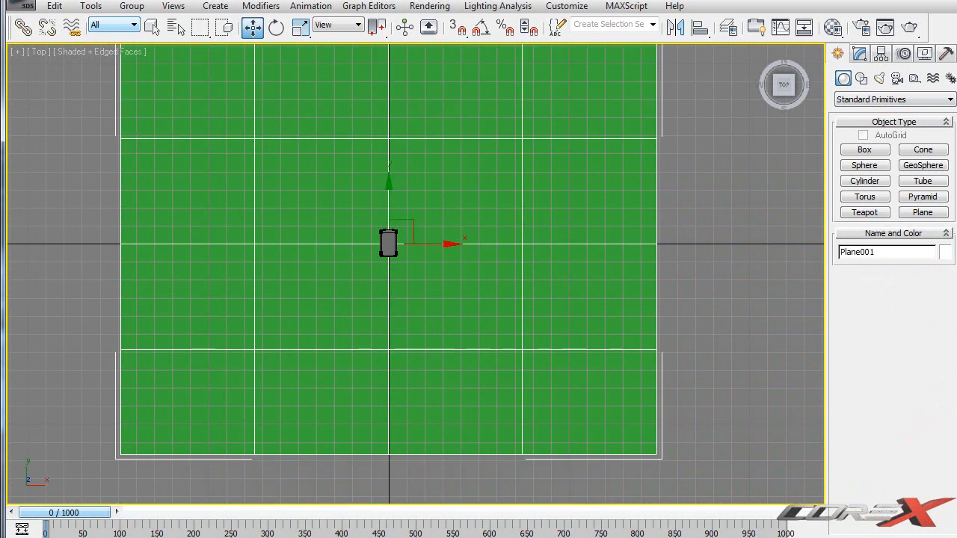
left_click(860, 53)
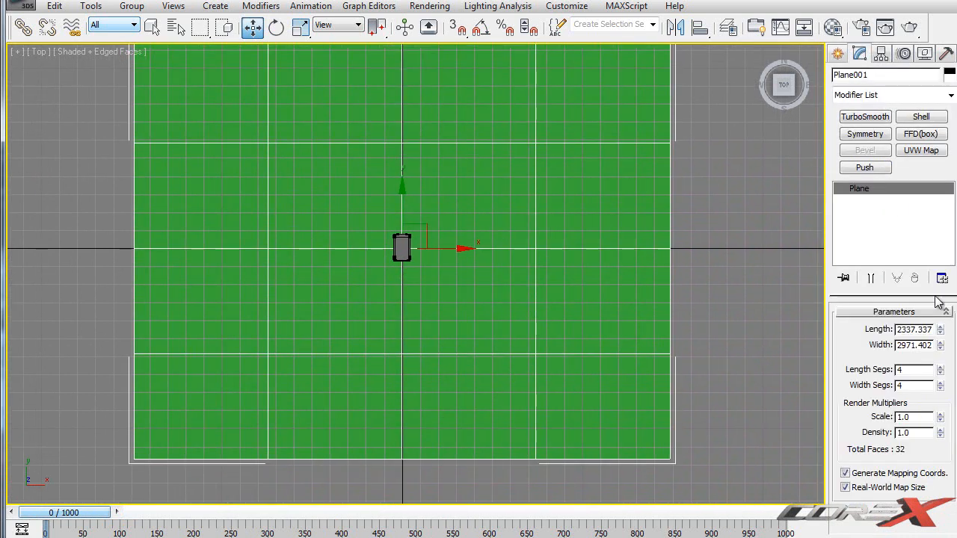
type("20")
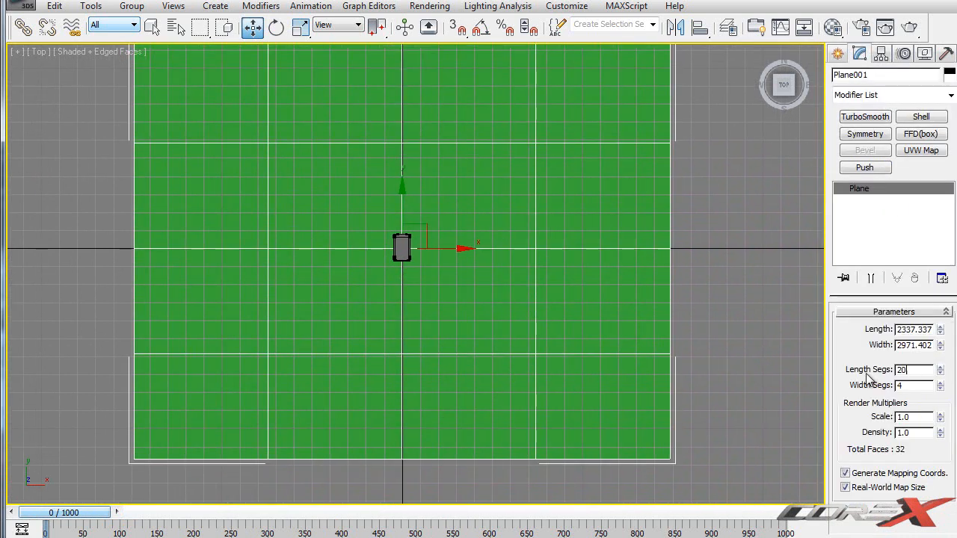
type("20")
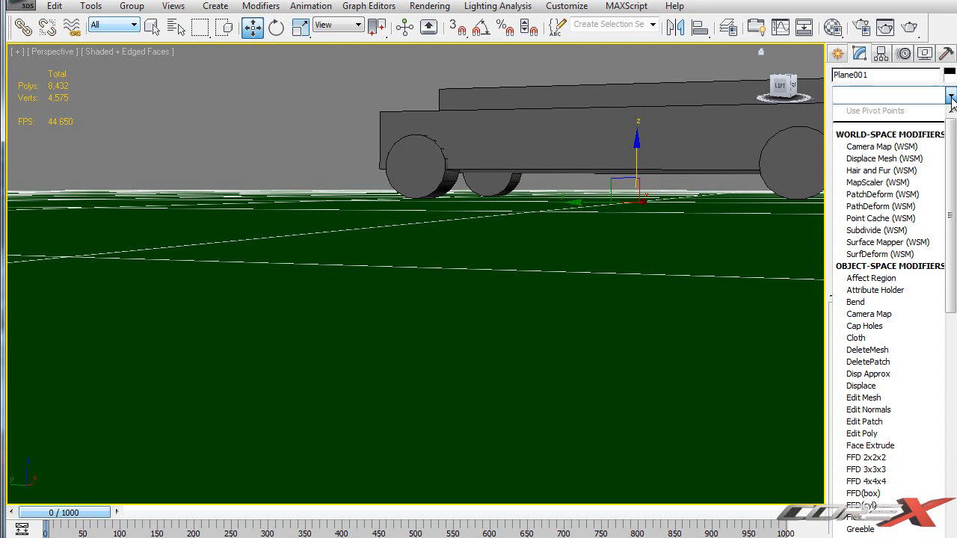
mouse_move(949, 112)
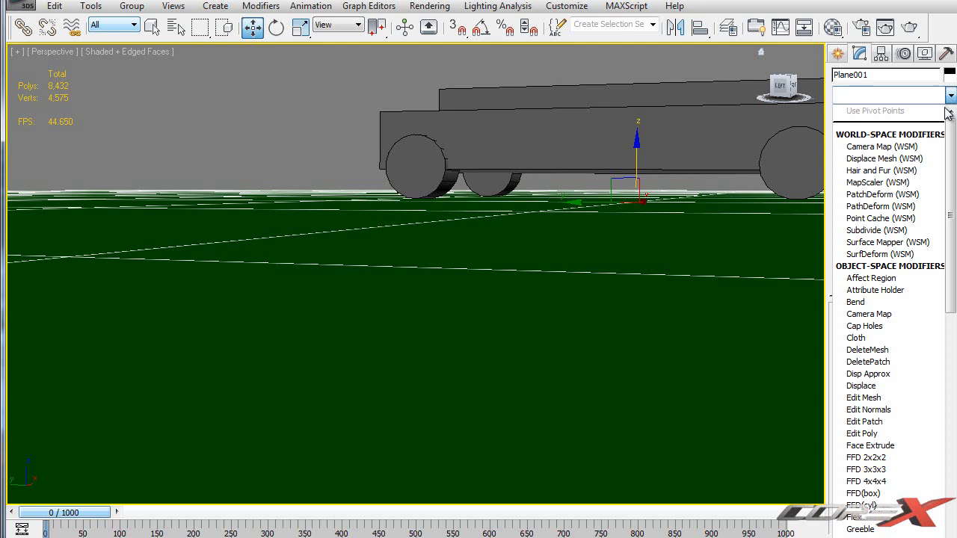
Apply the Greeble modifier to Plane001 with widget generation turned off.
scroll("down", 3)
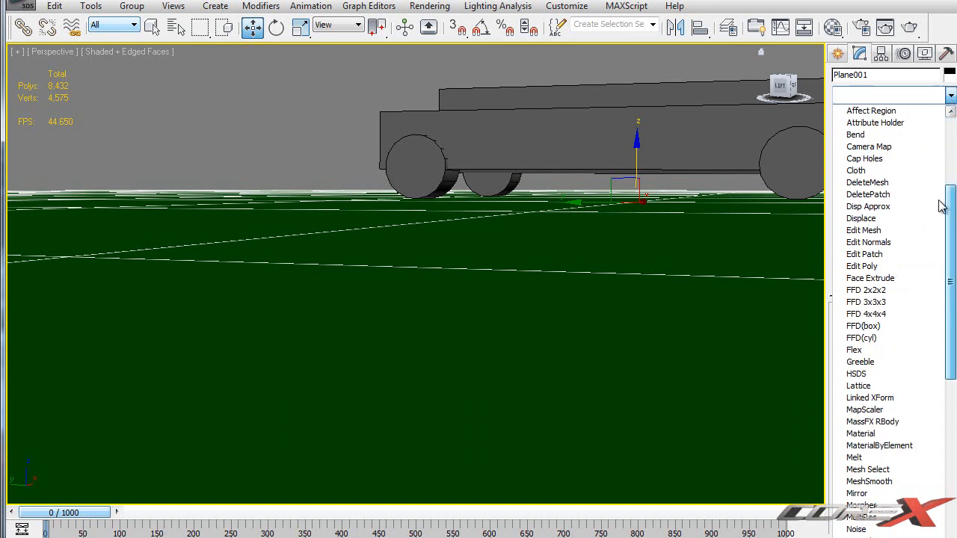
left_click(862, 362)
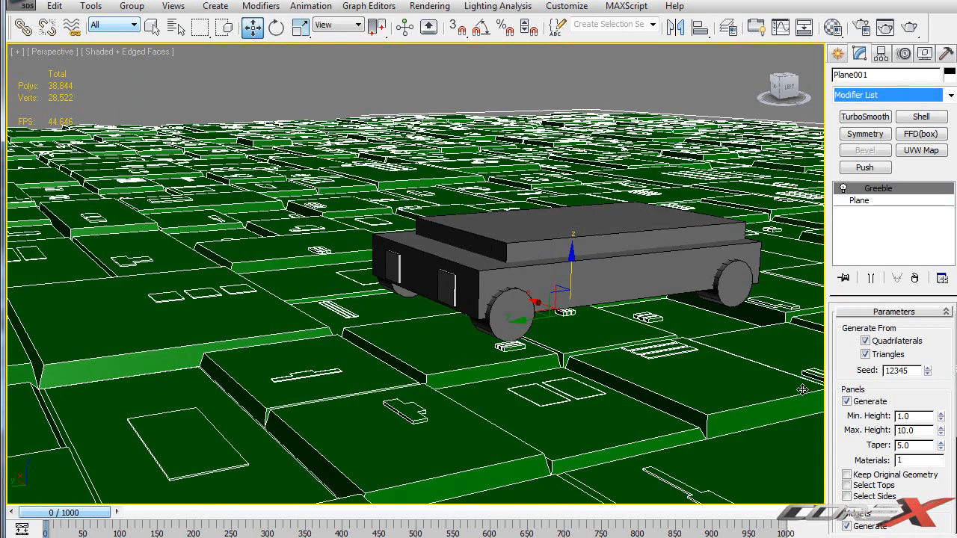
left_click(847, 401)
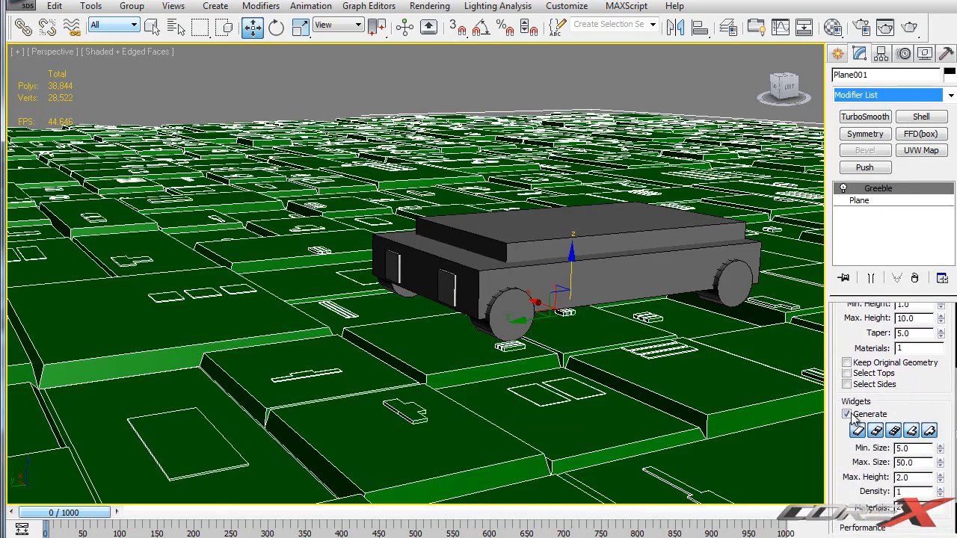
left_click(847, 413)
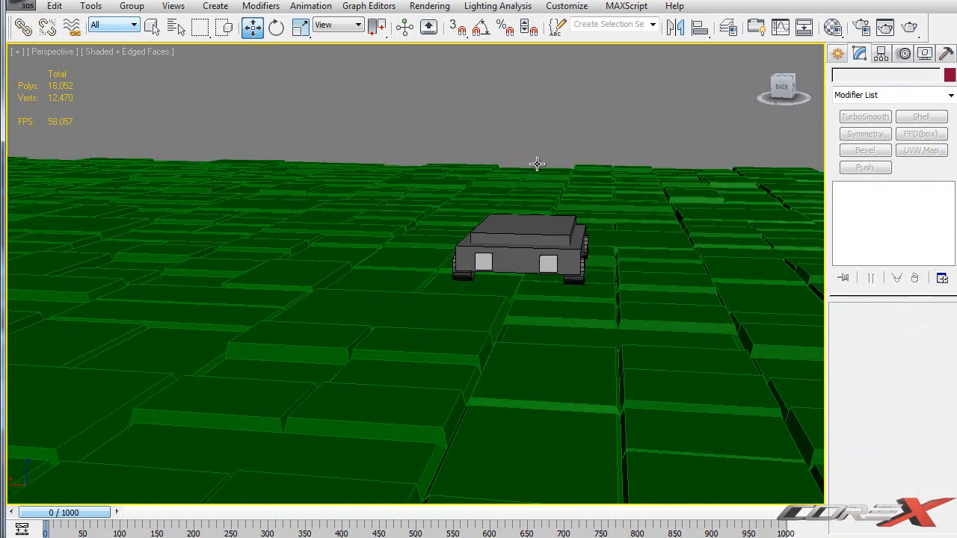
Reopen Craft Director Studio with the 4WheelerExt_01 rig sitting on the greebled terrain.
left_click_drag(537, 163, 404, 176)
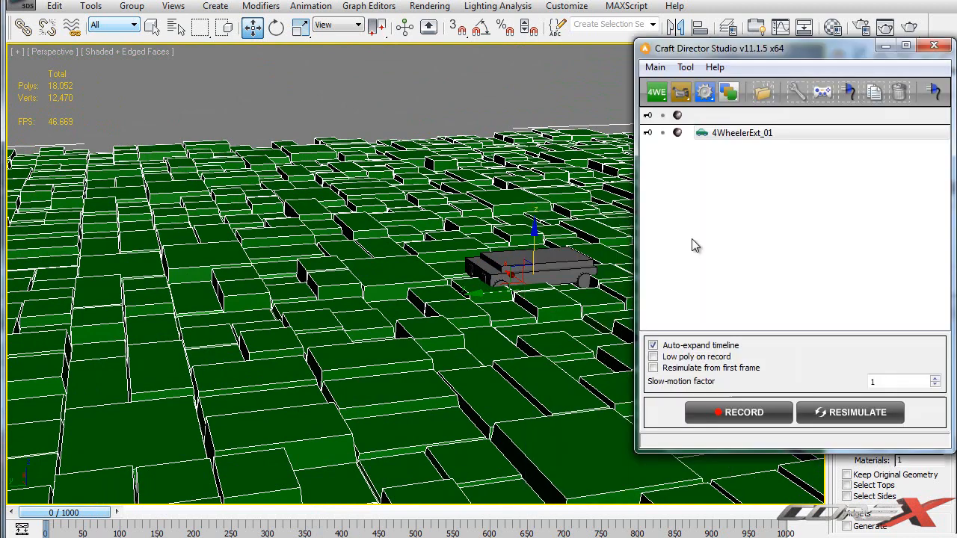
left_click(662, 132)
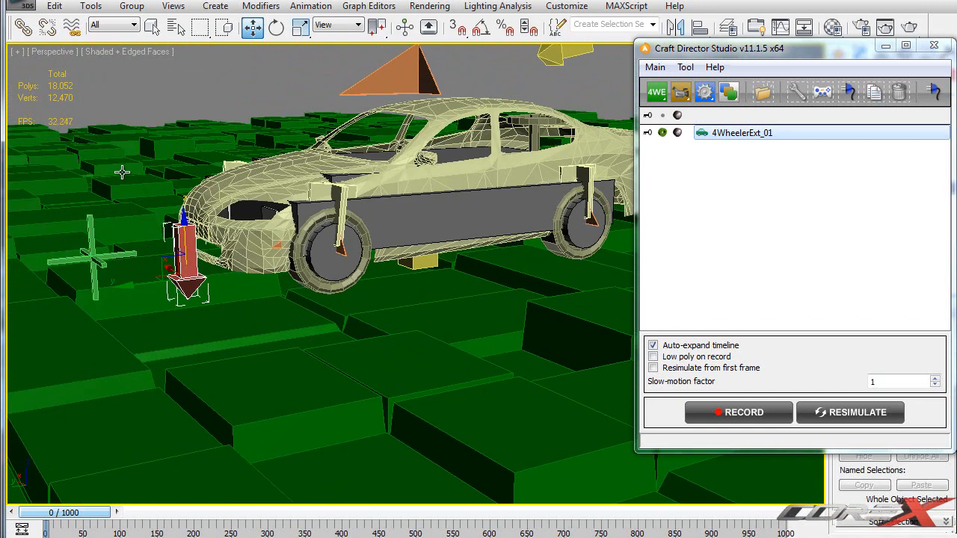
left_click(24, 27)
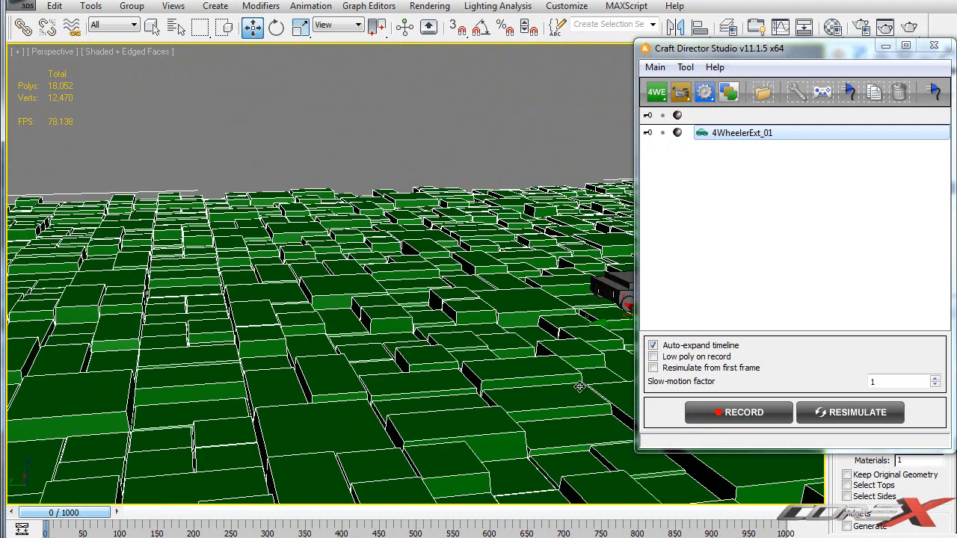
Record a keyboard-driven take of the car crossing the blocky terrain, then stop.
left_click(738, 413)
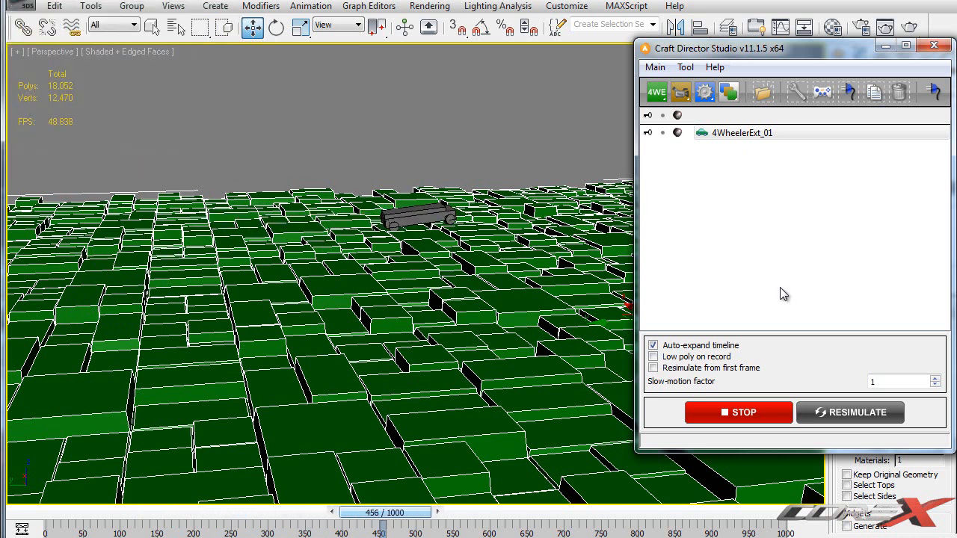
left_click(739, 413)
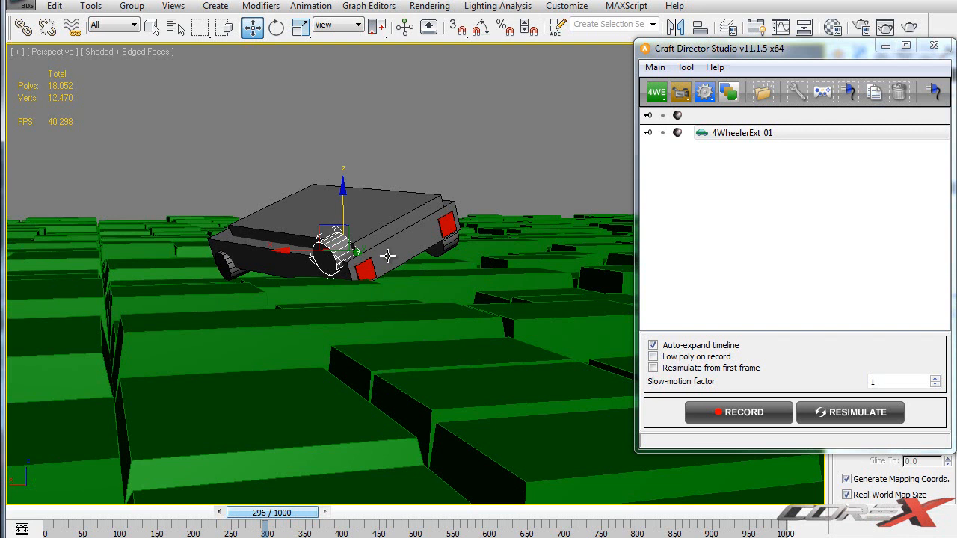
mouse_move(420, 188)
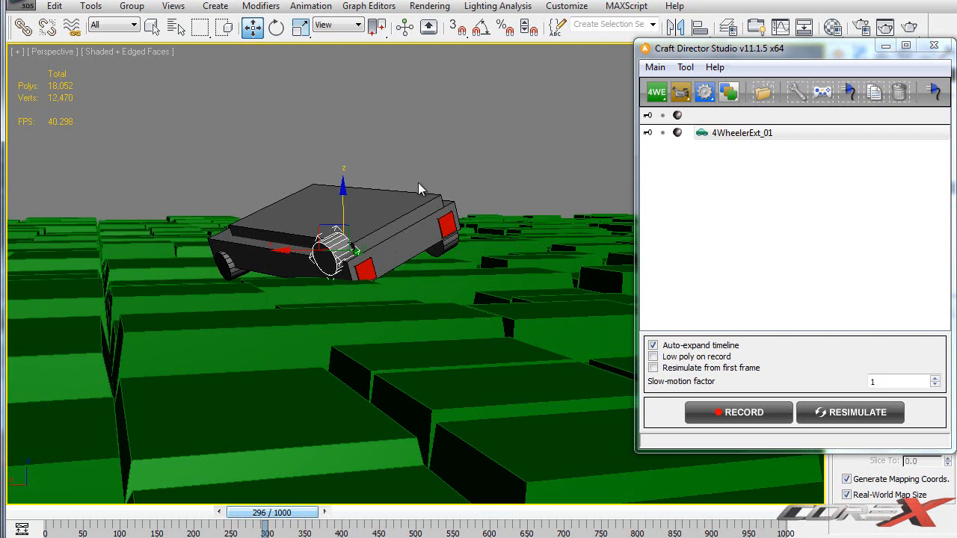
Scrub the terrain drive to around frame 279 and show 4WheelerExt_01's configuration.
left_click(742, 131)
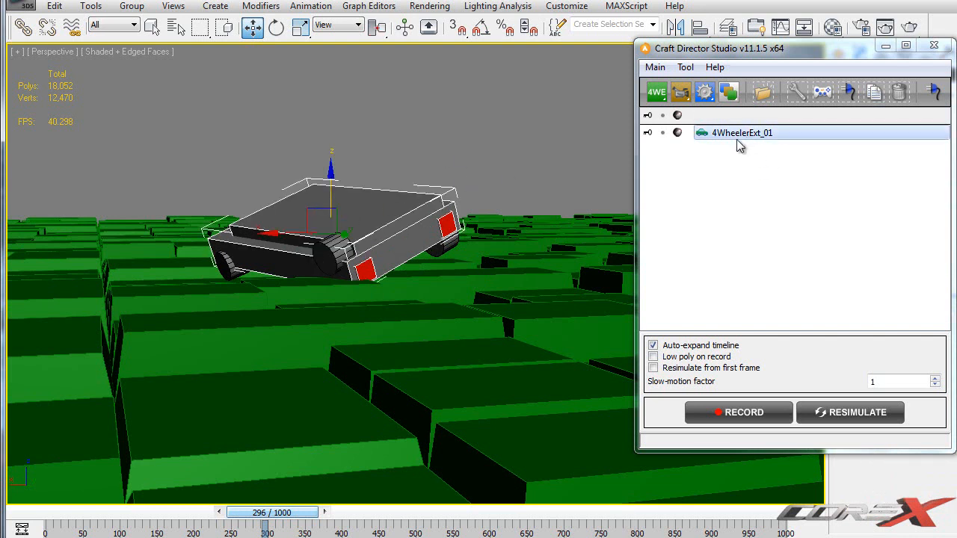
left_click_drag(266, 511, 284, 511)
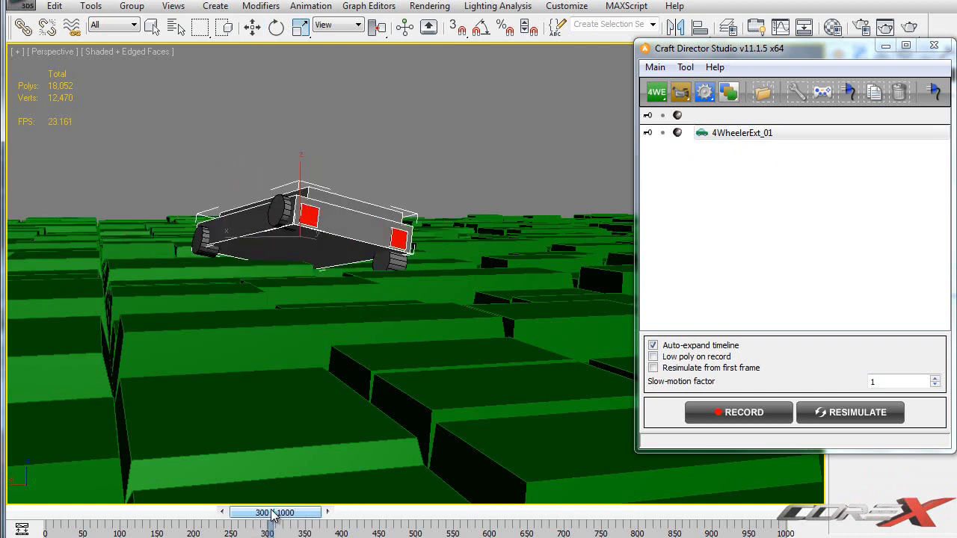
left_click_drag(262, 512, 287, 512)
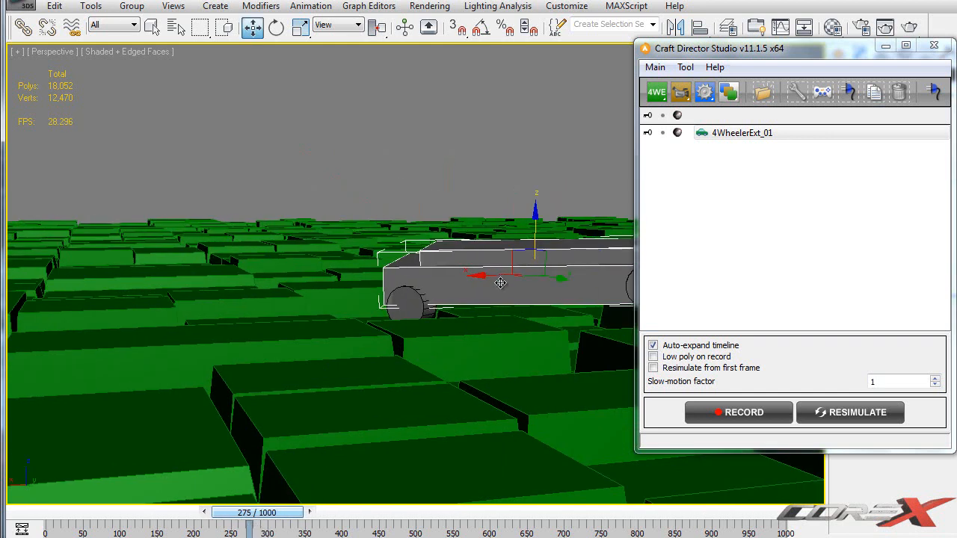
left_click(704, 92)
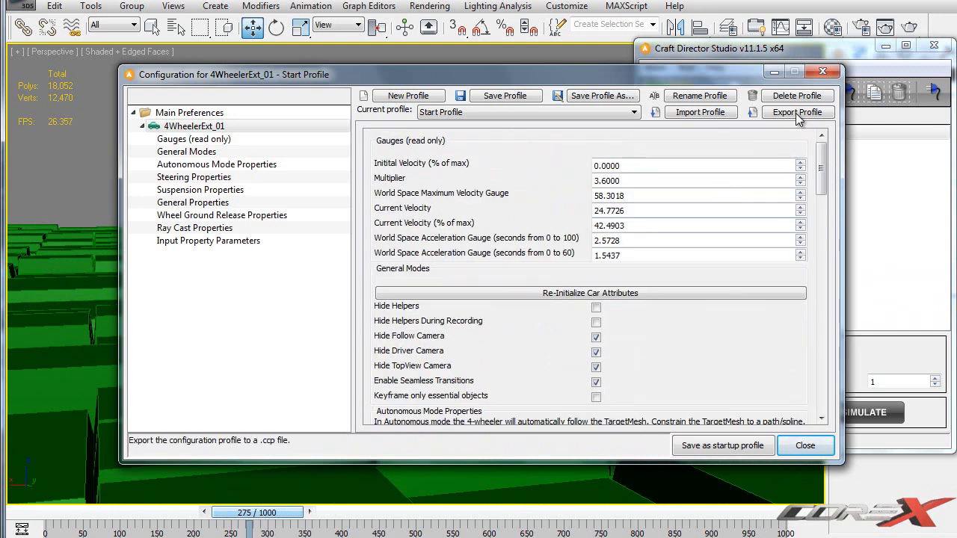
Close the configuration and scrub the recorded terrain drive back to frame 0.
left_click(805, 446)
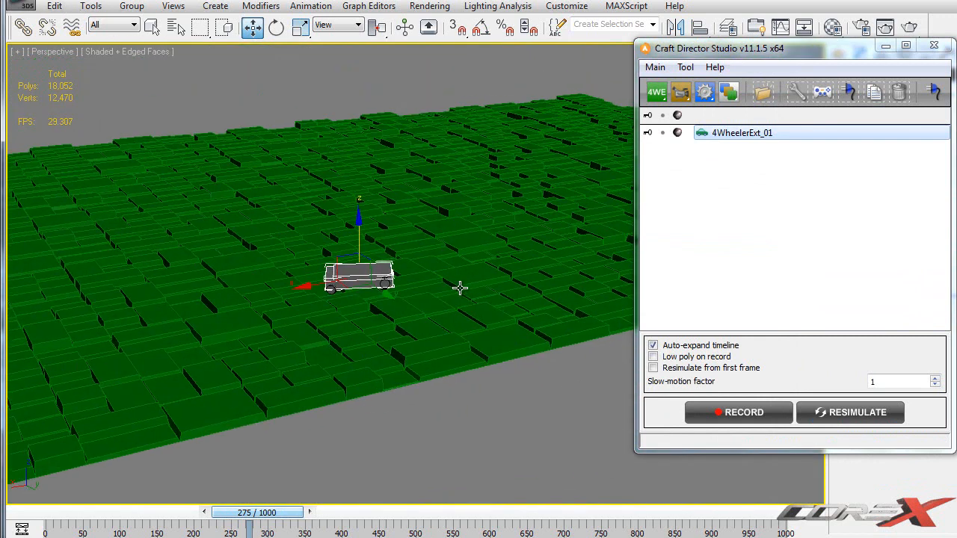
left_click_drag(258, 511, 113, 511)
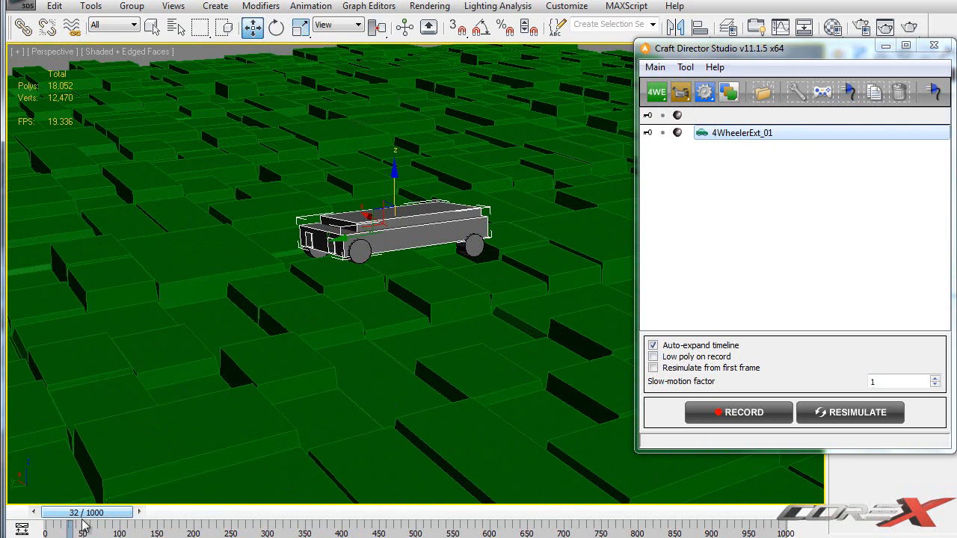
left_click_drag(87, 512, 267, 511)
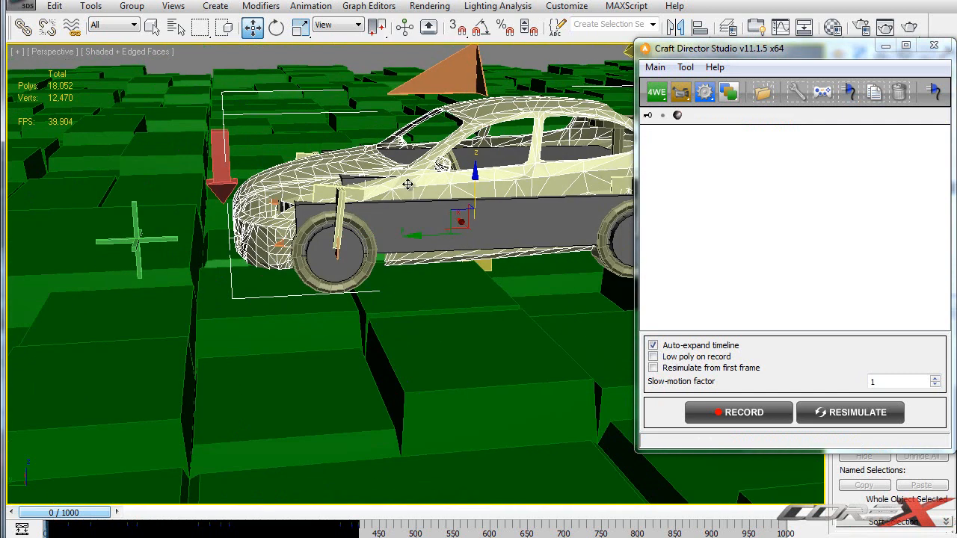
Hide the sedan and terrain, leaving only the box car, and scrub to frame 565.
right_click(407, 183)
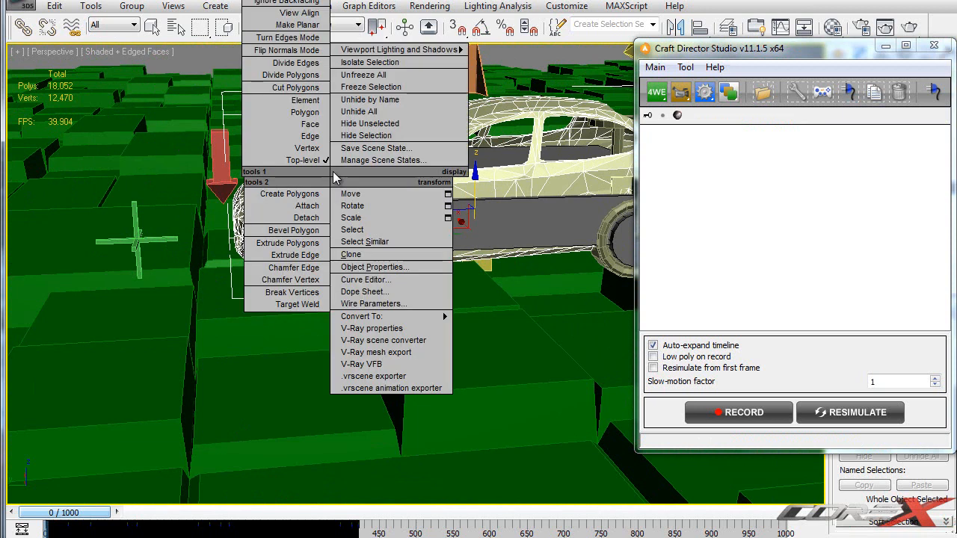
mouse_move(365, 134)
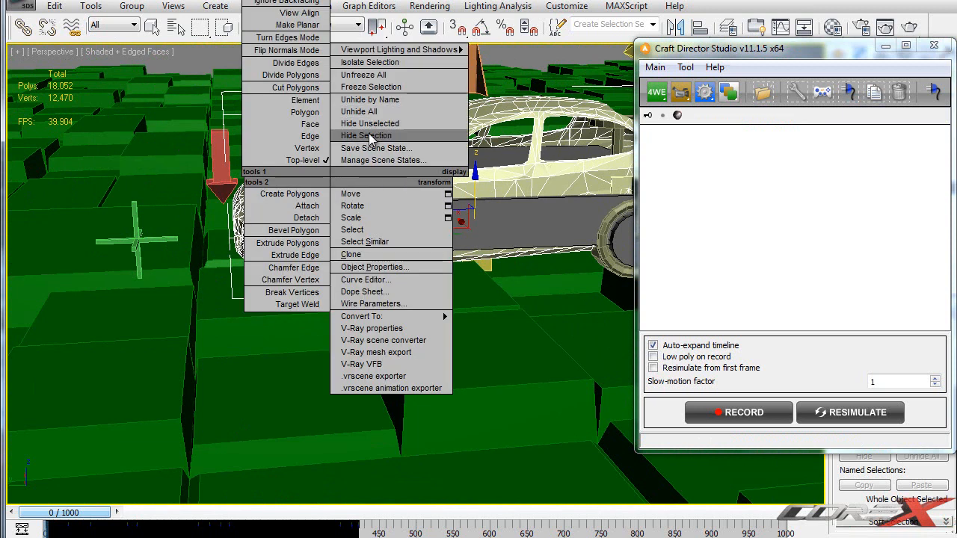
left_click(365, 134)
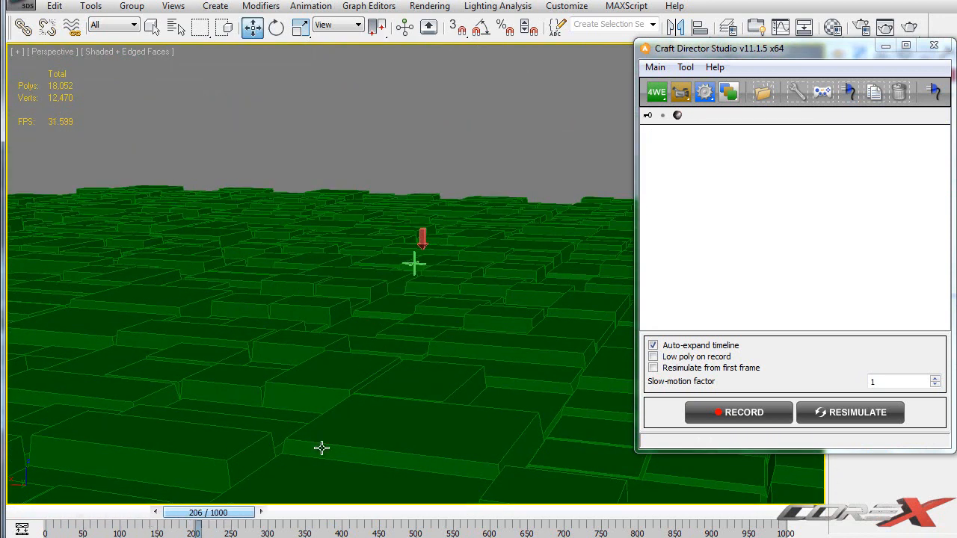
right_click(416, 262)
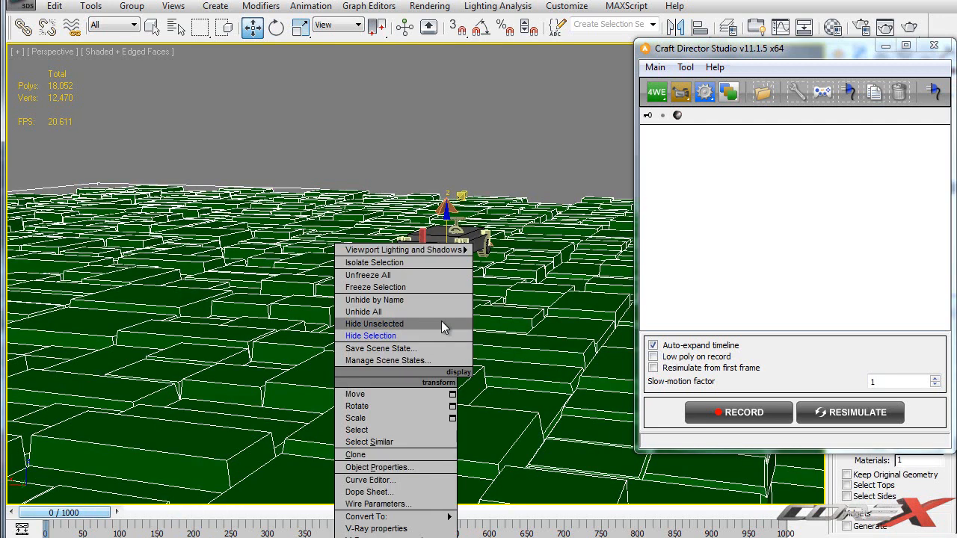
left_click(374, 324)
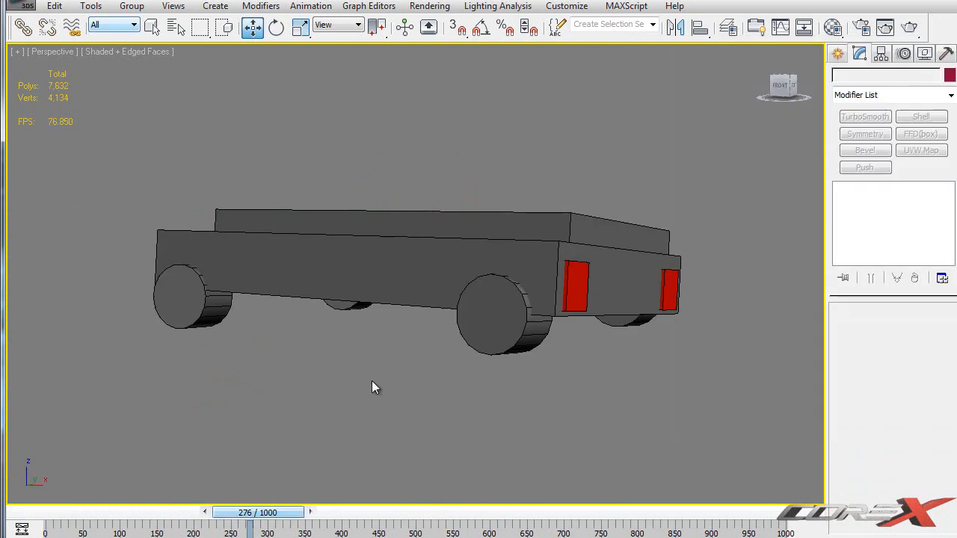
mouse_move(373, 389)
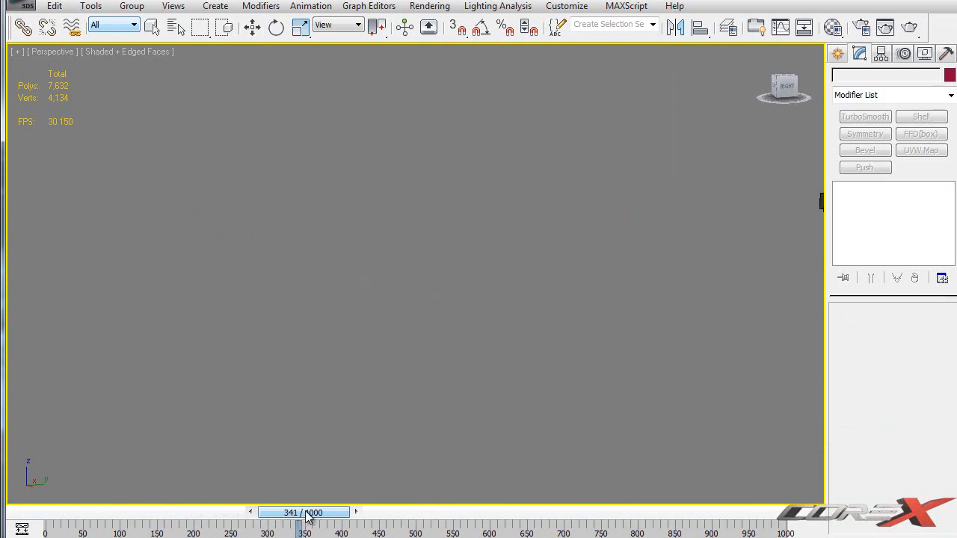
left_click_drag(302, 512, 460, 512)
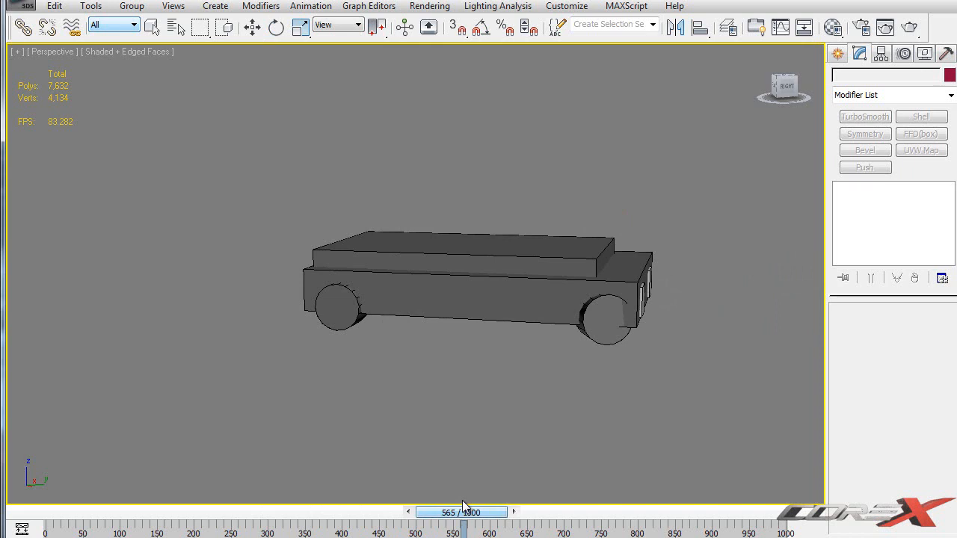